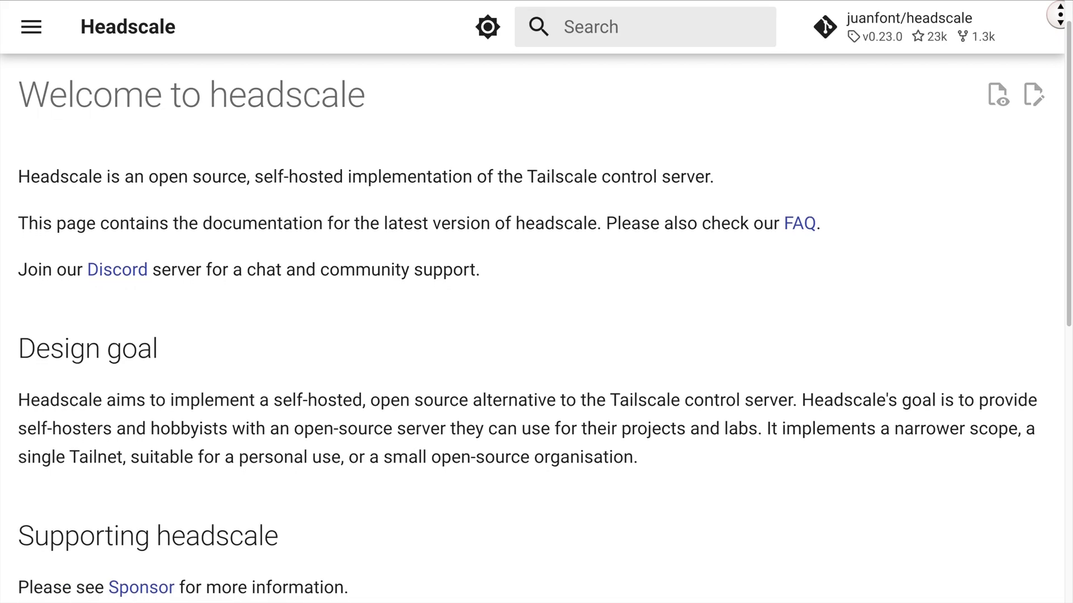
Scroll through the Headscale welcome page, Tailscale blog, and the Features list's DNS options
scroll(down, 3)
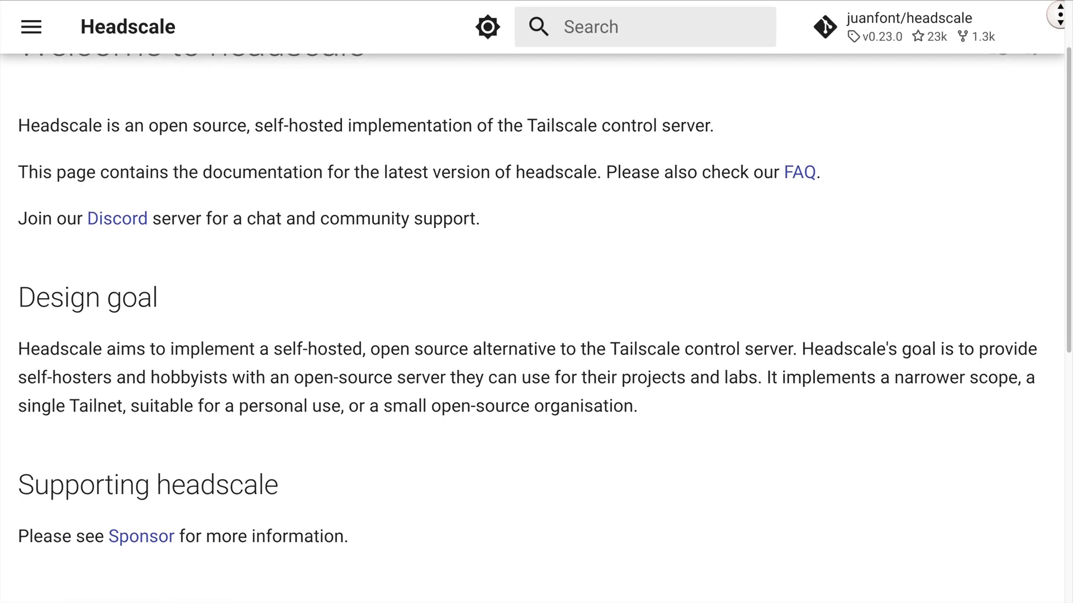
scroll(down, 3)
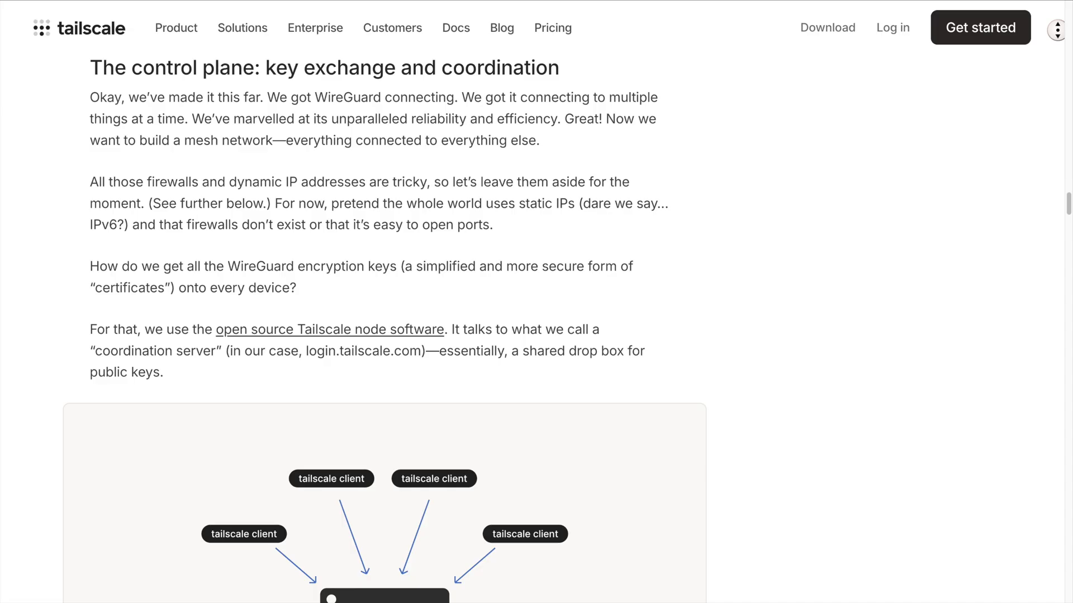
scroll(down, 3)
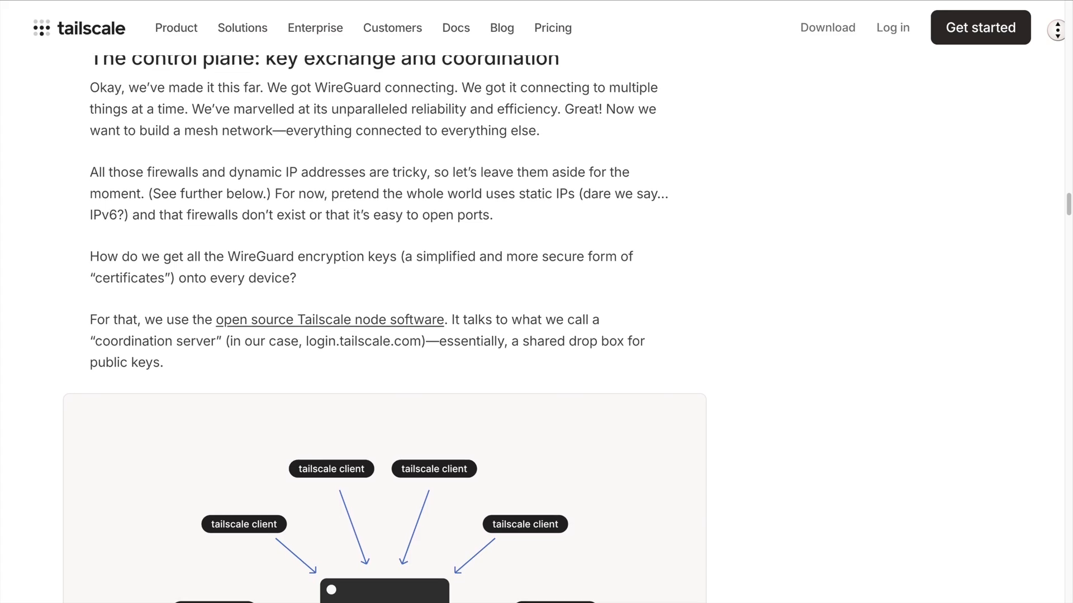
scroll(down, 3)
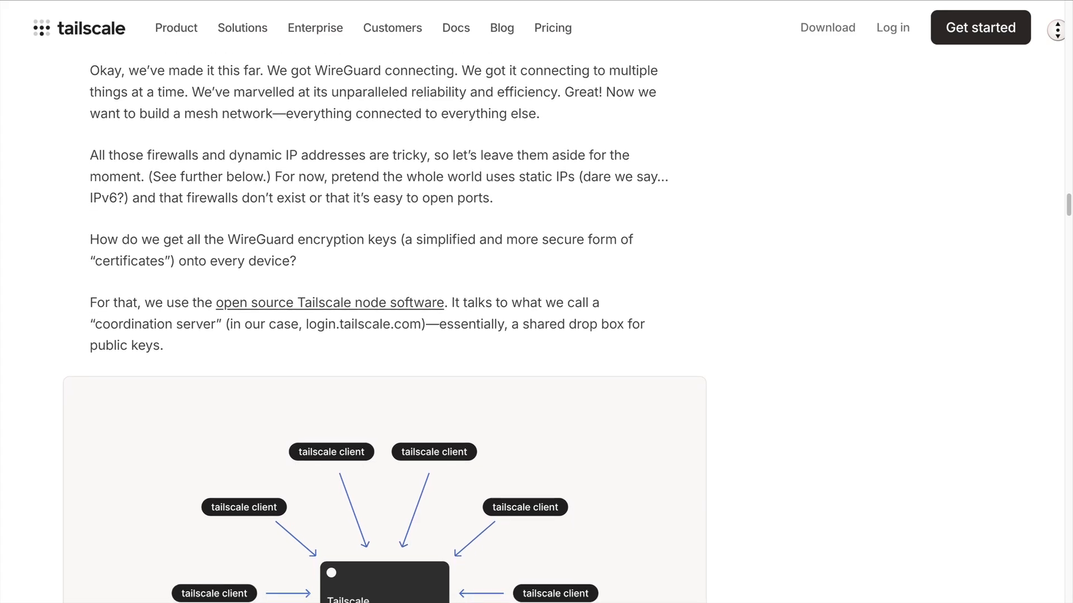
scroll(down, 3)
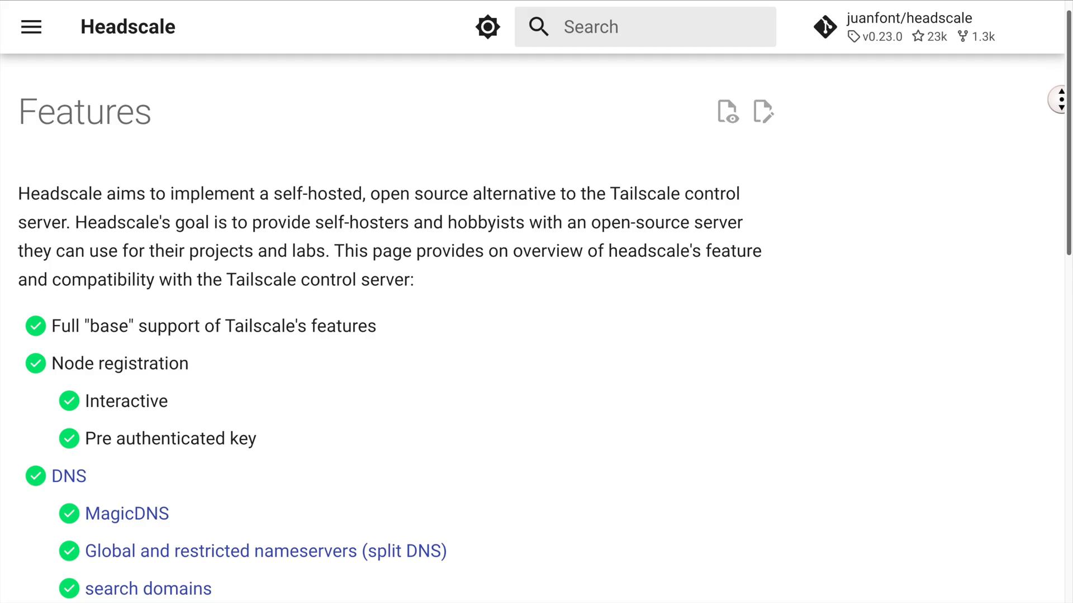
scroll(down, 3)
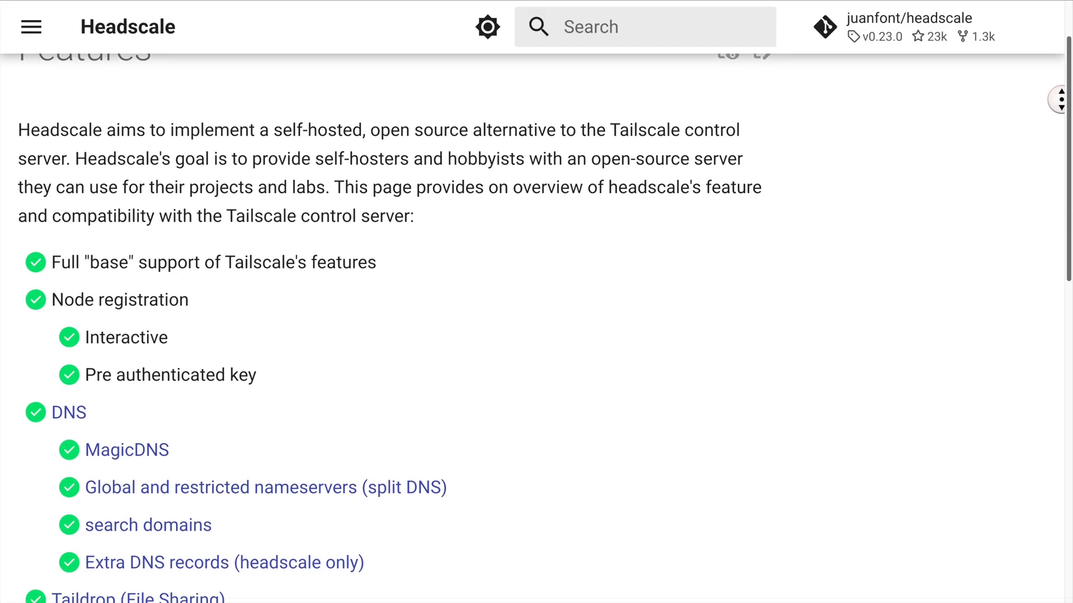
scroll(down, 3)
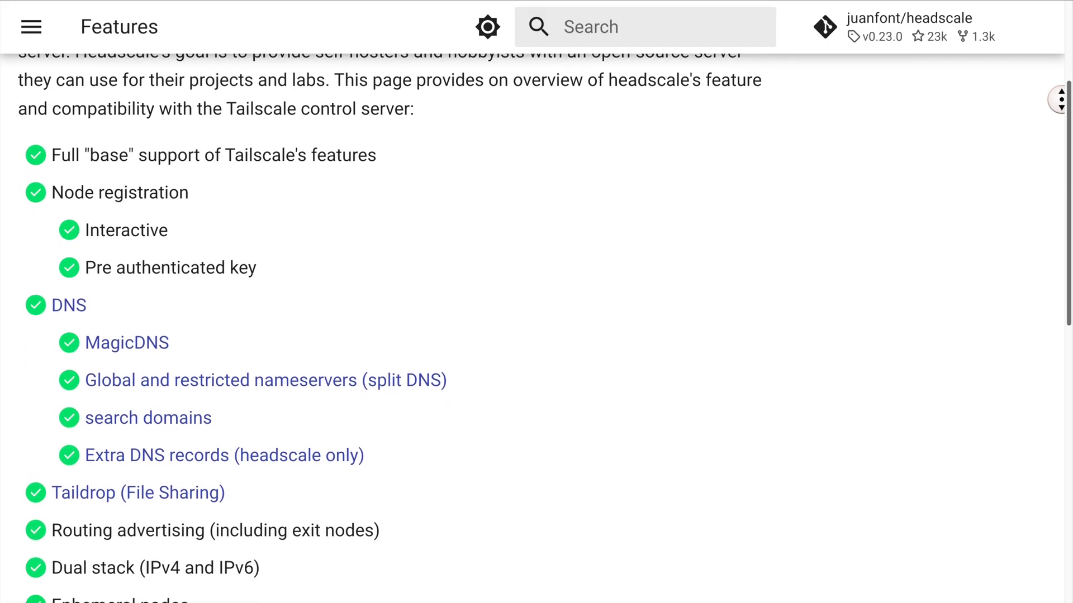
scroll(down, 3)
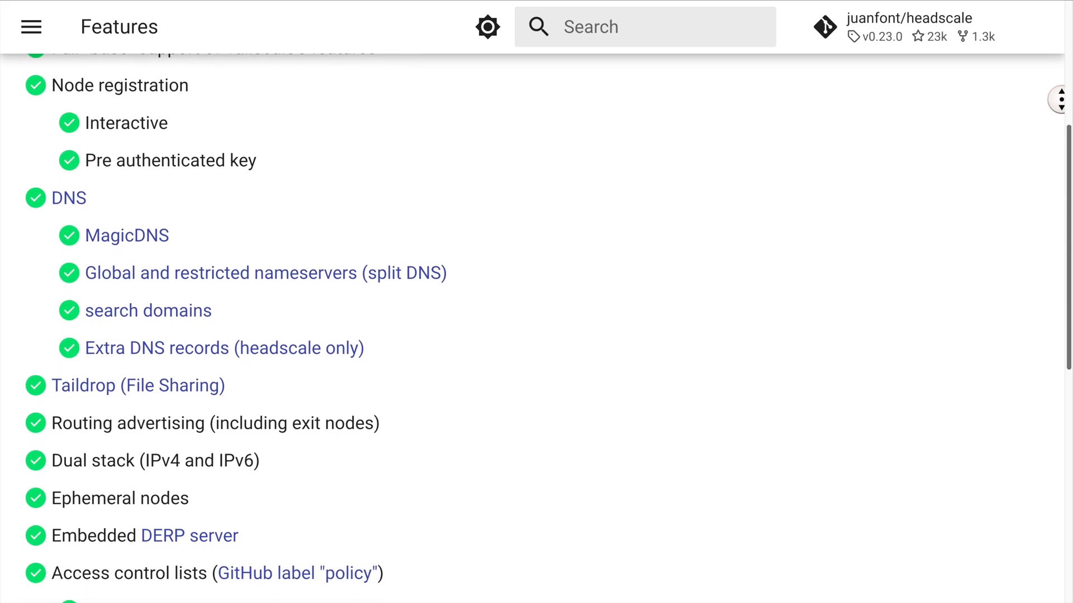
scroll(down, 3)
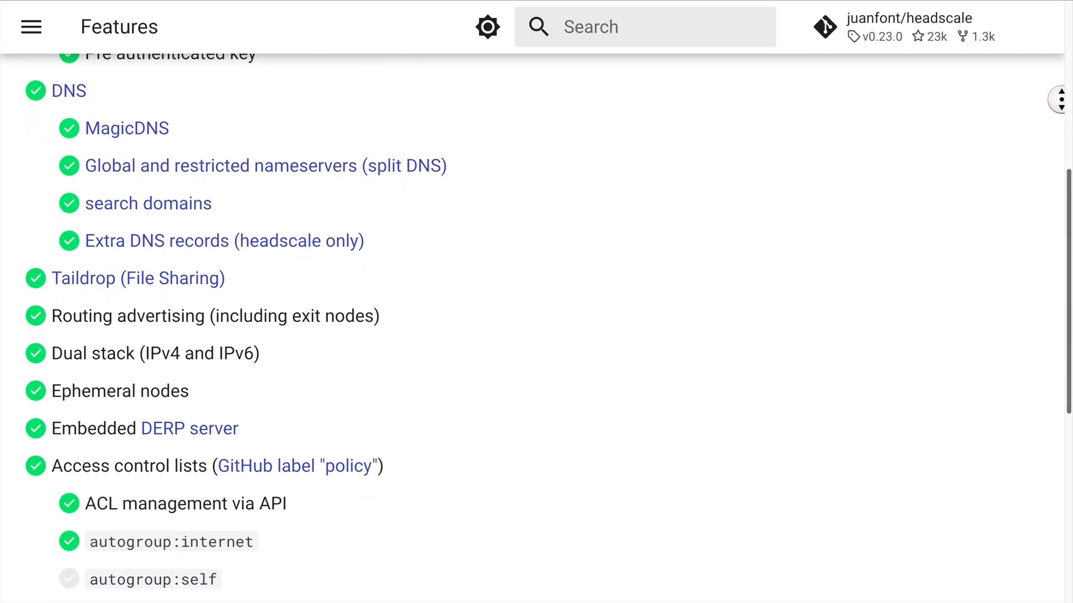
scroll(down, 3)
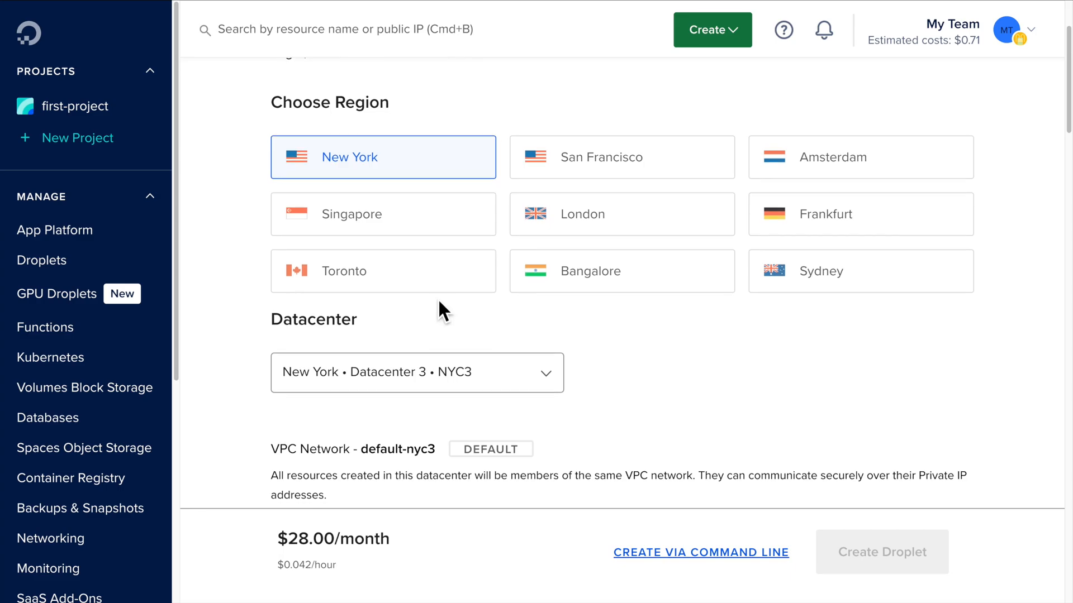
Review the settings and create droplet headscale-example on the $6/mo New York plan
scroll(down, 3)
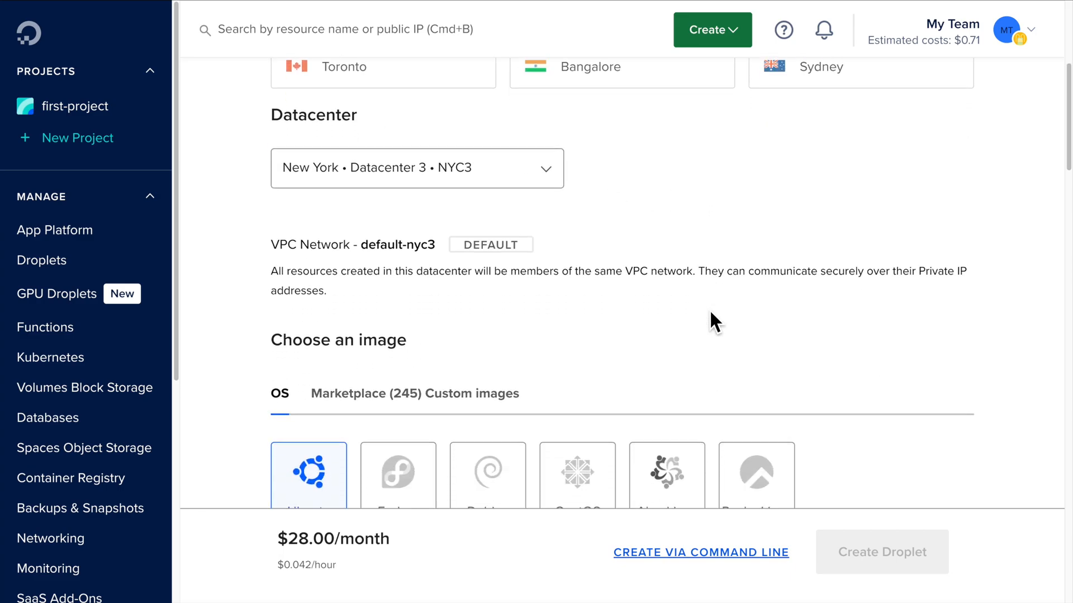
scroll(down, 3)
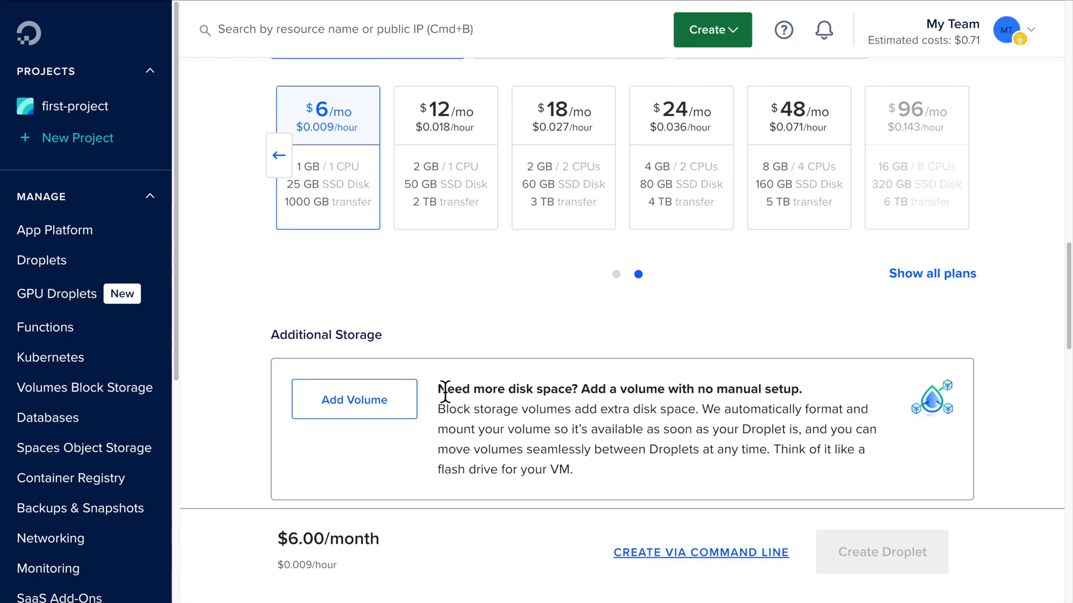
scroll(down, 3)
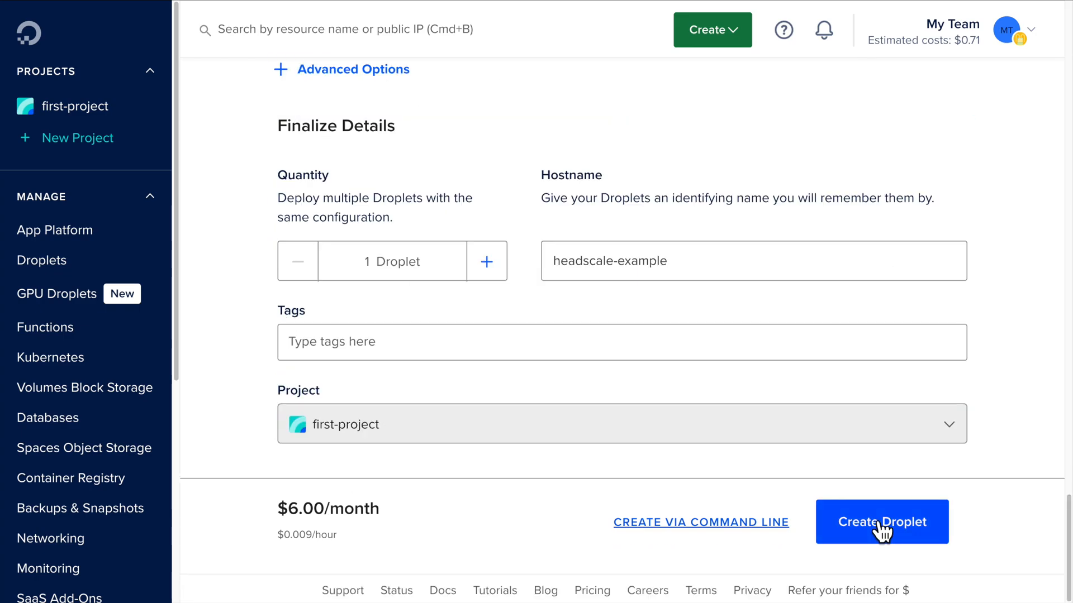
click(881, 522)
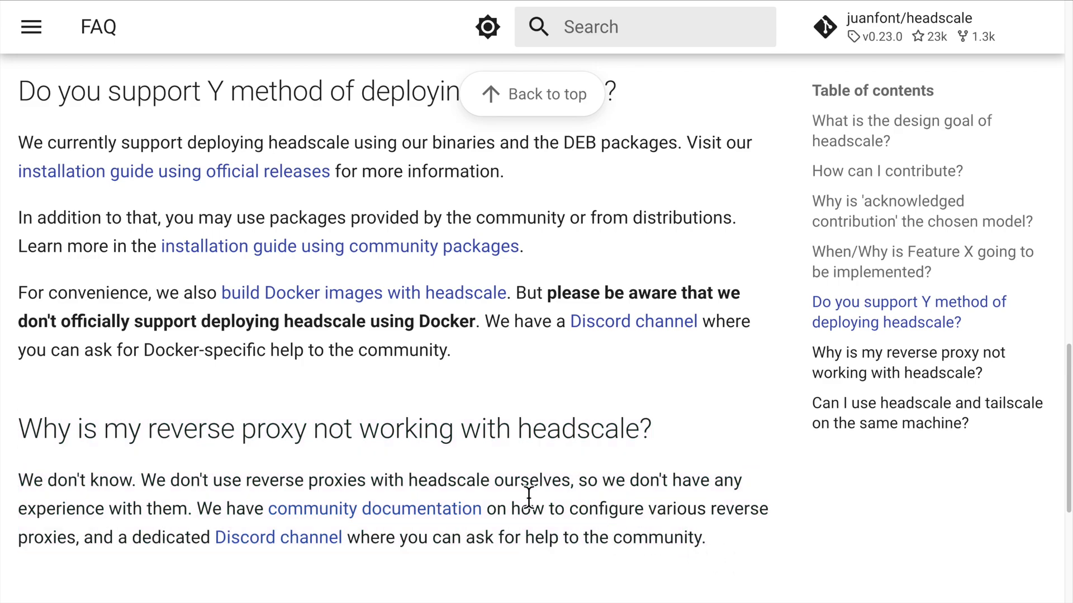
mouse_move(23, 298)
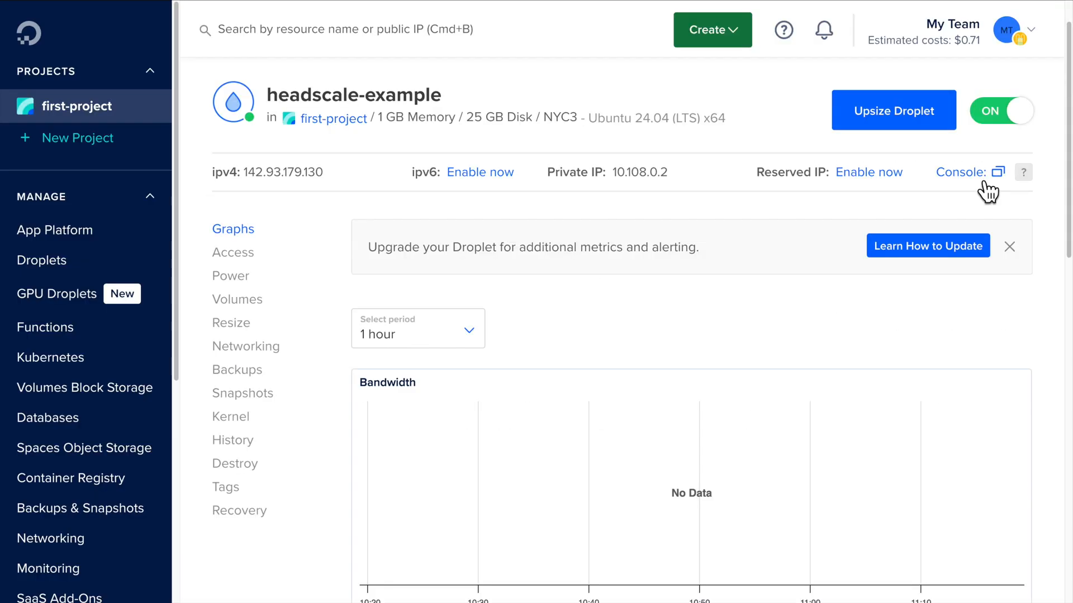
Launch the web Console for the headscale-example droplet
click(996, 172)
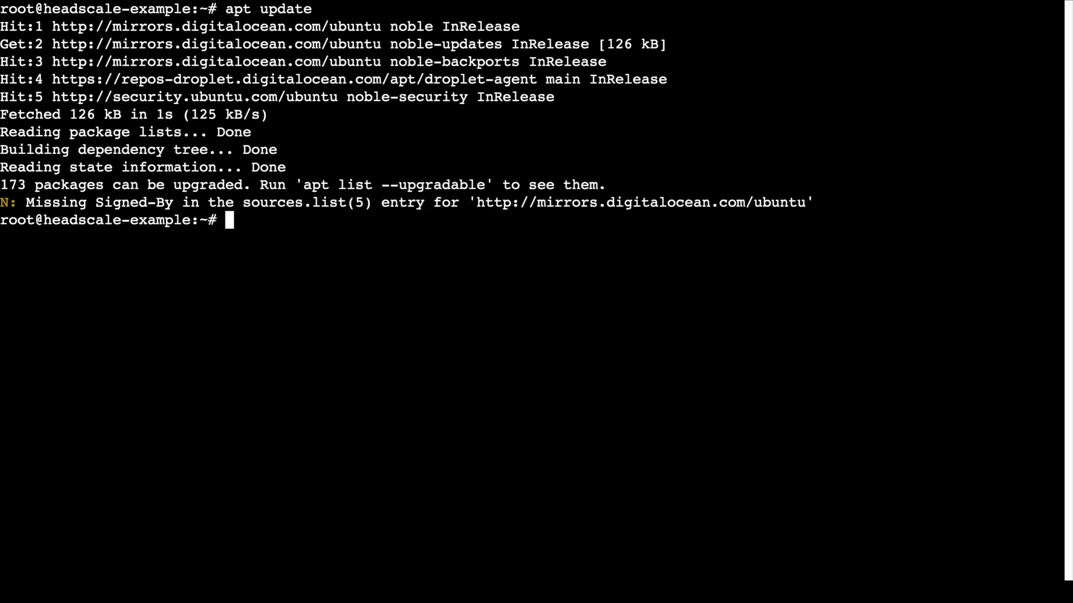
Install Docker with apt install docker.io and docker-compose
text(apt install dok)
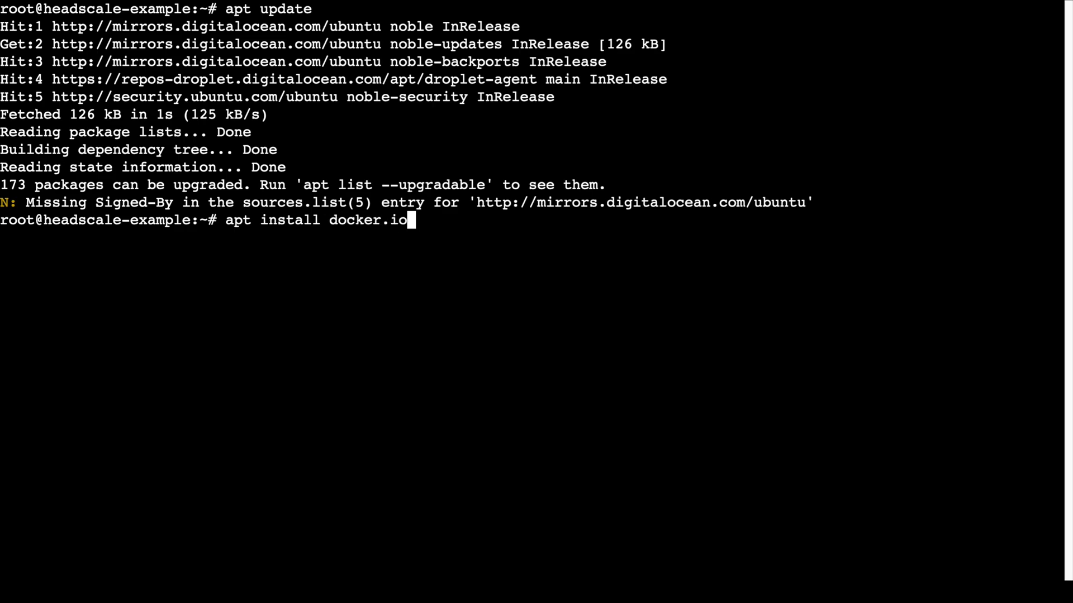
text(docker-com)
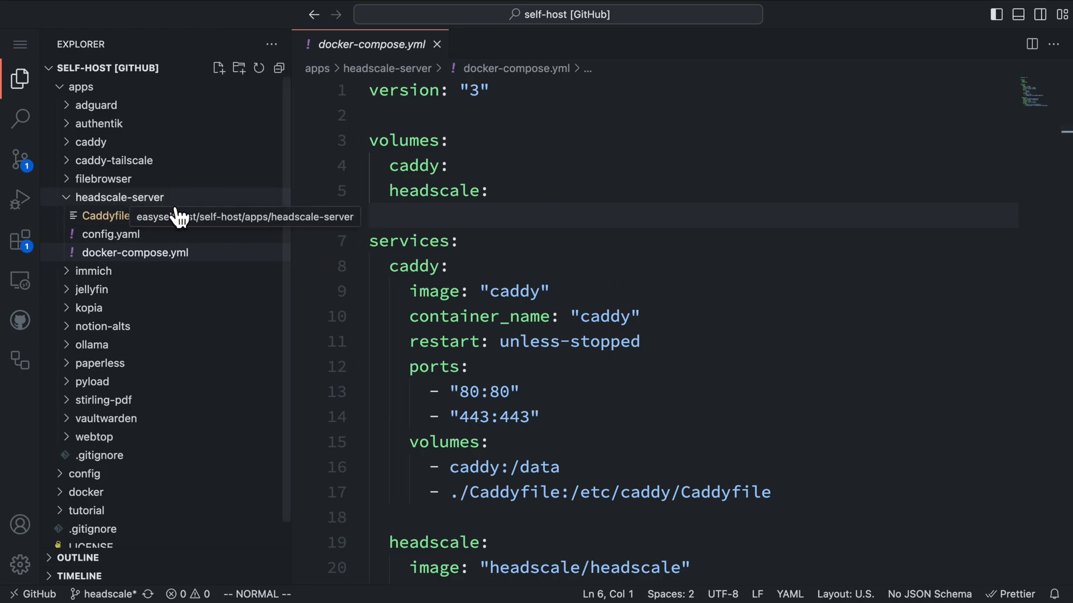
mouse_move(237, 267)
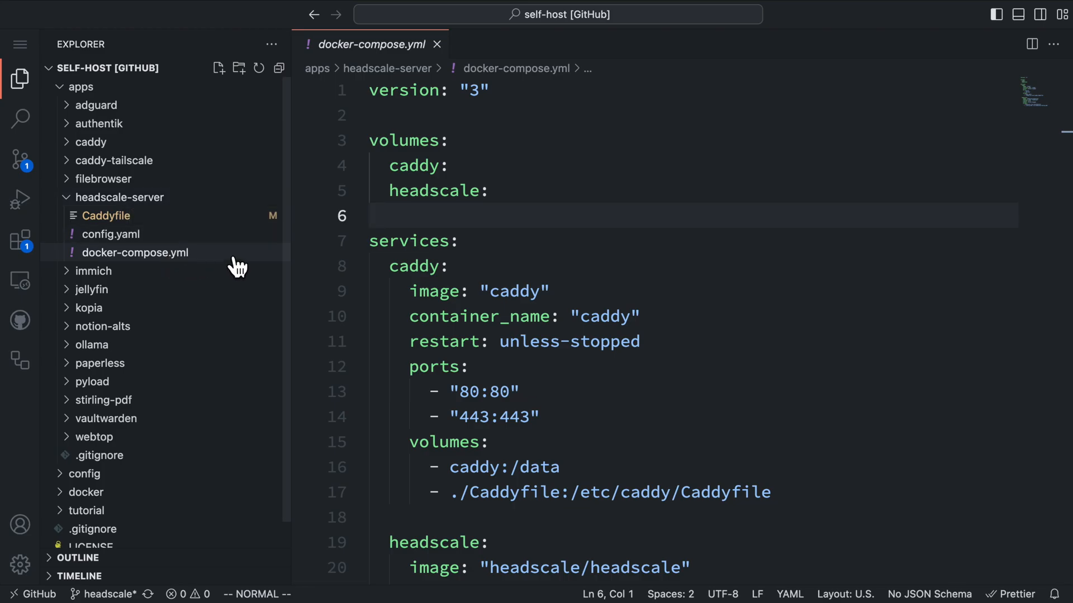
mouse_move(467, 254)
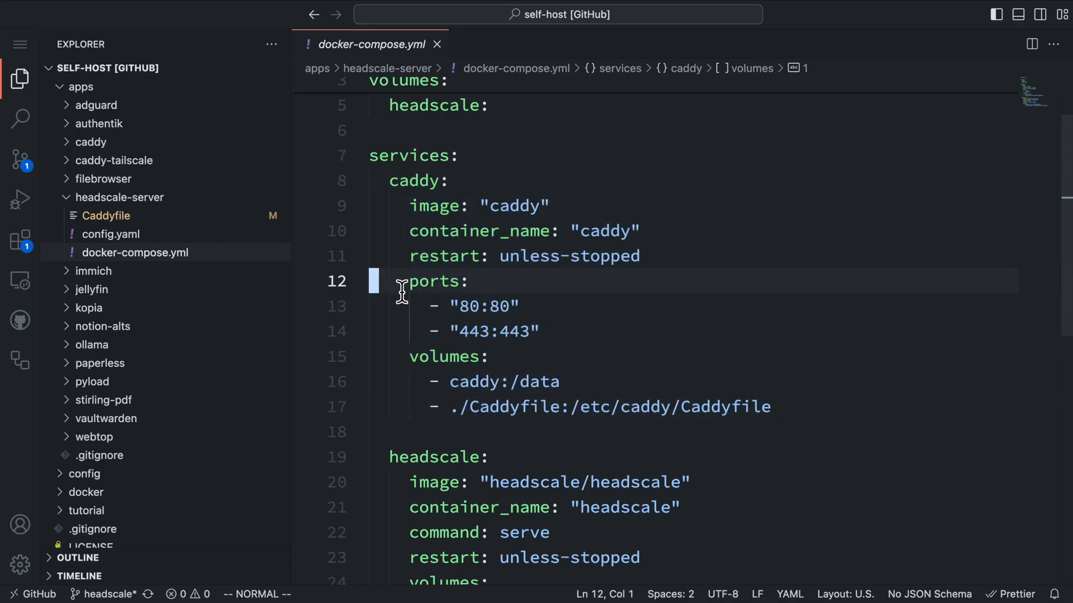
drag(402, 280, 537, 331)
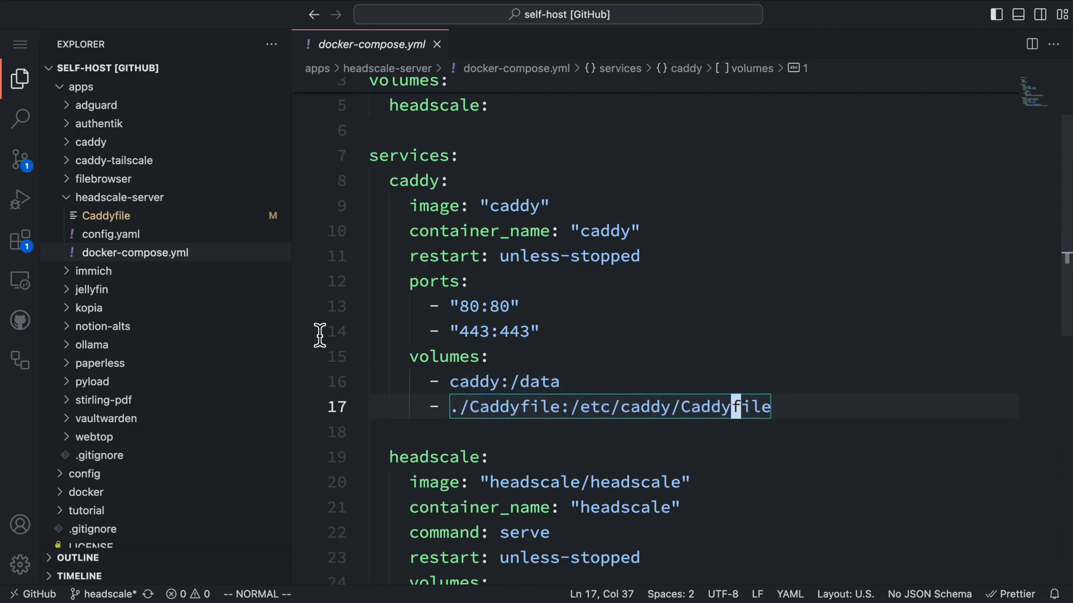
mouse_move(595, 384)
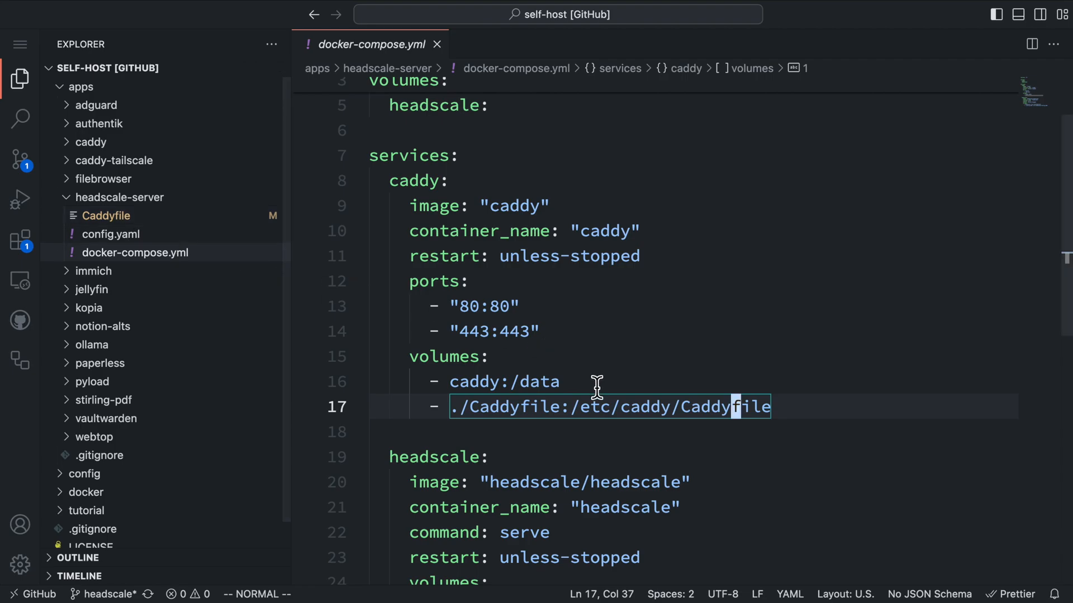
mouse_move(631, 416)
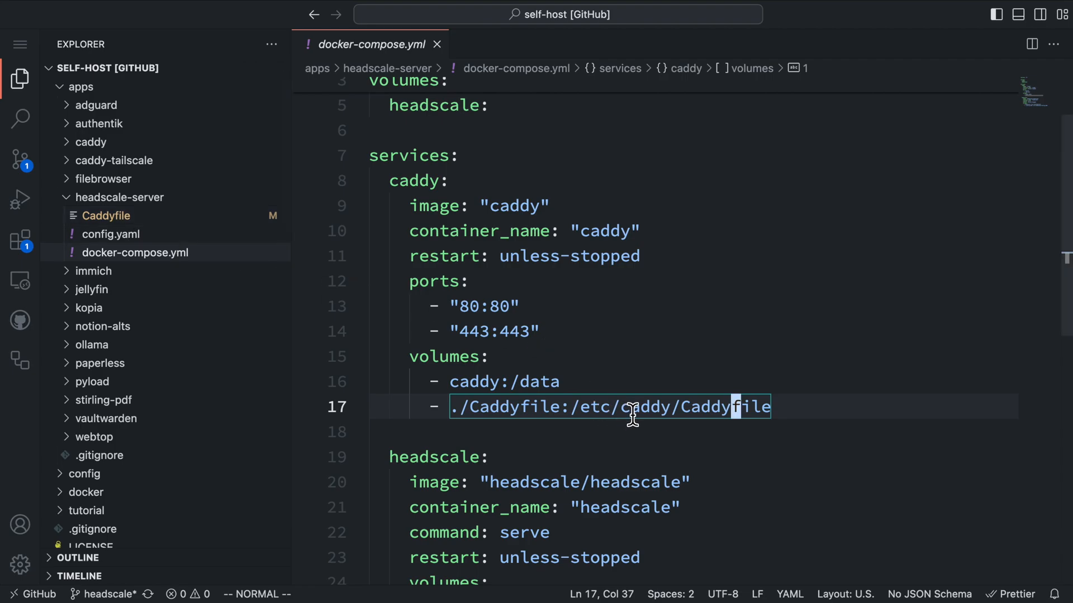
scroll(down, 3)
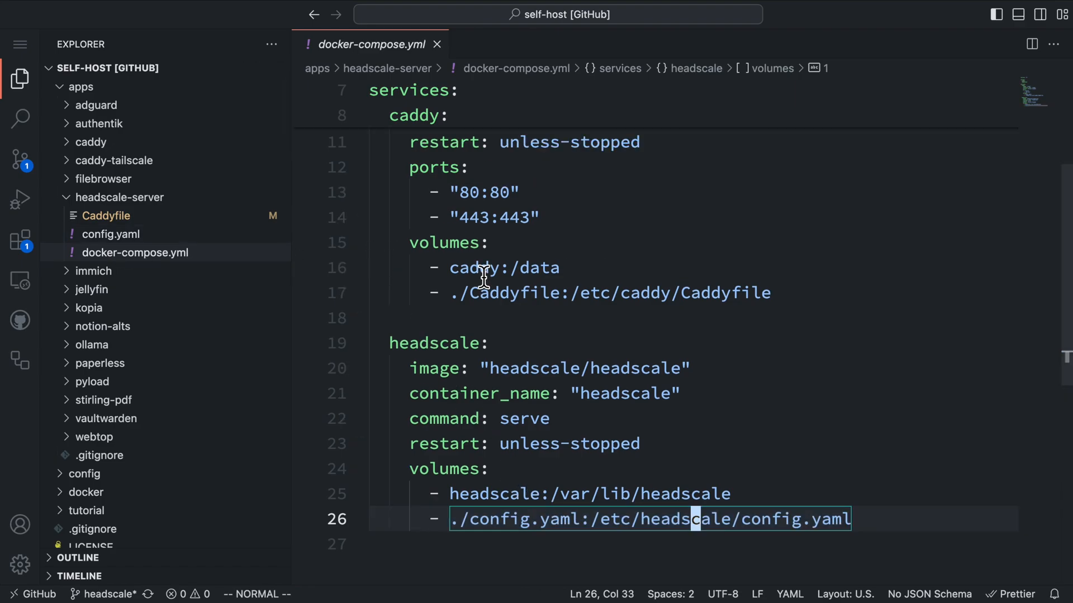
click(111, 234)
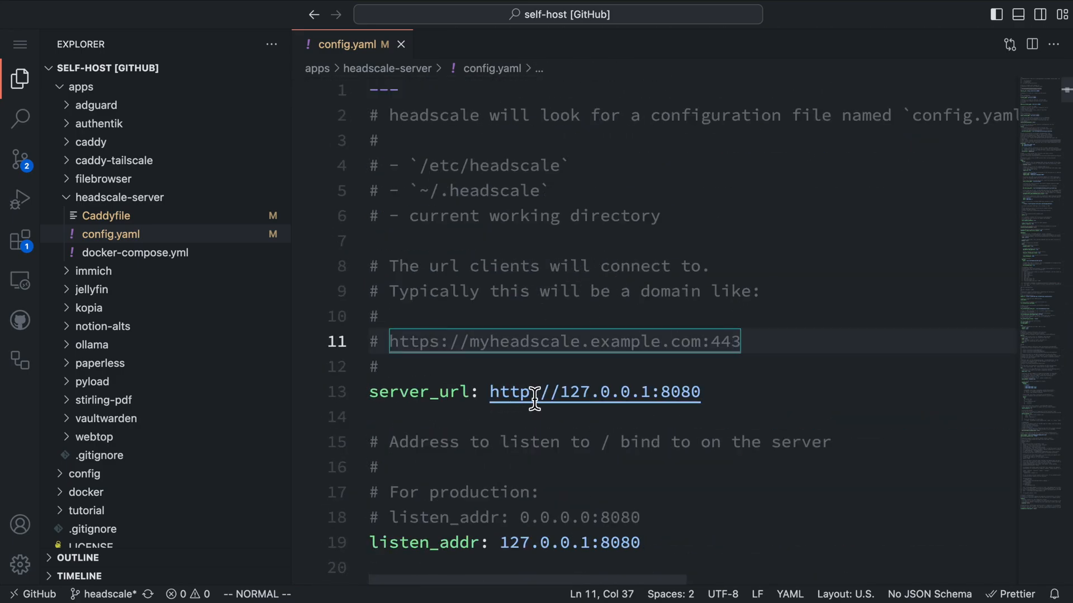
drag(490, 393, 699, 392)
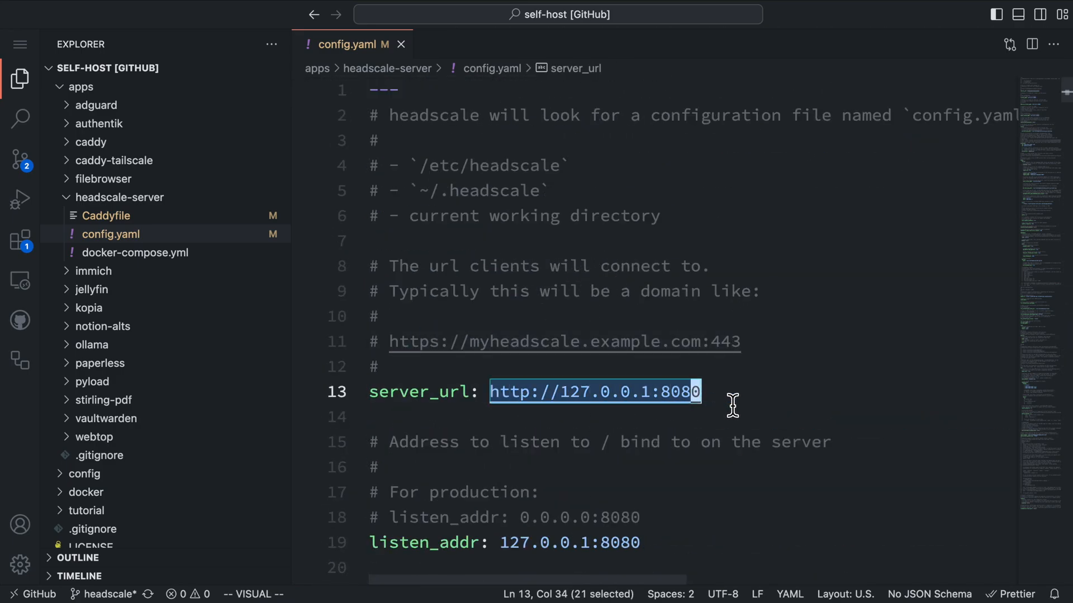
text(htt)
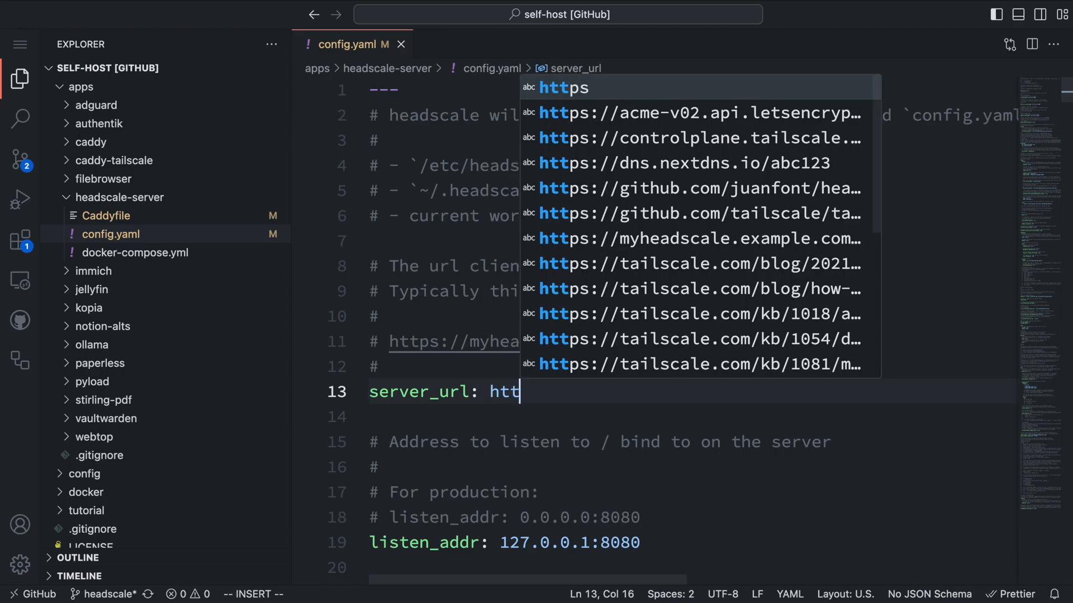
text(ps://head)
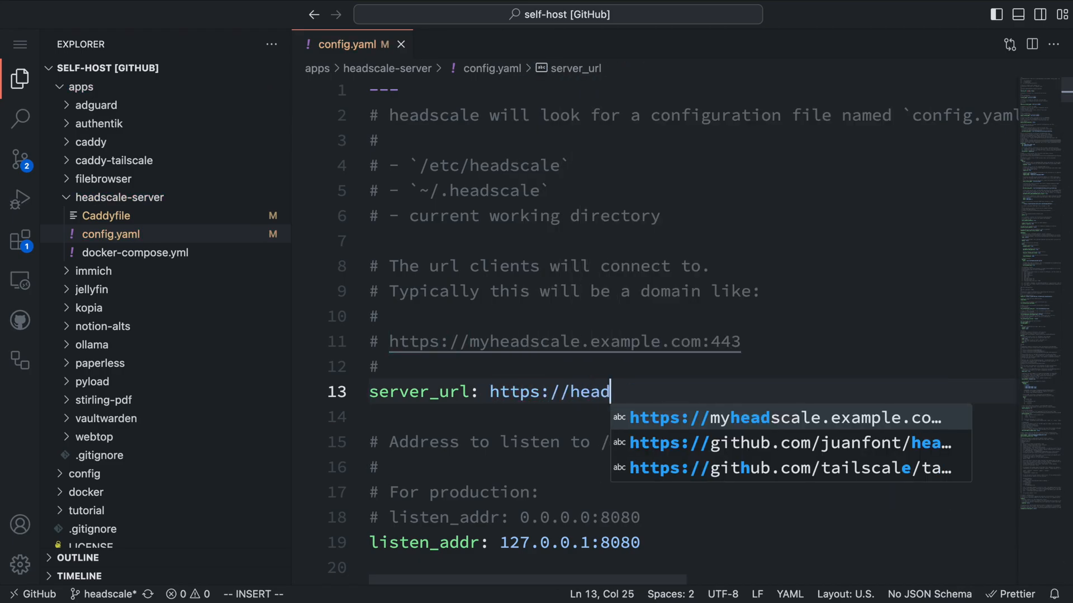
text(scale.c)
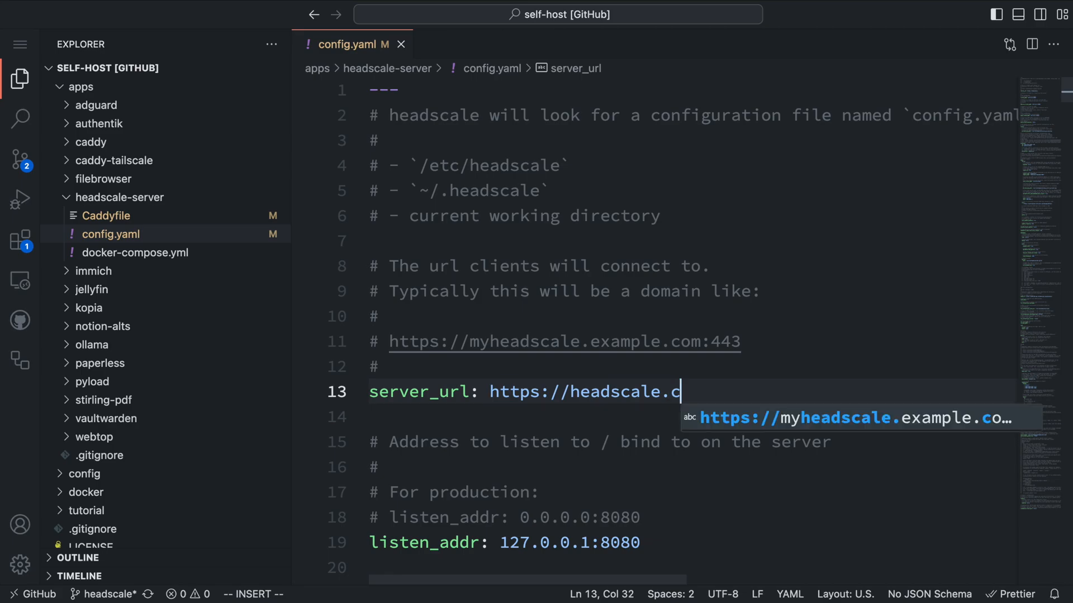
text(loud.easyselfhost.com)
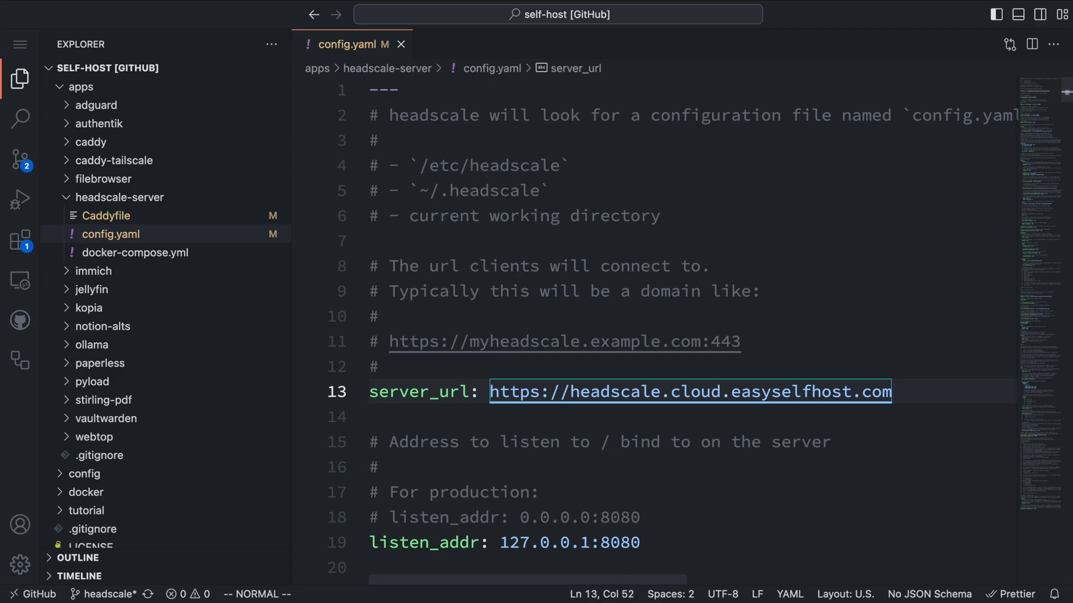
mouse_move(942, 434)
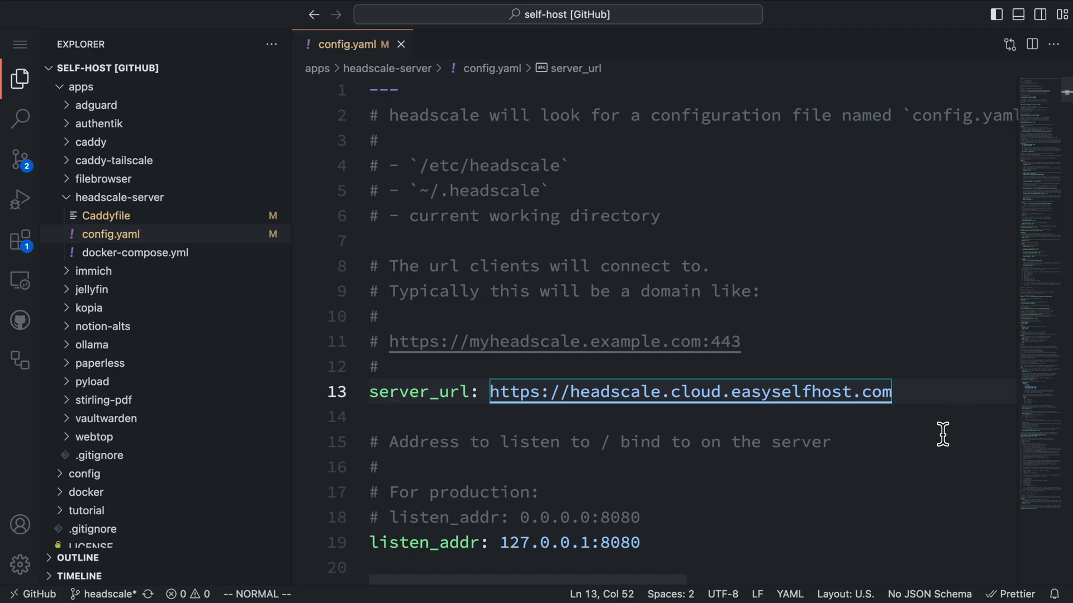
scroll(down, 3)
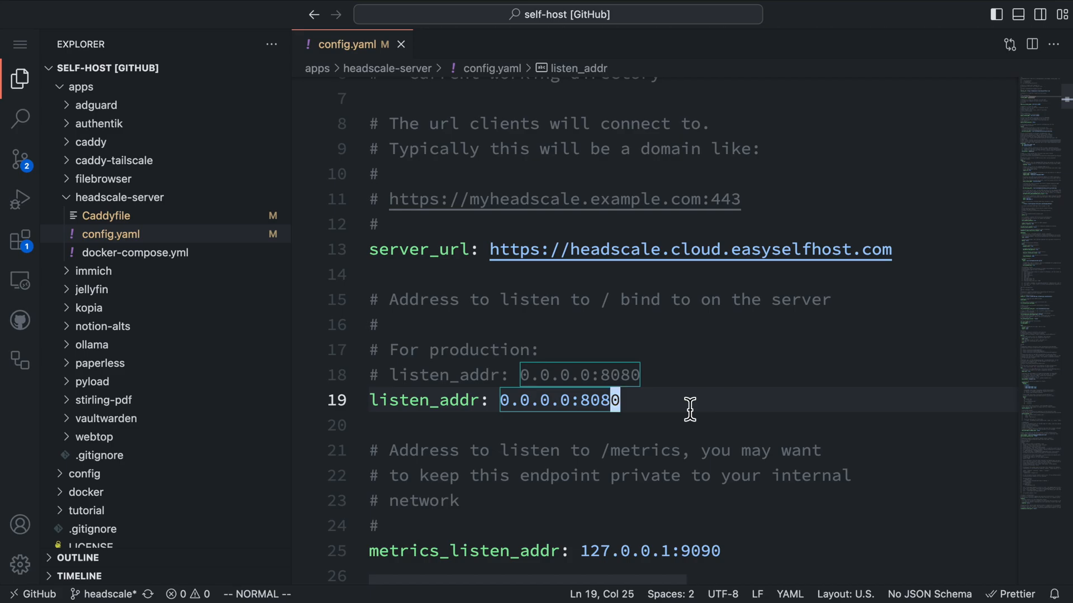
Change listen_addr from 127.0.0.1 to 0.0.0.0, keeping port 8080
scroll(down, 3)
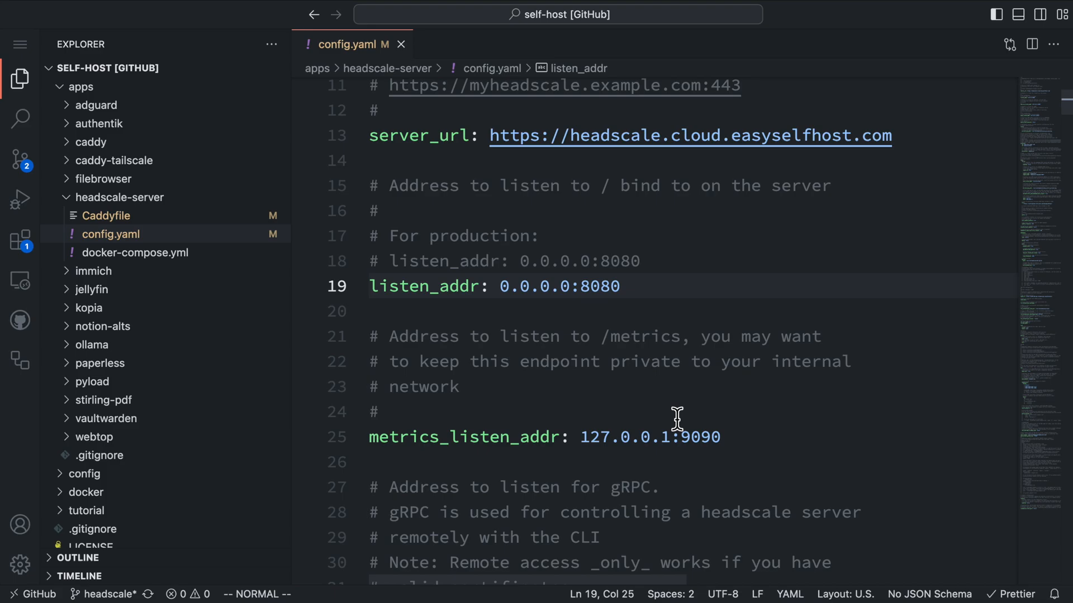
drag(582, 437, 719, 437)
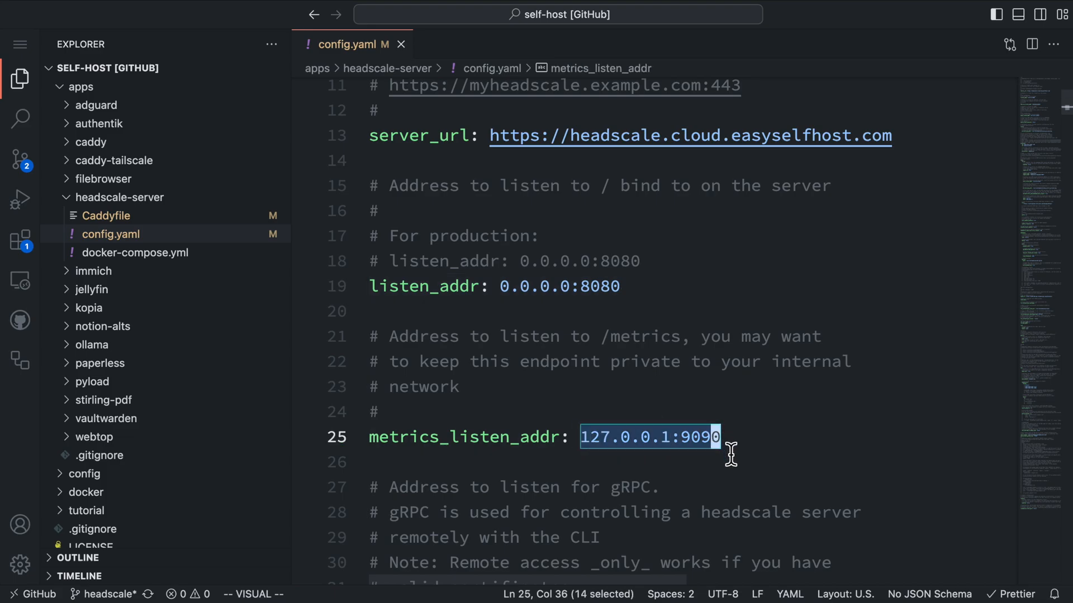
scroll(down, 3)
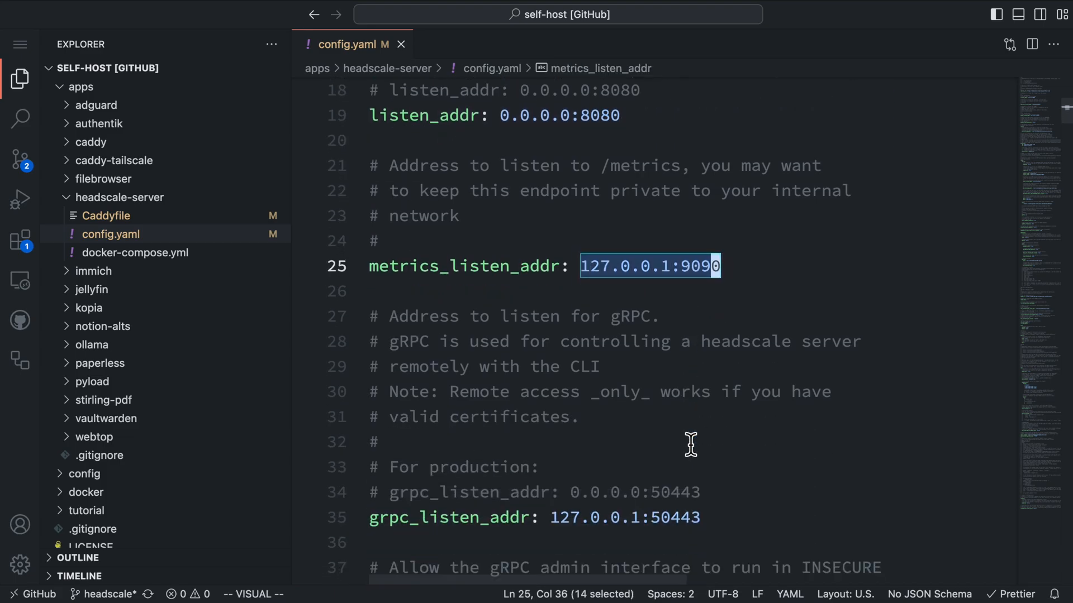
scroll(down, 3)
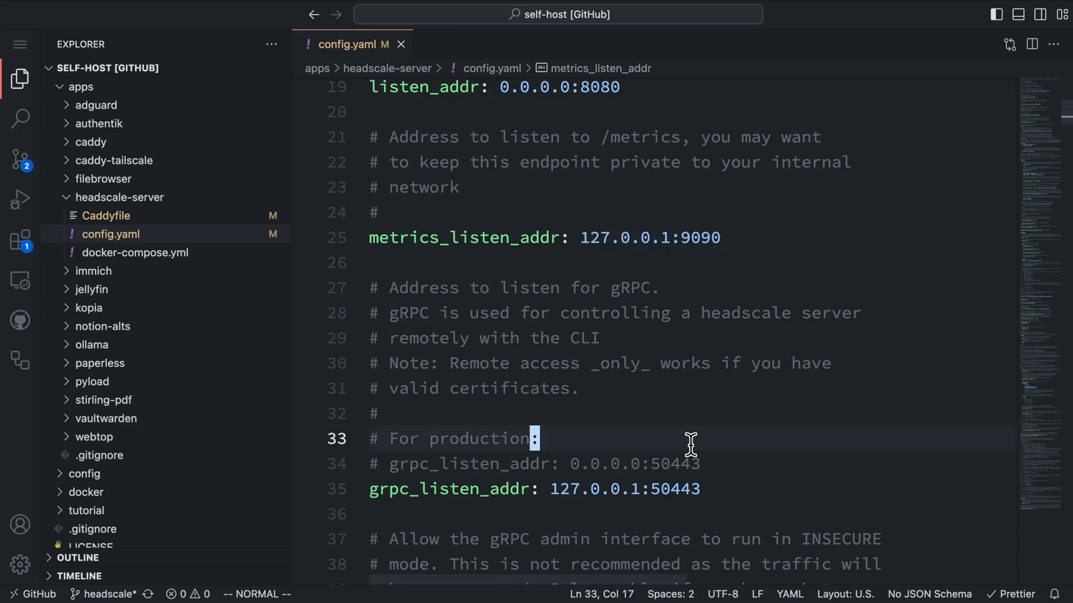
double_click(583, 338)
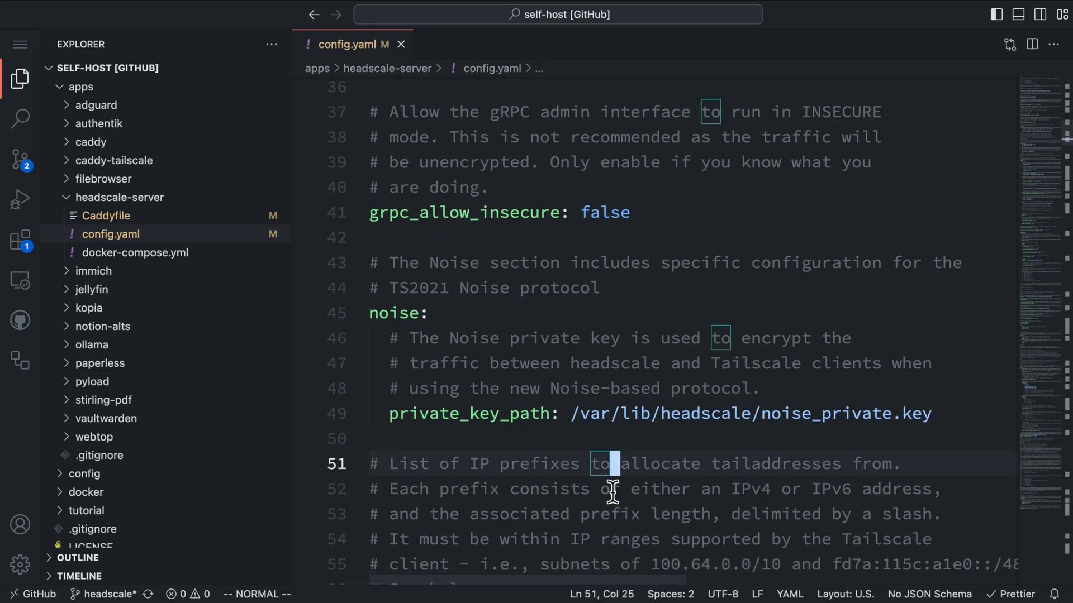
scroll(down, 3)
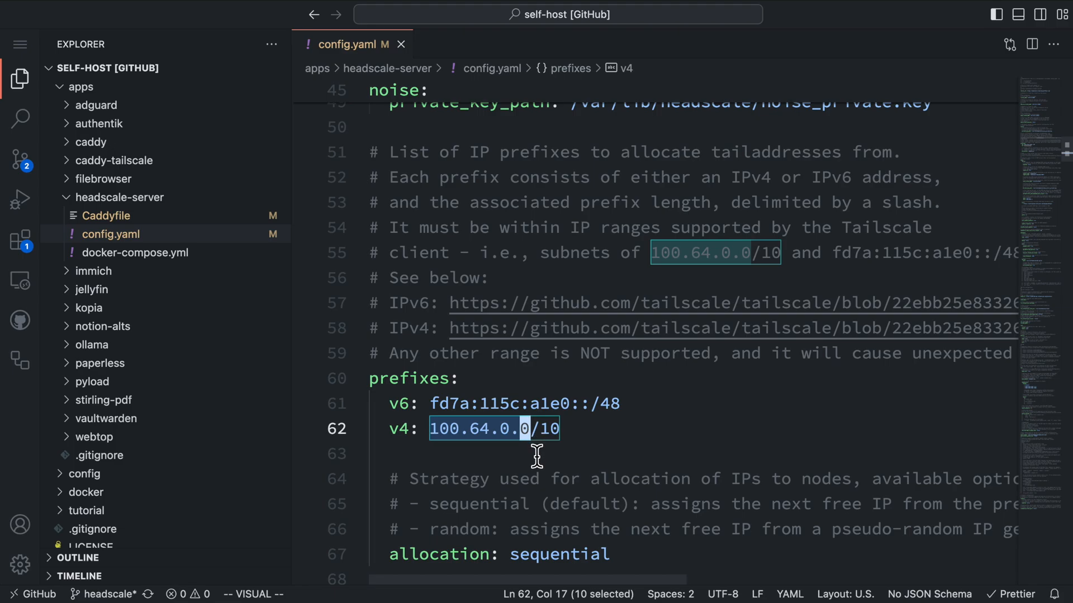
key(Escape)
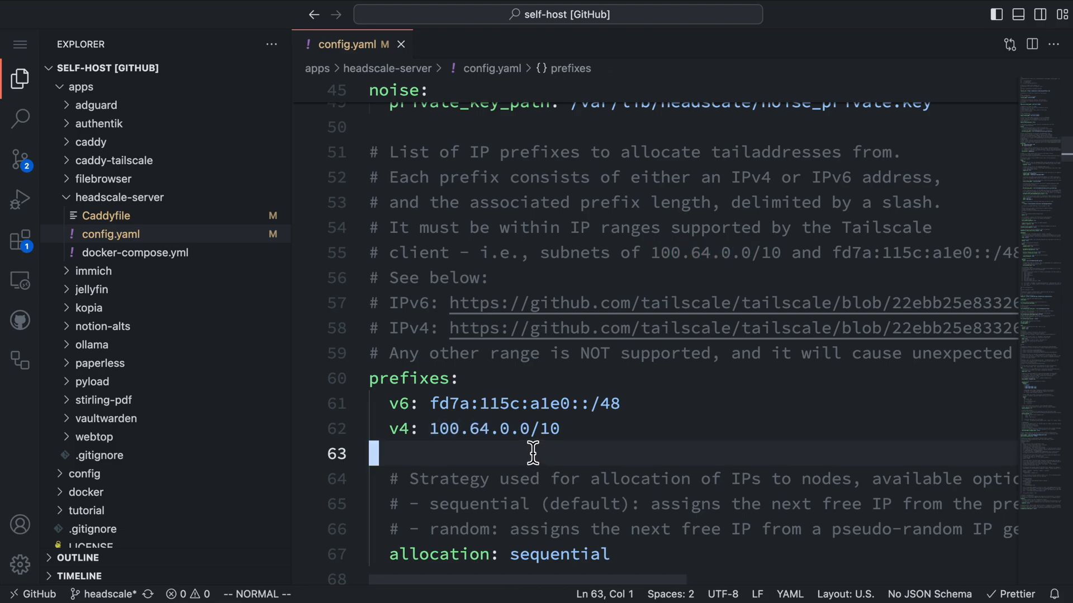
scroll(down, 3)
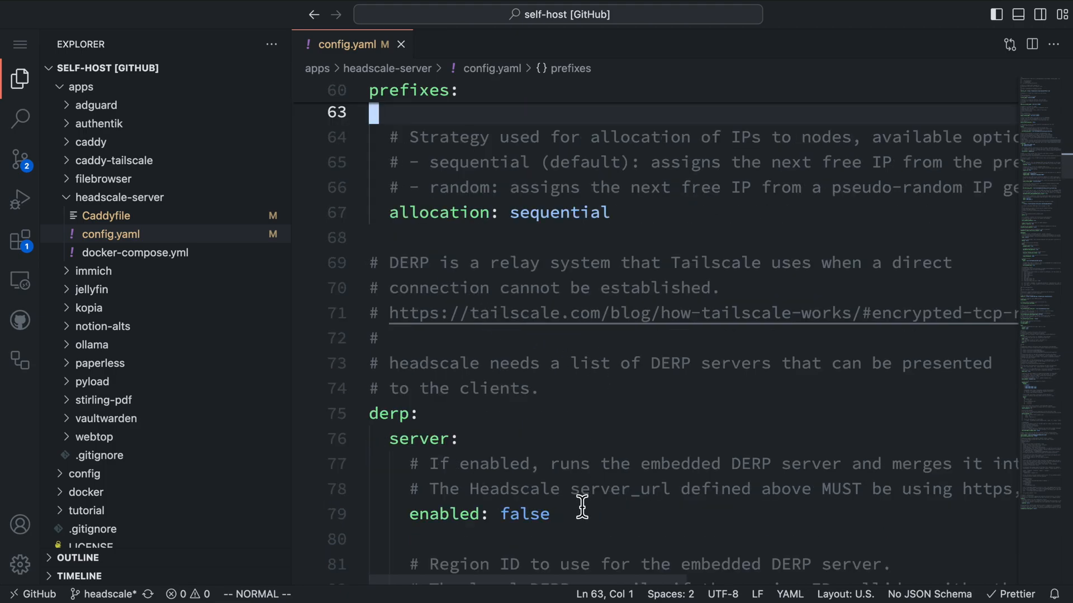
click(415, 514)
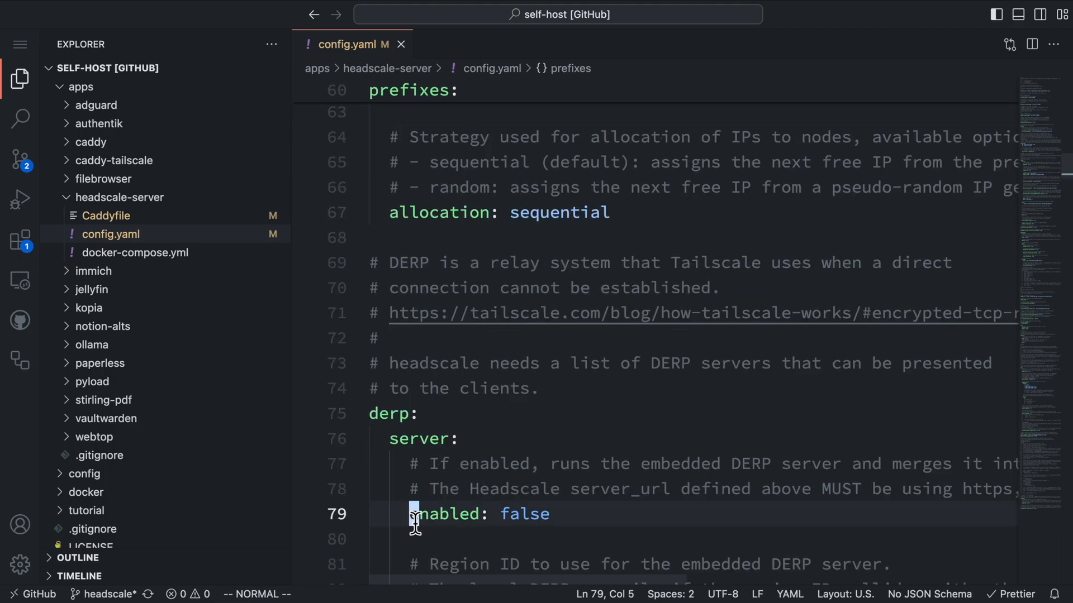
drag(411, 514, 547, 514)
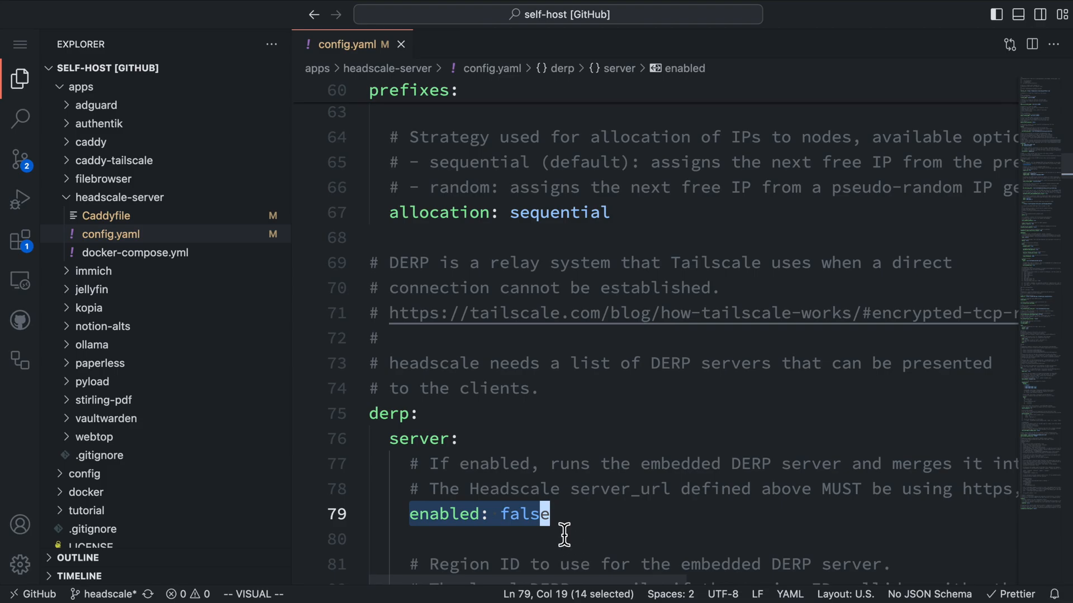
scroll(down, 3)
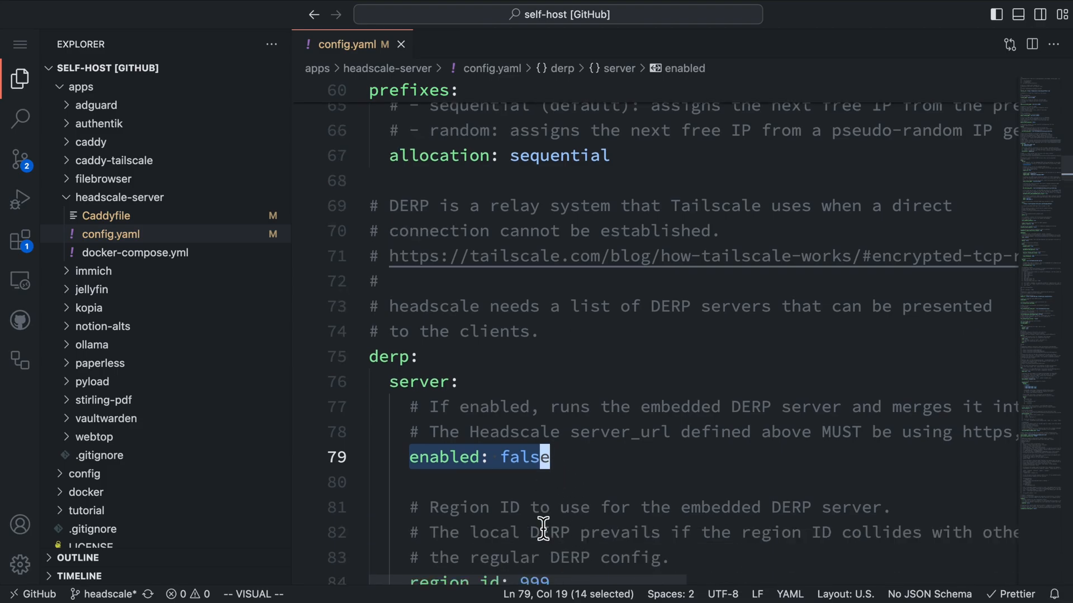
scroll(down, 3)
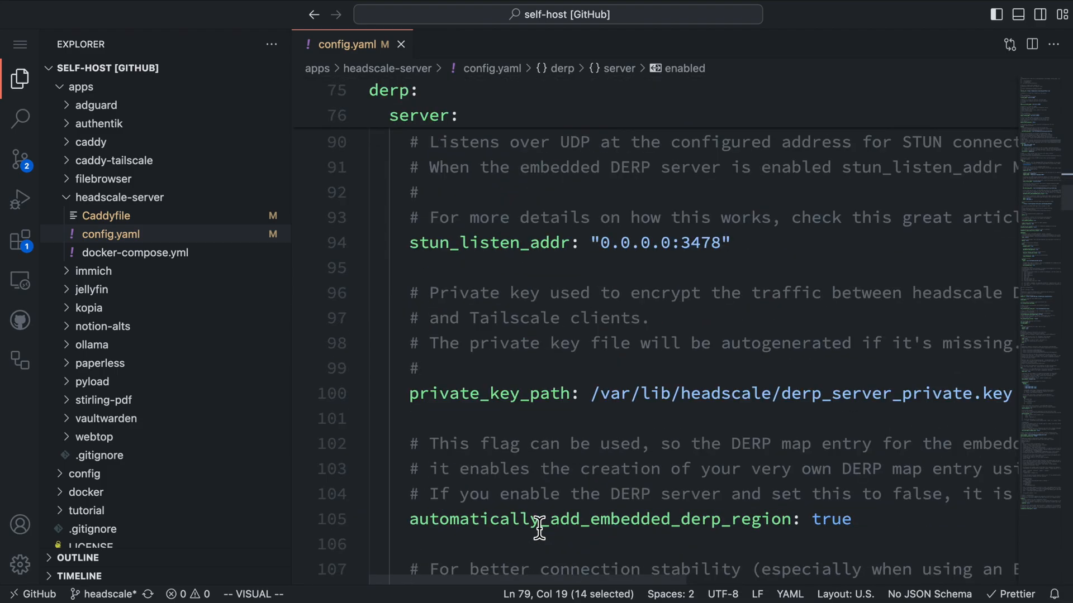
scroll(down, 3)
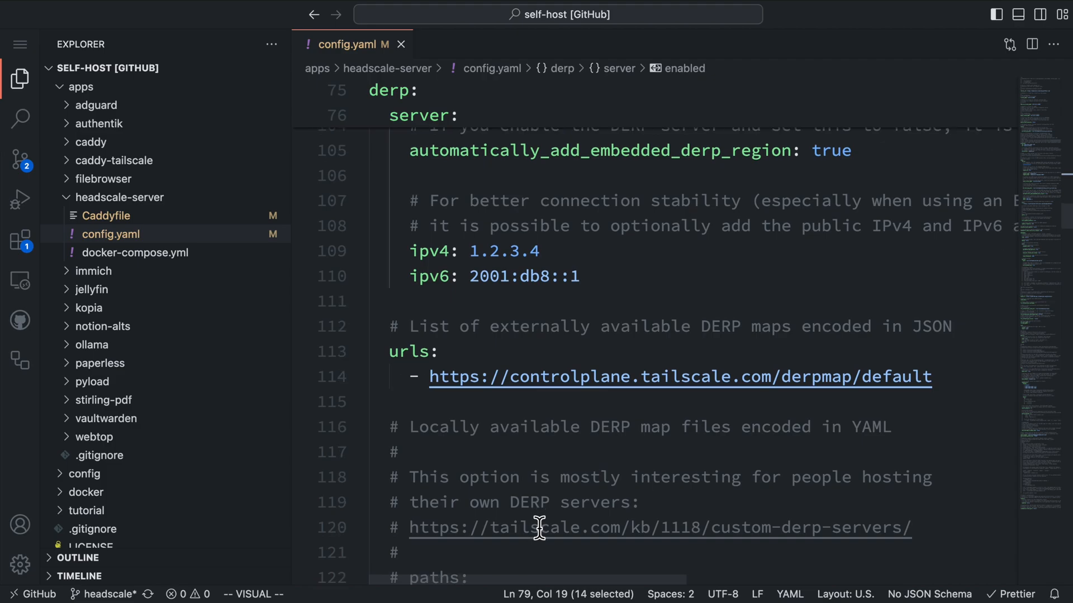
scroll(down, 3)
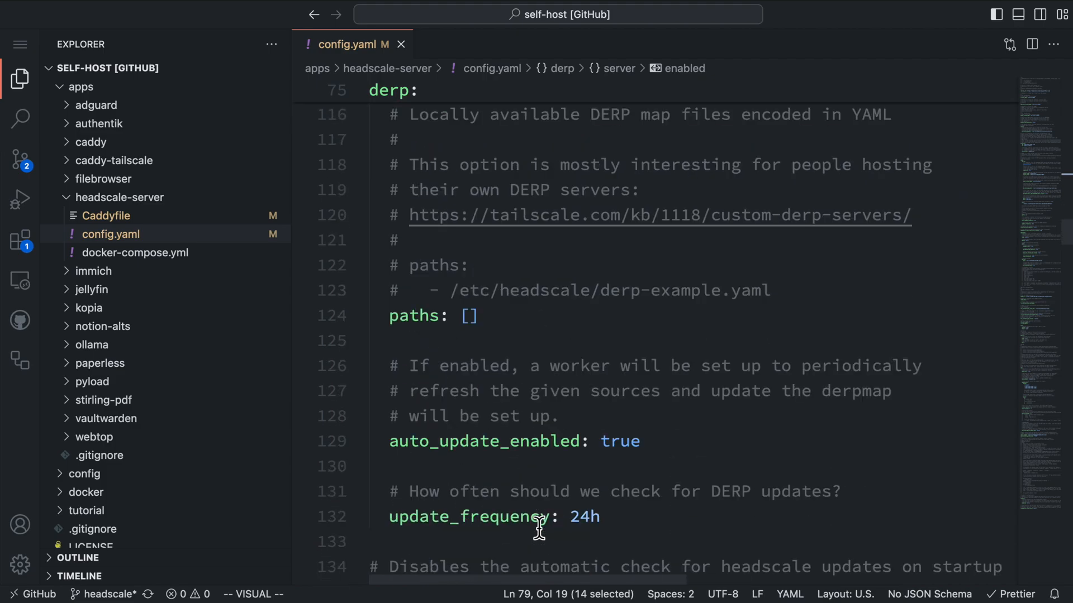
scroll(down, 3)
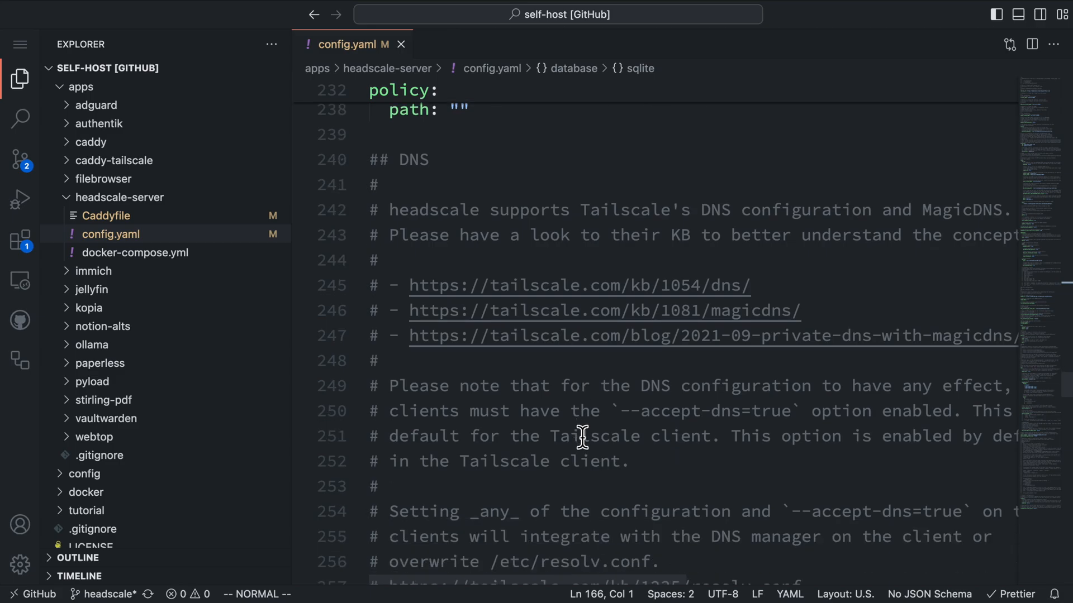
scroll(down, 3)
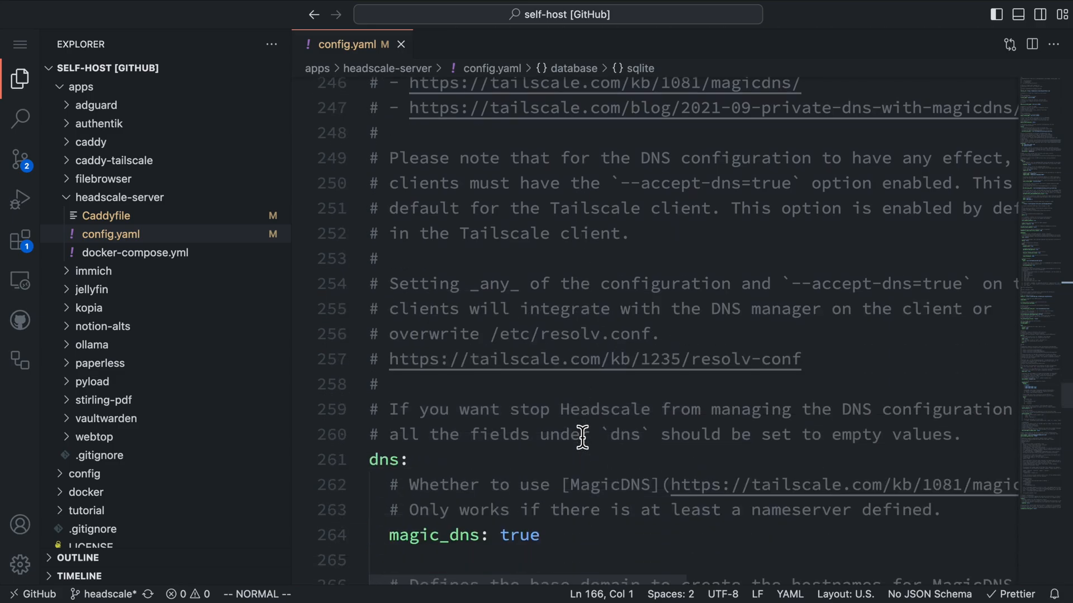
scroll(down, 3)
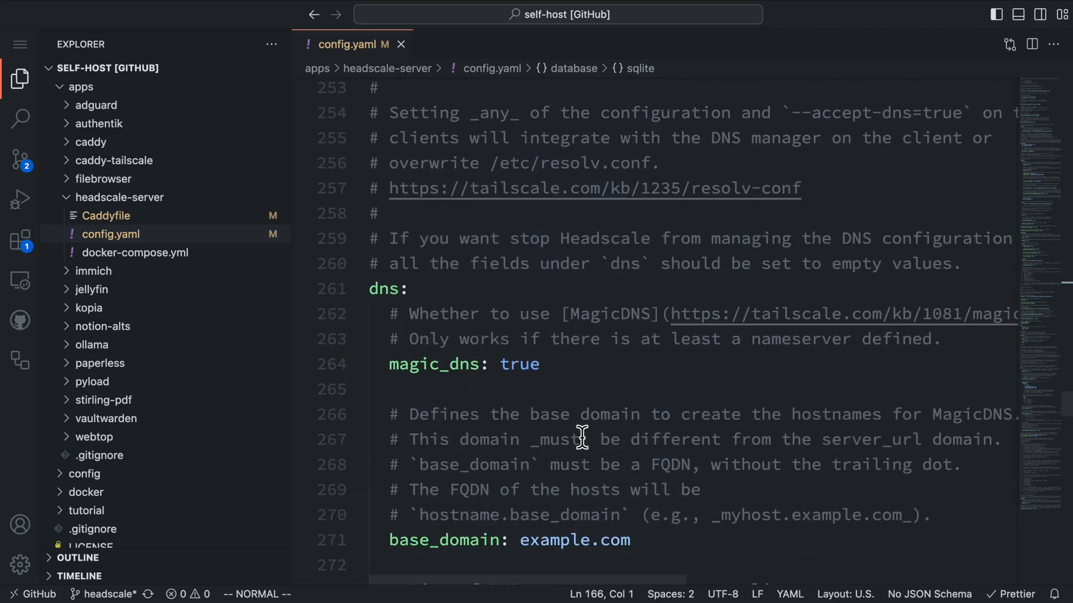
scroll(down, 3)
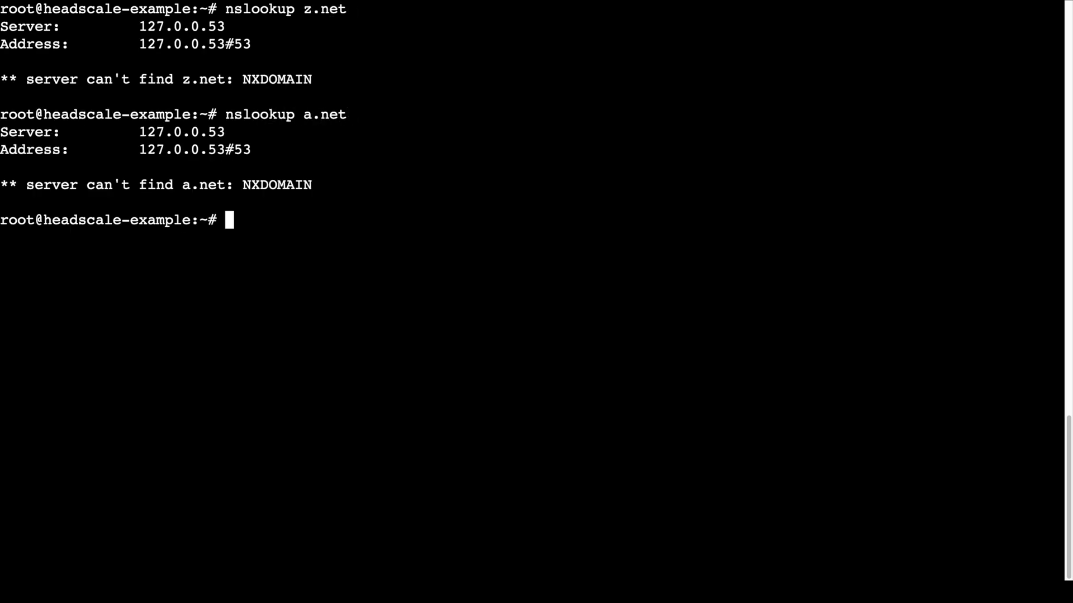
Run nslookup on z.net and a.net to confirm neither resolves
text(nsl)
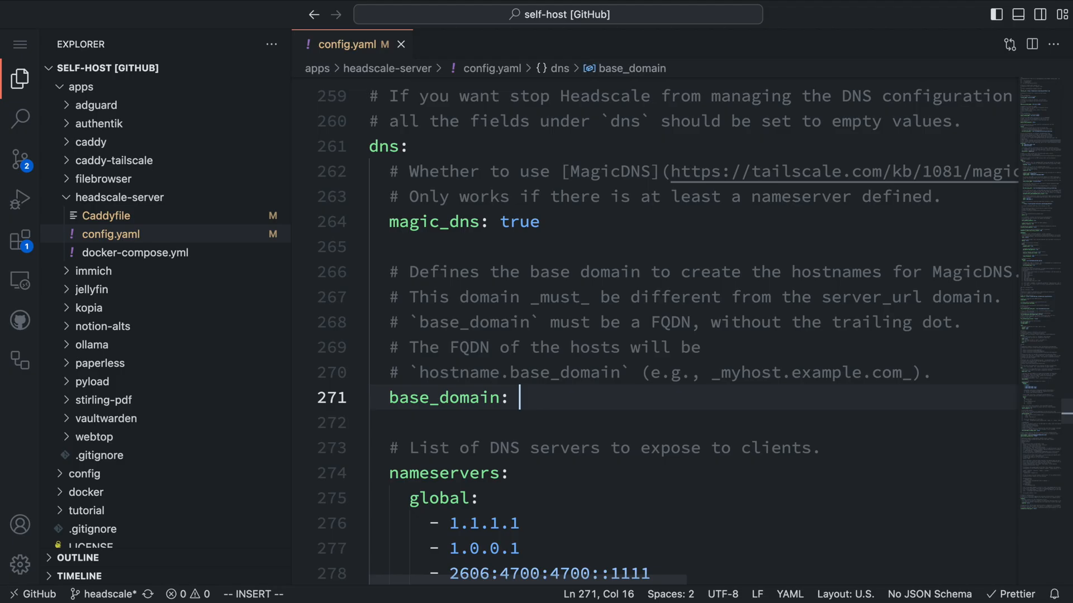
Enter ezsh.net as base_domain and scroll down to the empty extra_records
text(ezsh.net)
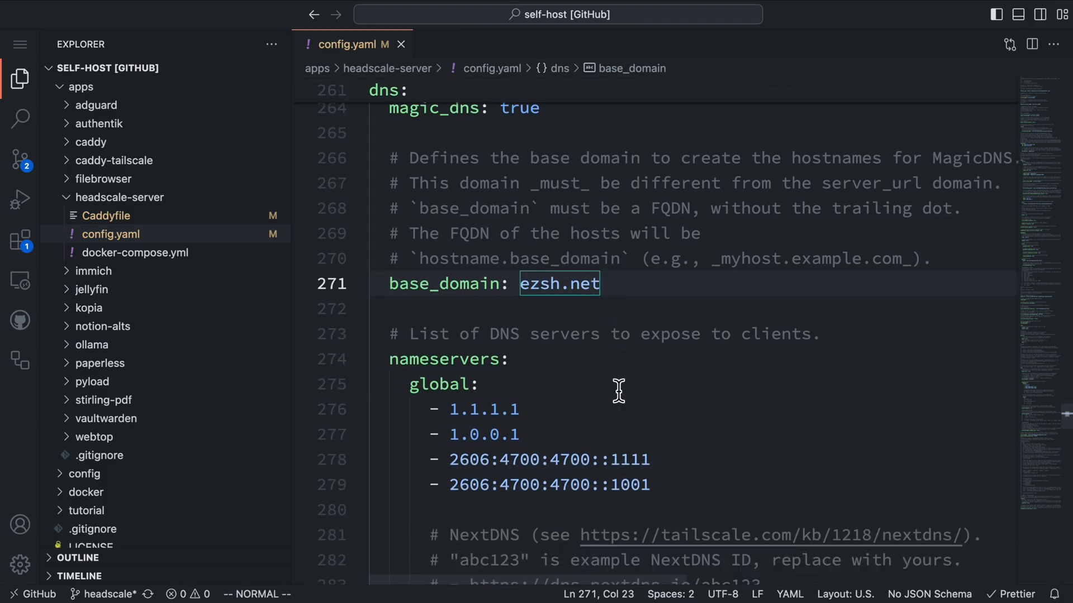
scroll(down, 3)
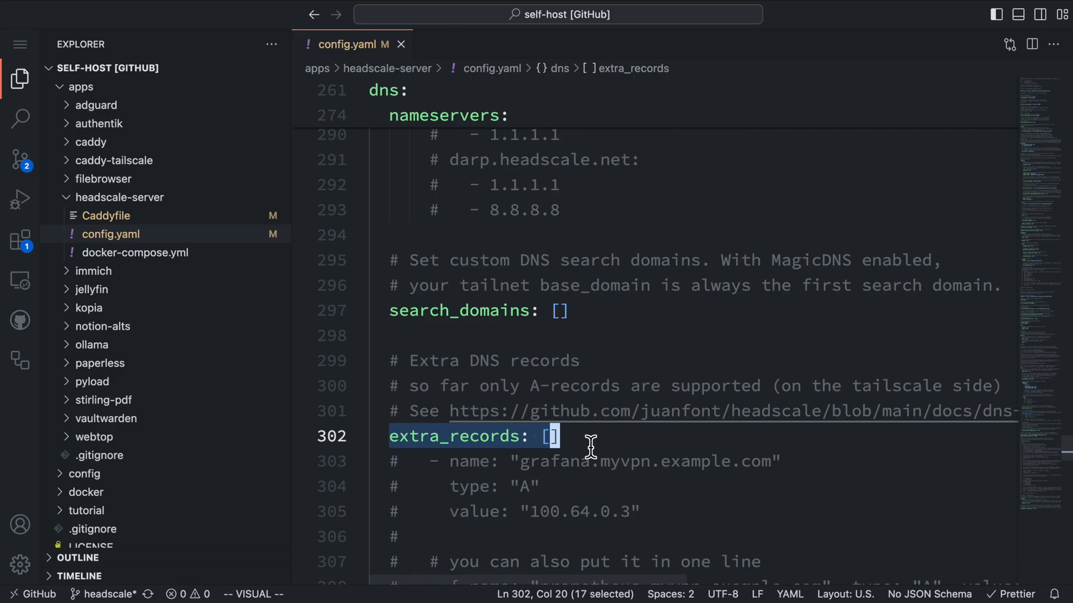
scroll(down, 3)
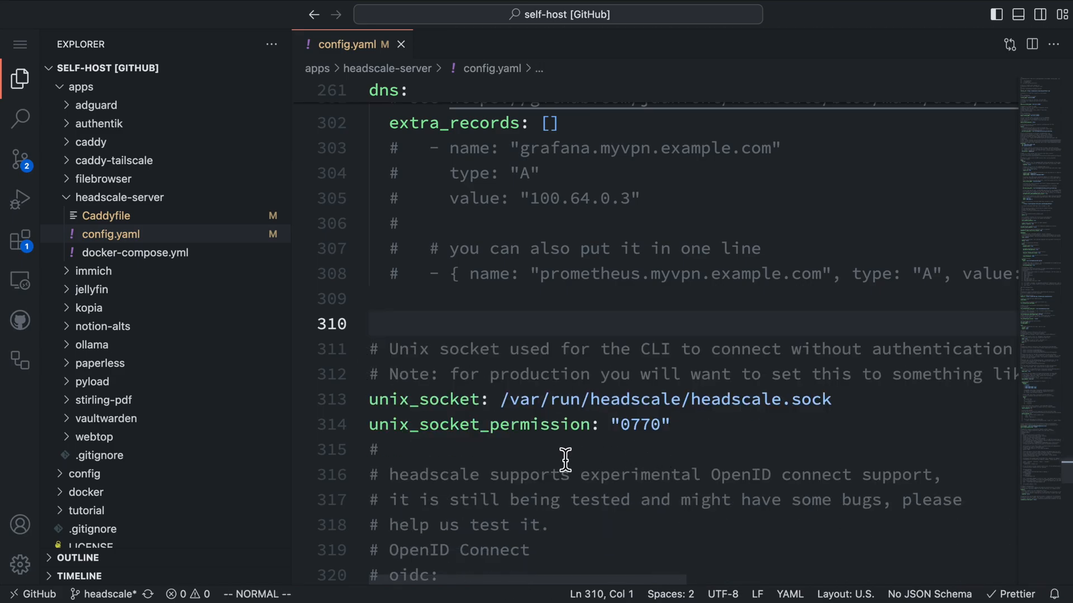
scroll(down, 3)
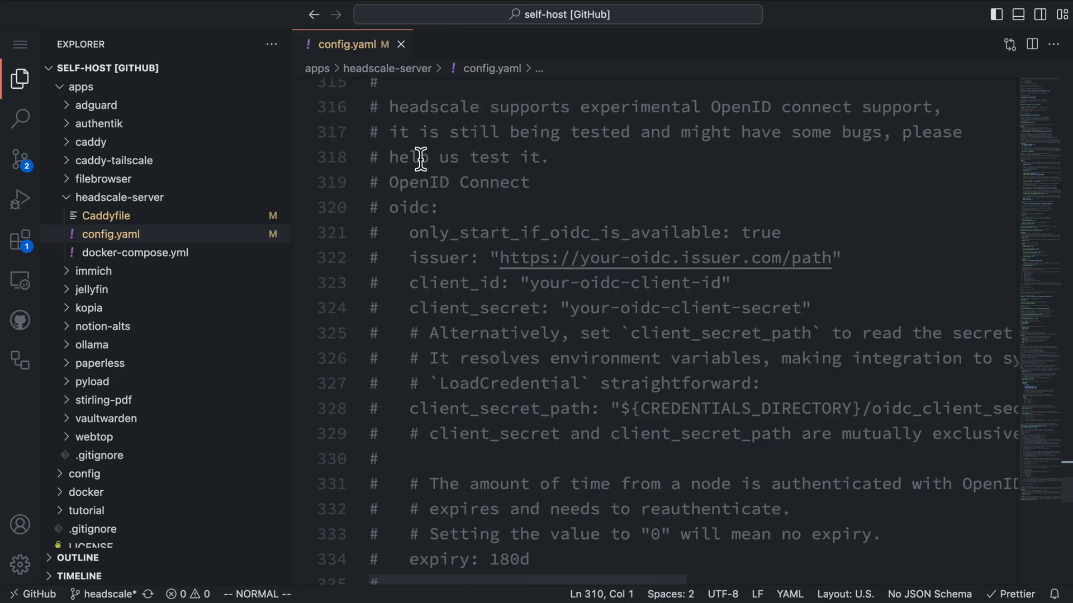
drag(390, 107, 940, 106)
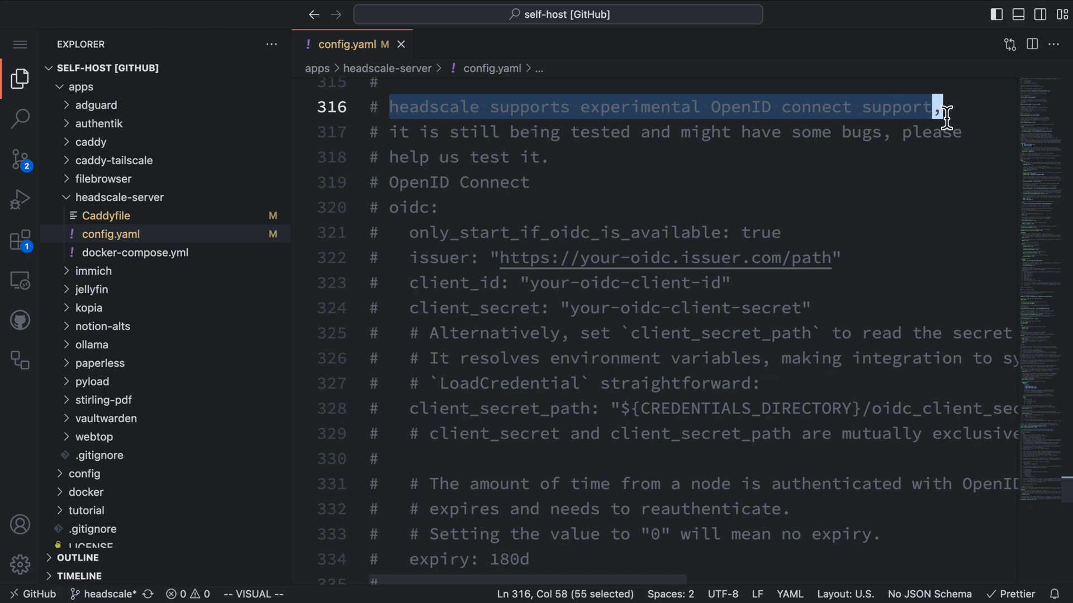
double_click(638, 107)
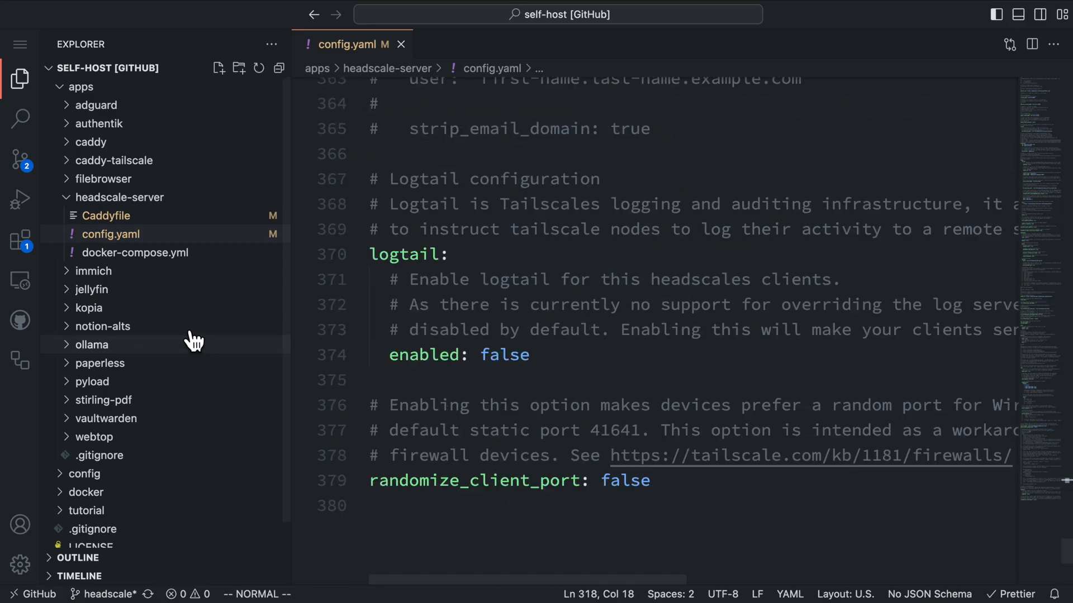
click(106, 215)
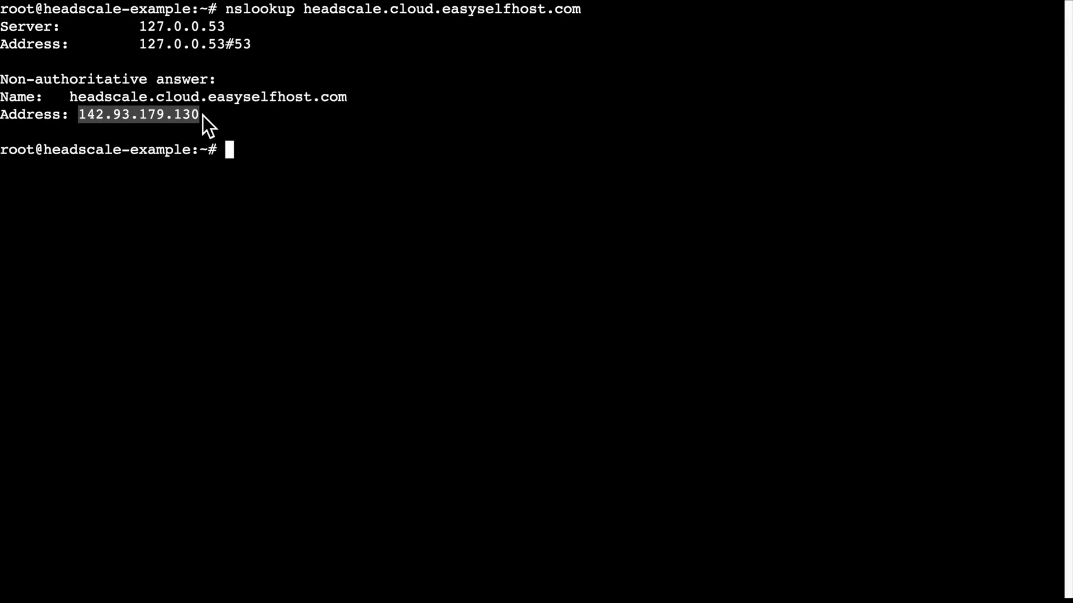
Clone github.com/easyselfhost/self-host and run docker compose up -d in apps/headscale-server
text(git)
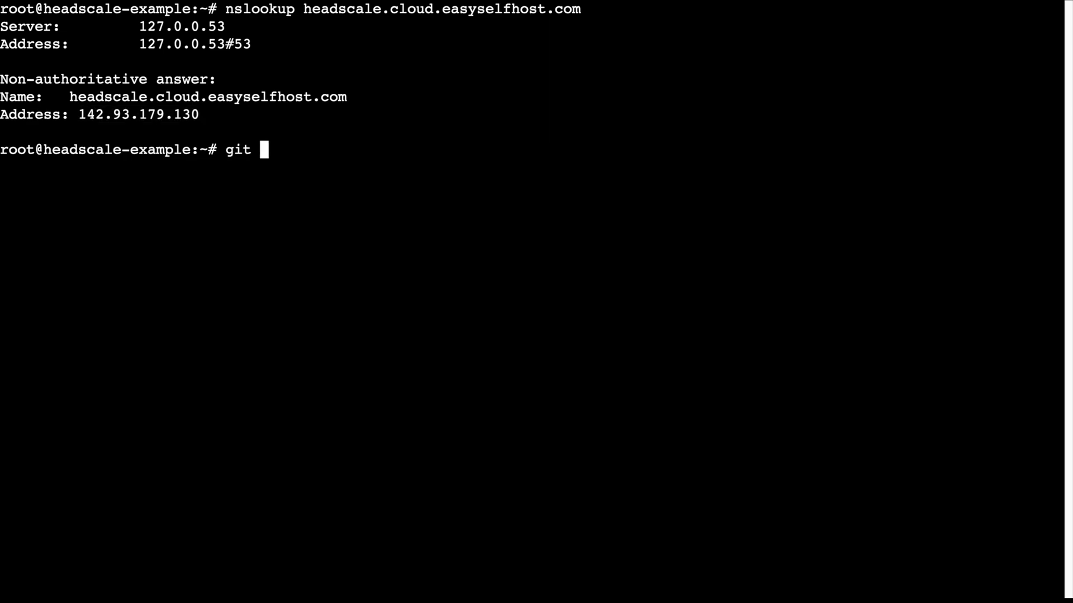
text(clone https://github)
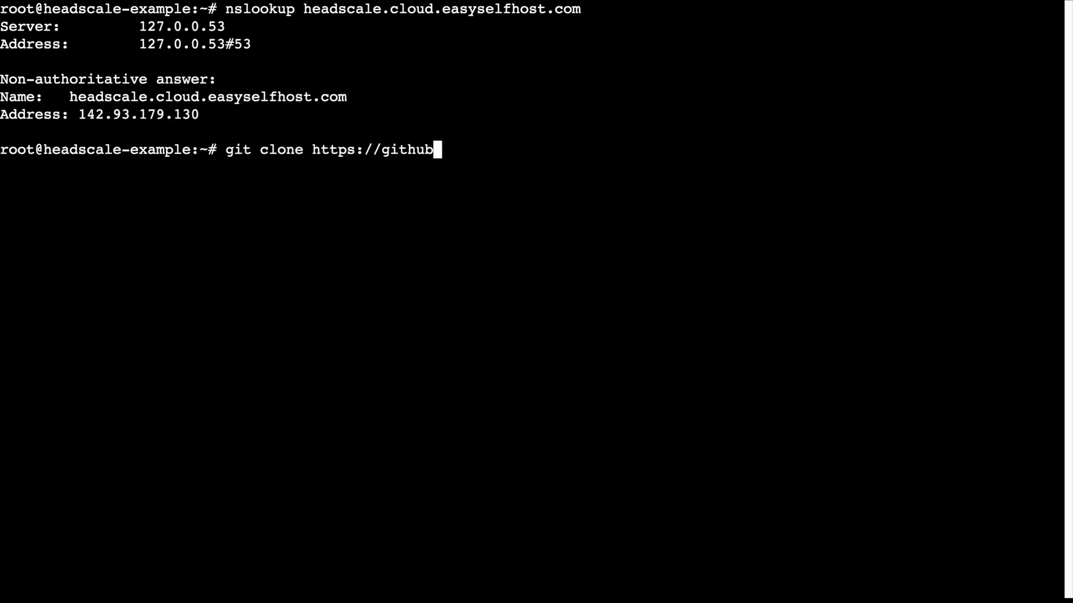
text(.com/easyselfhost/self-host)
text(docker compose)
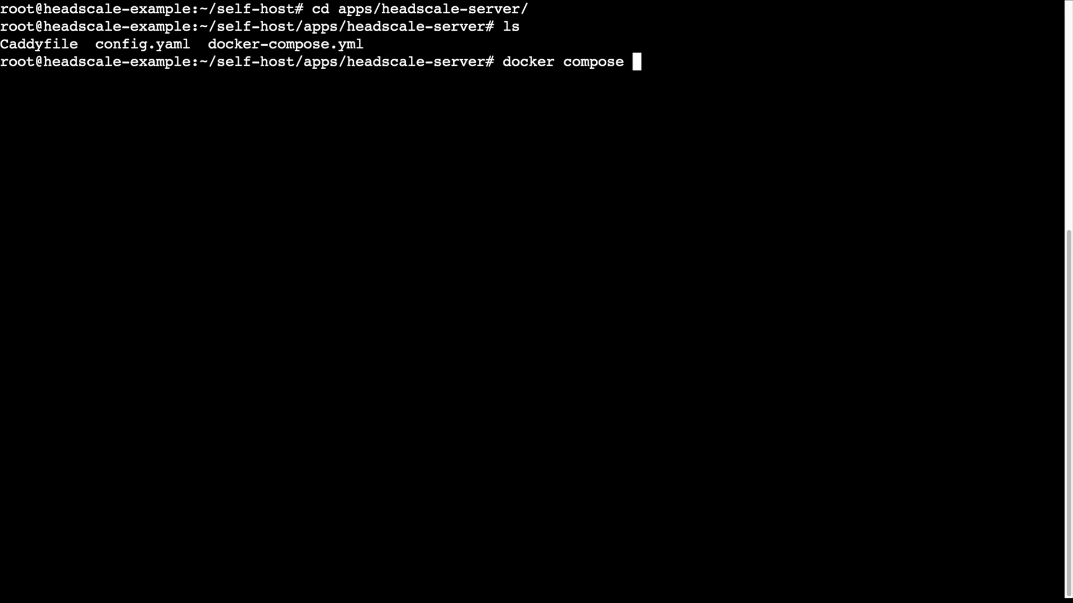
text(up -d)
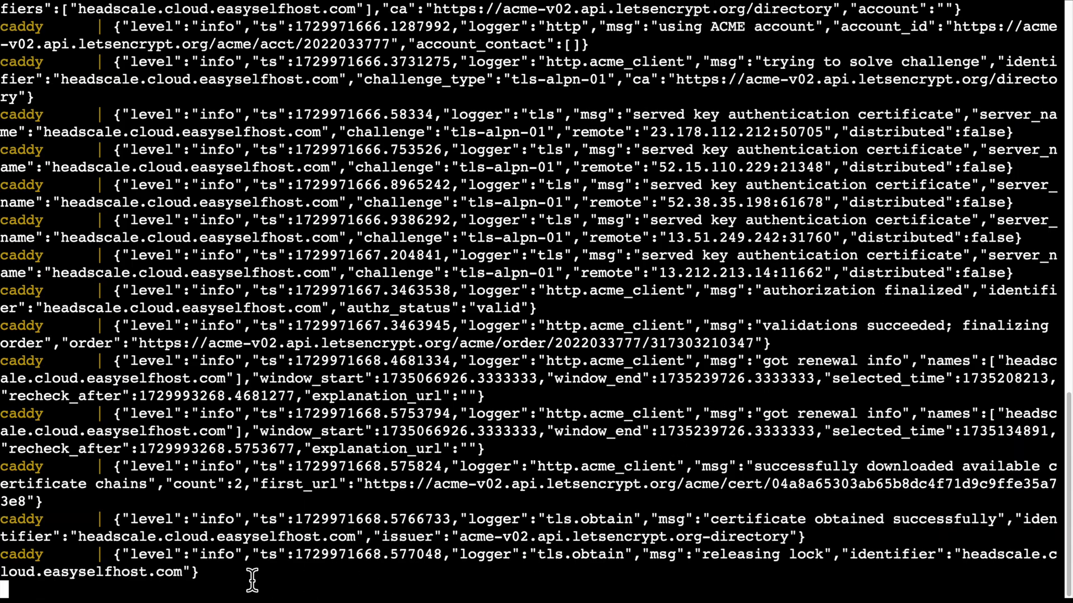
Confirm Caddy's certificate in the logs and view headscale --help via docker exec
scroll(down, 3)
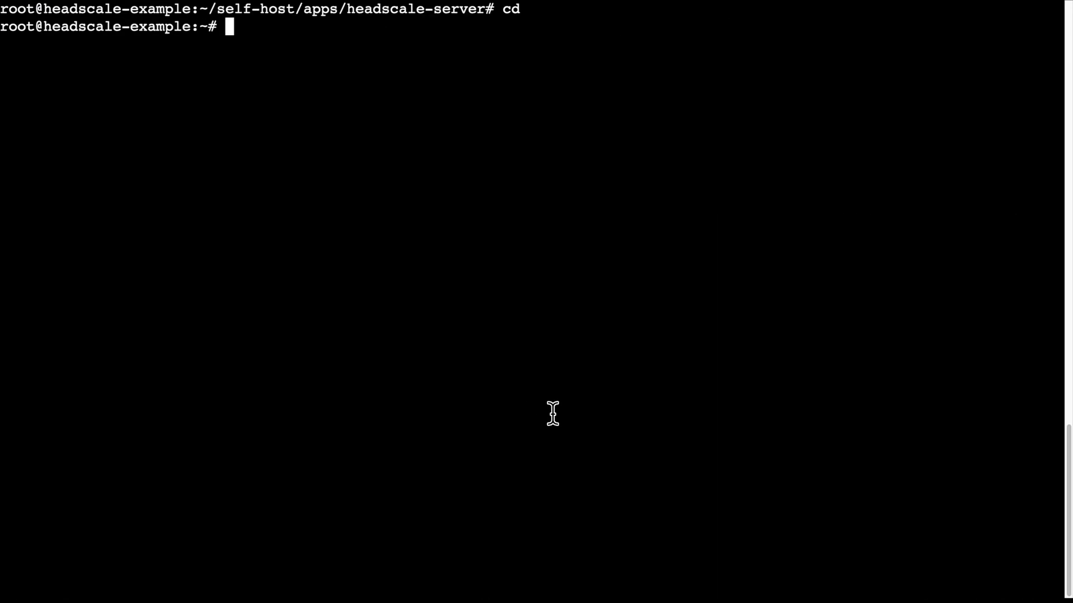
text(docker exec)
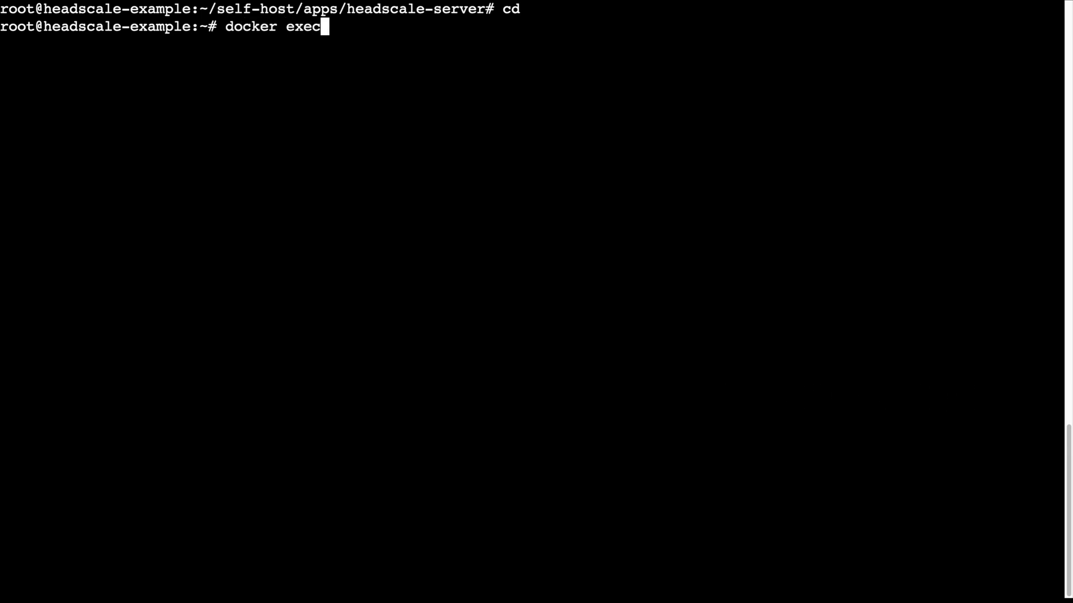
text(headscale hea)
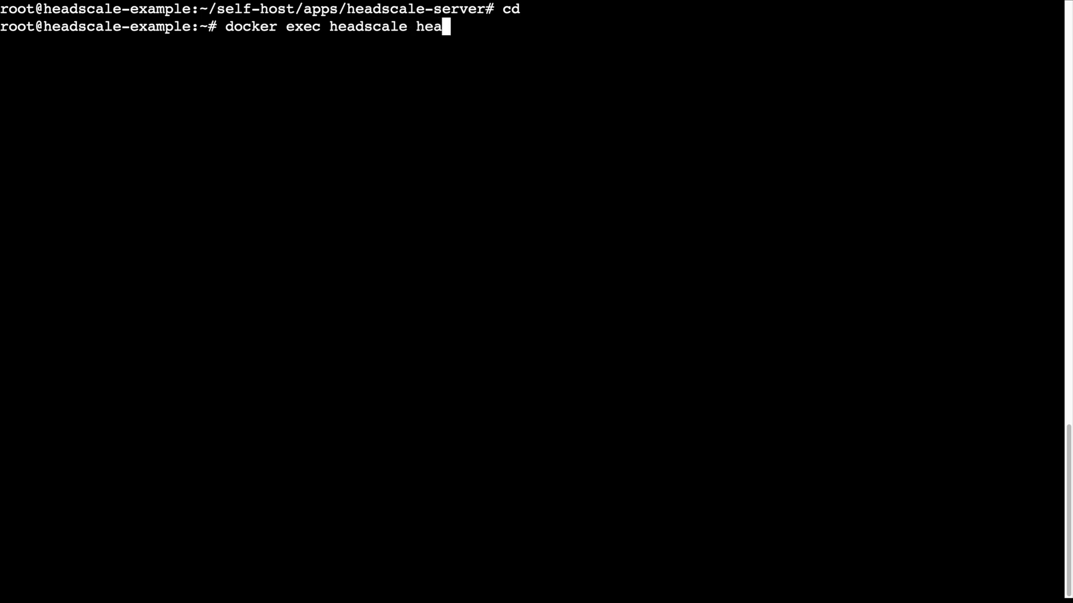
text(sc)
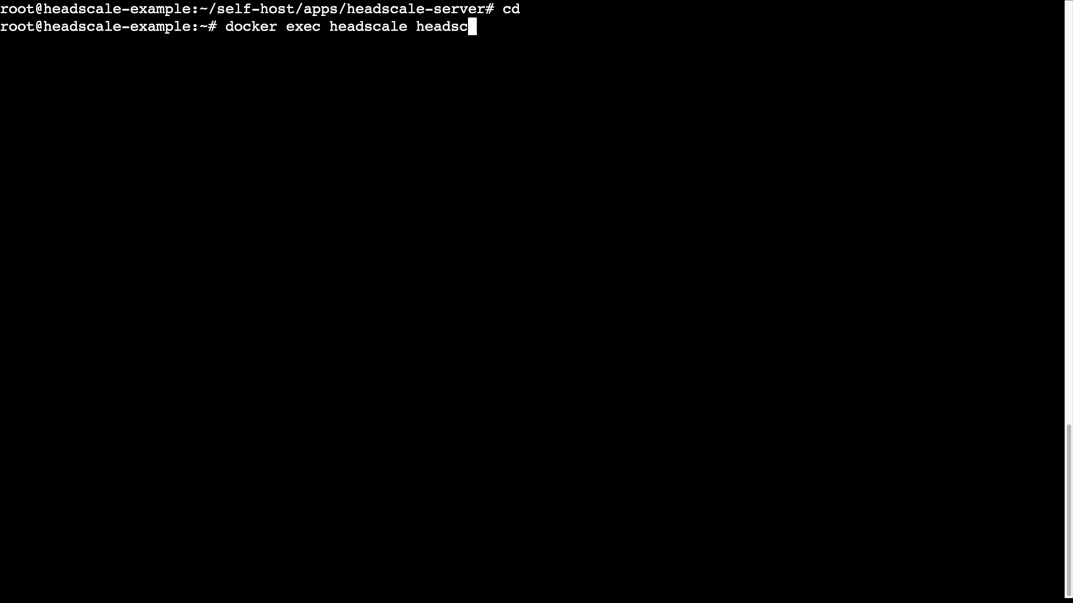
text(ale)
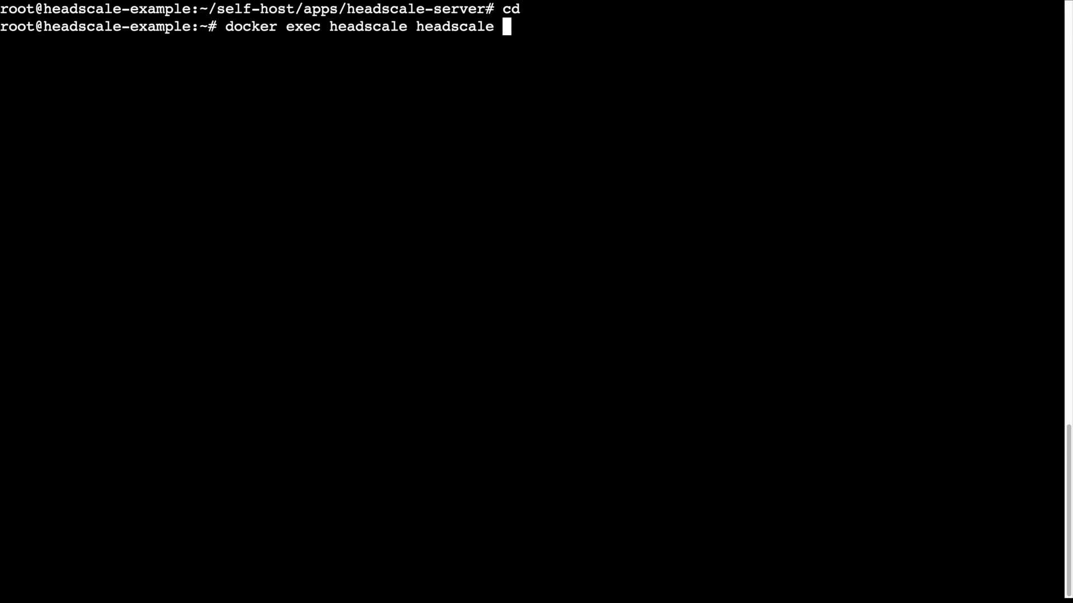
text(--help)
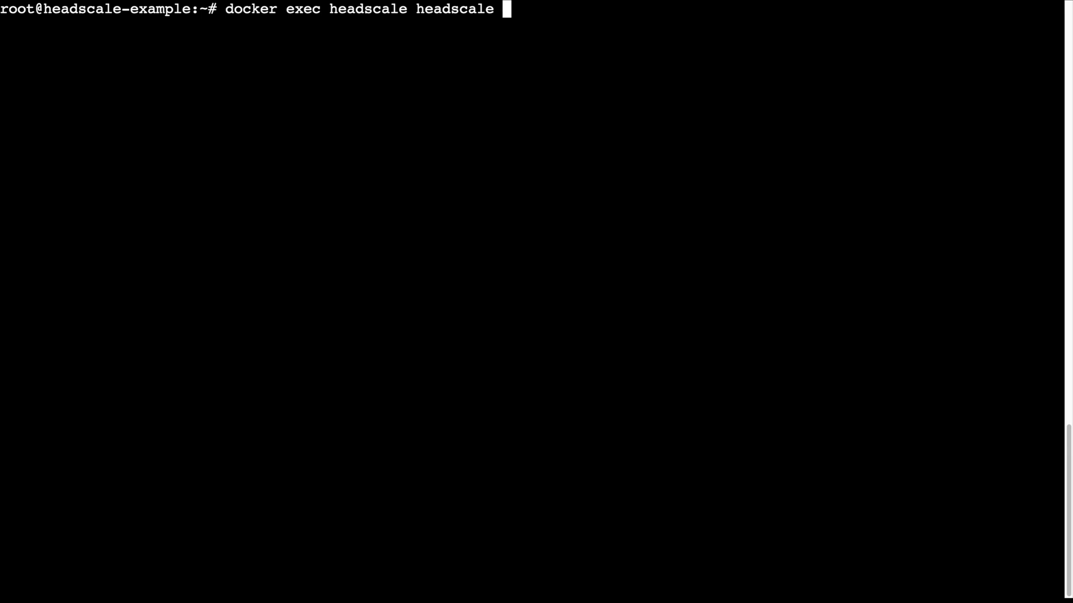
Create the headscale user 'phone'
text(users create)
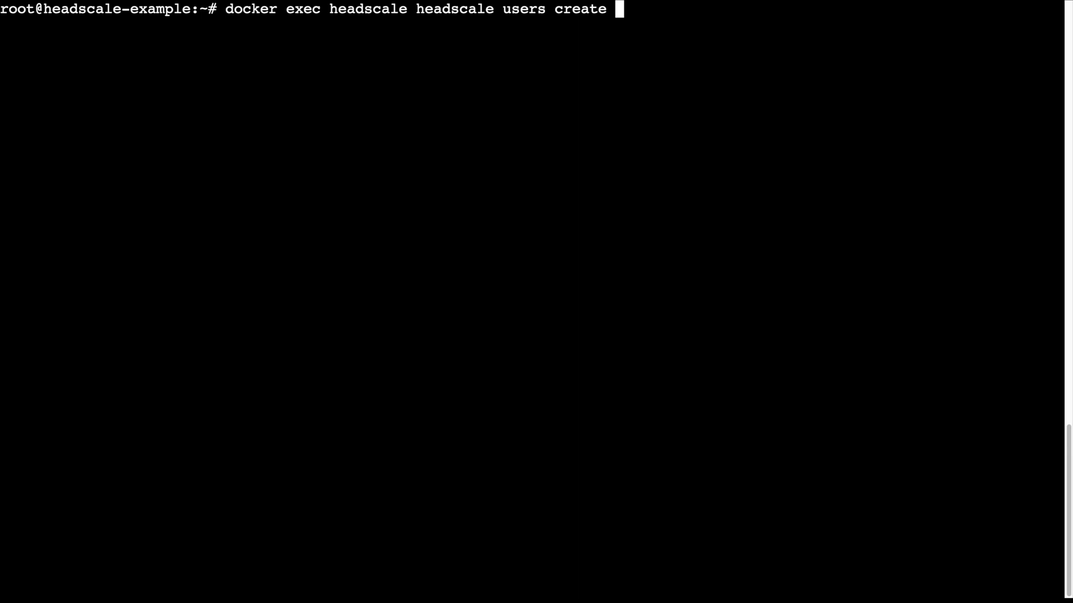
text(ph)
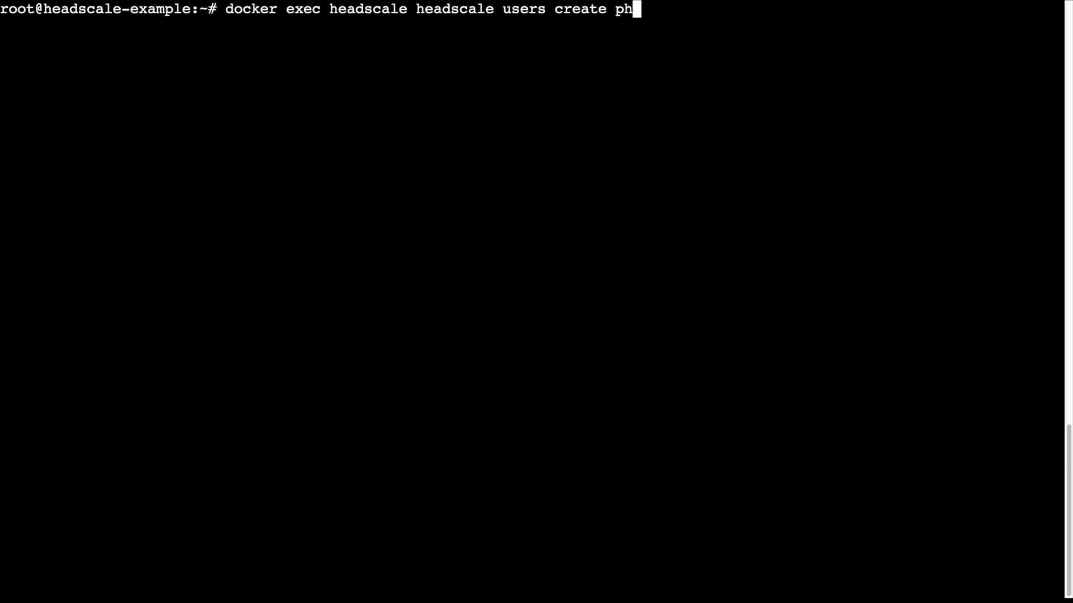
text(one)
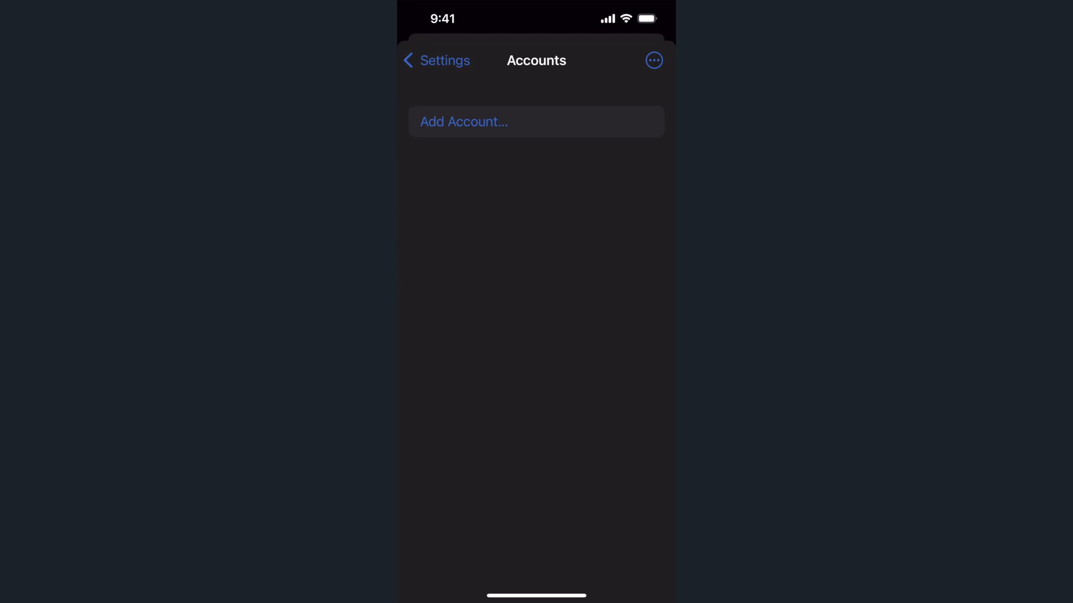
Log Tailscale in to headscale.cloud.easyselfhost.com and select the node register command
click(652, 61)
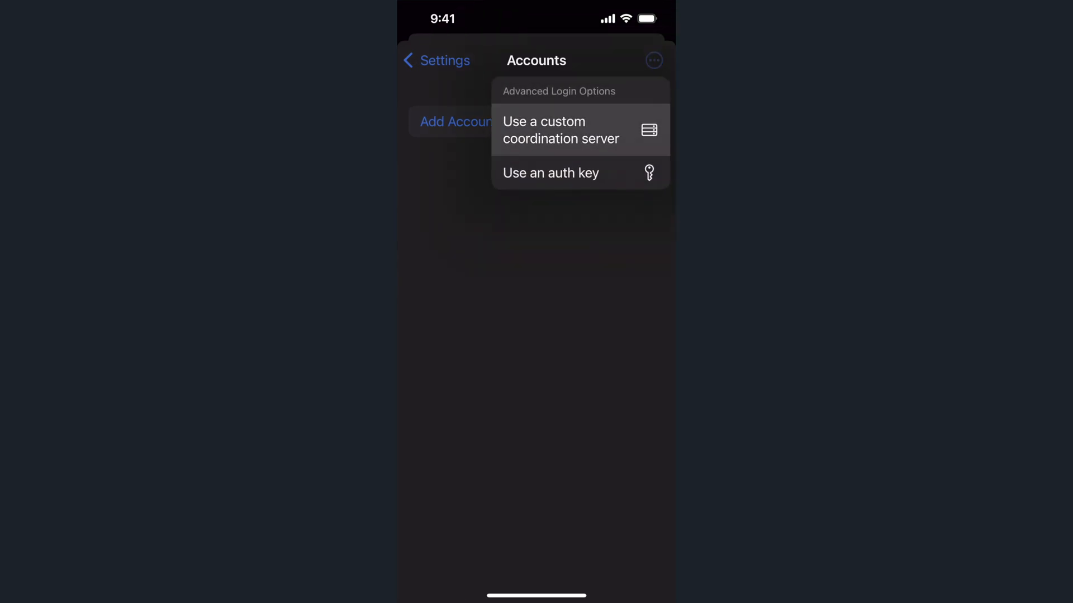
click(561, 130)
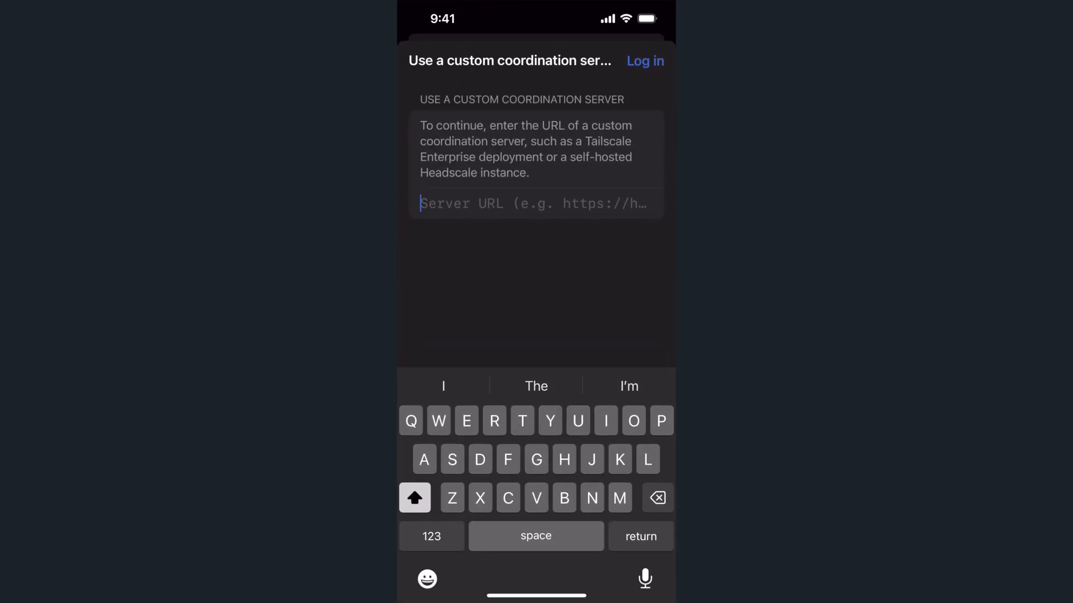
text(ht)
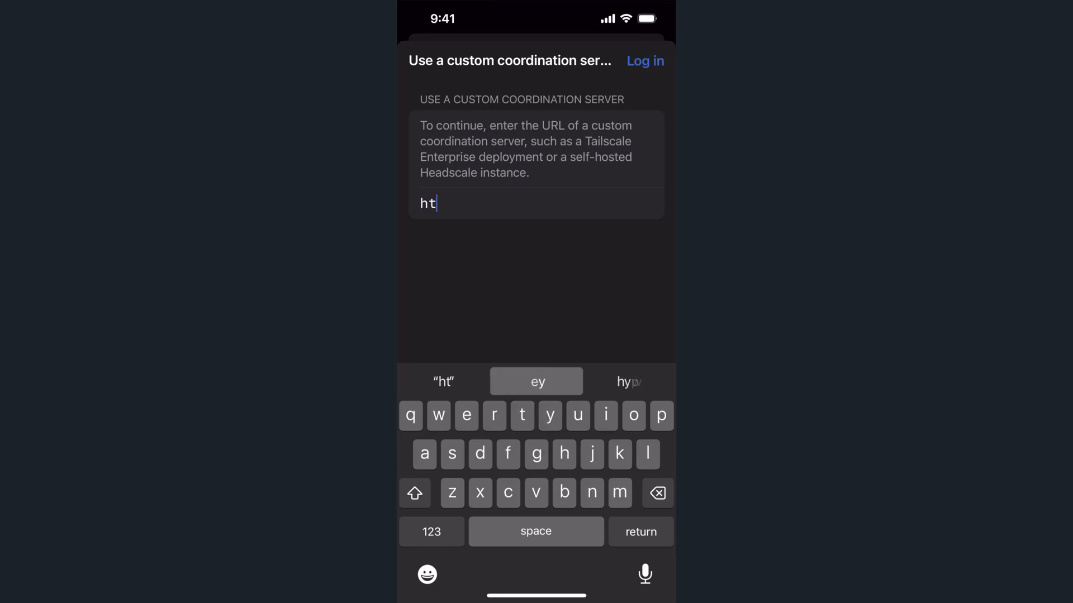
text(headscale.cloud.easyselfhos)
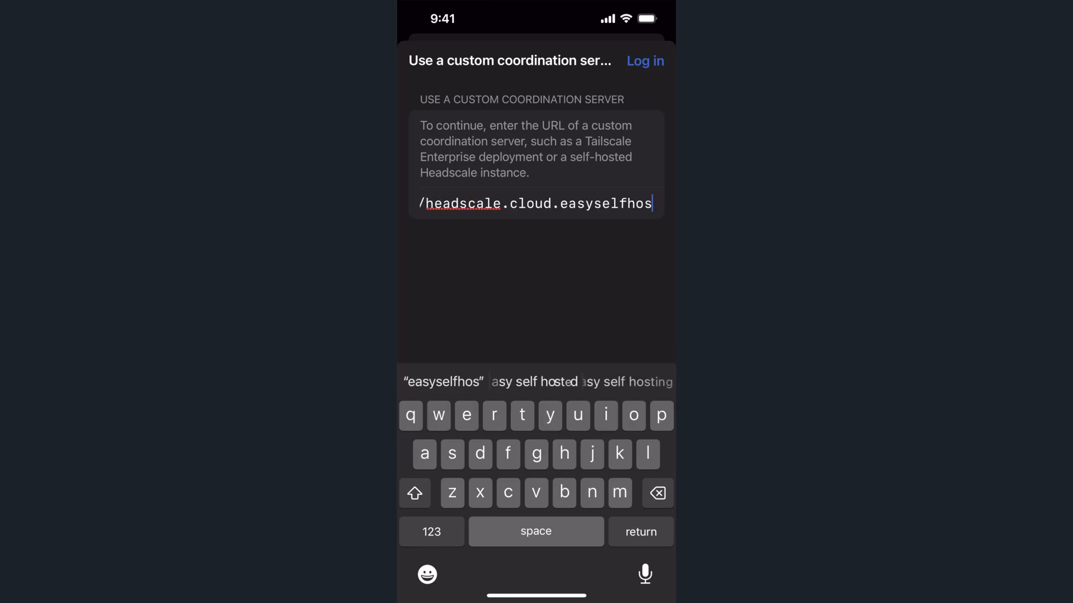
text(t.com)
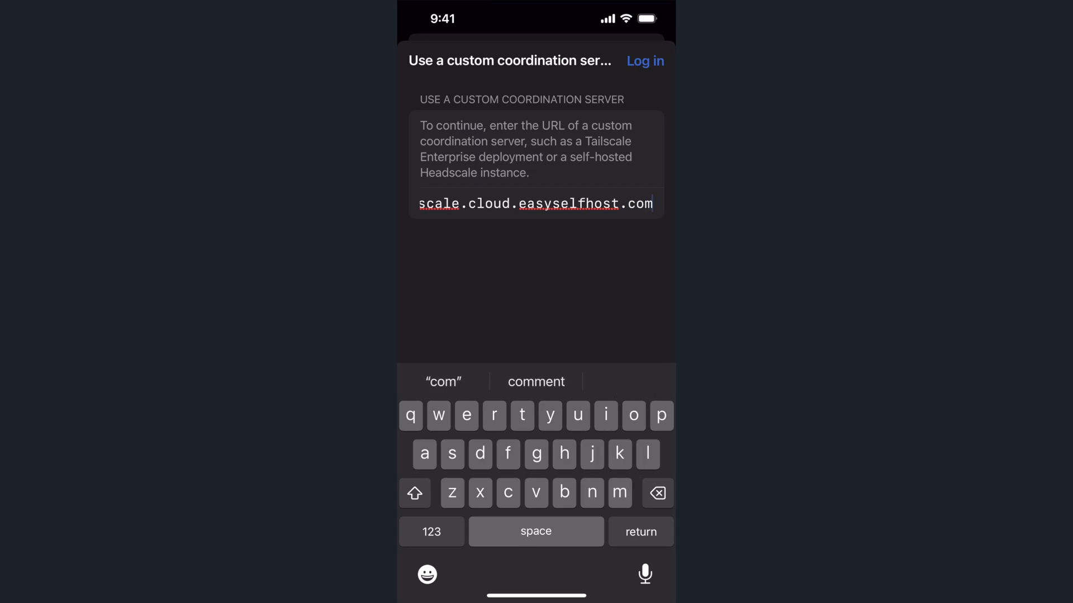
click(644, 60)
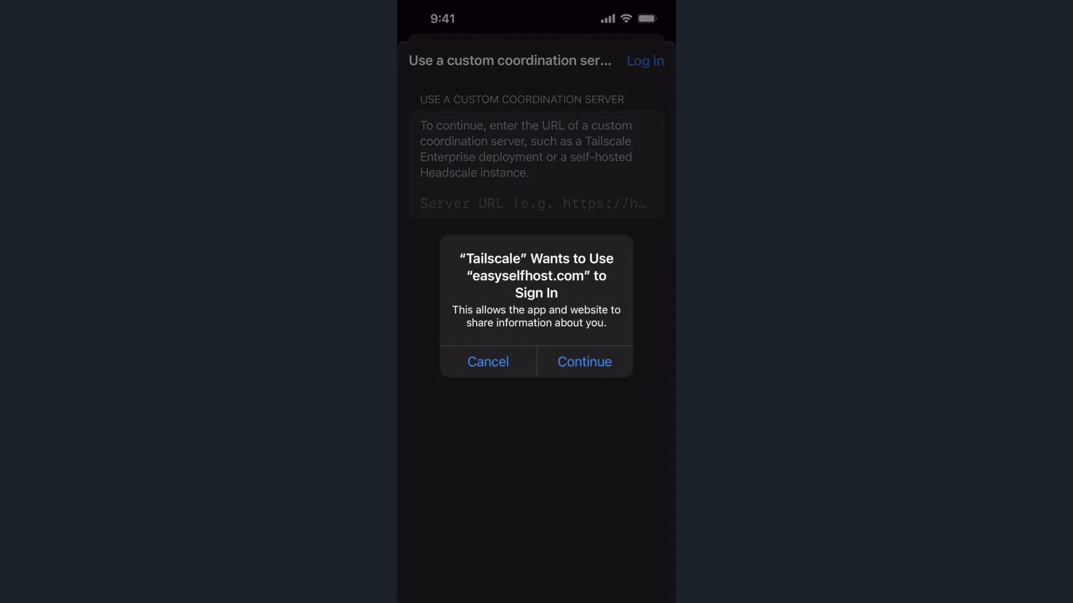
click(583, 361)
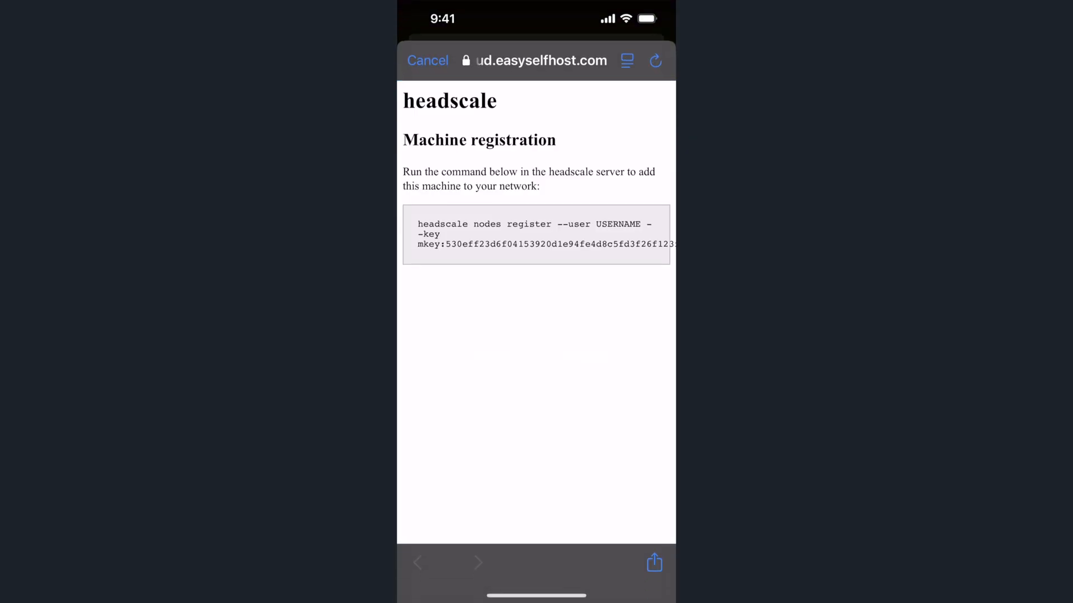
double_click(443, 224)
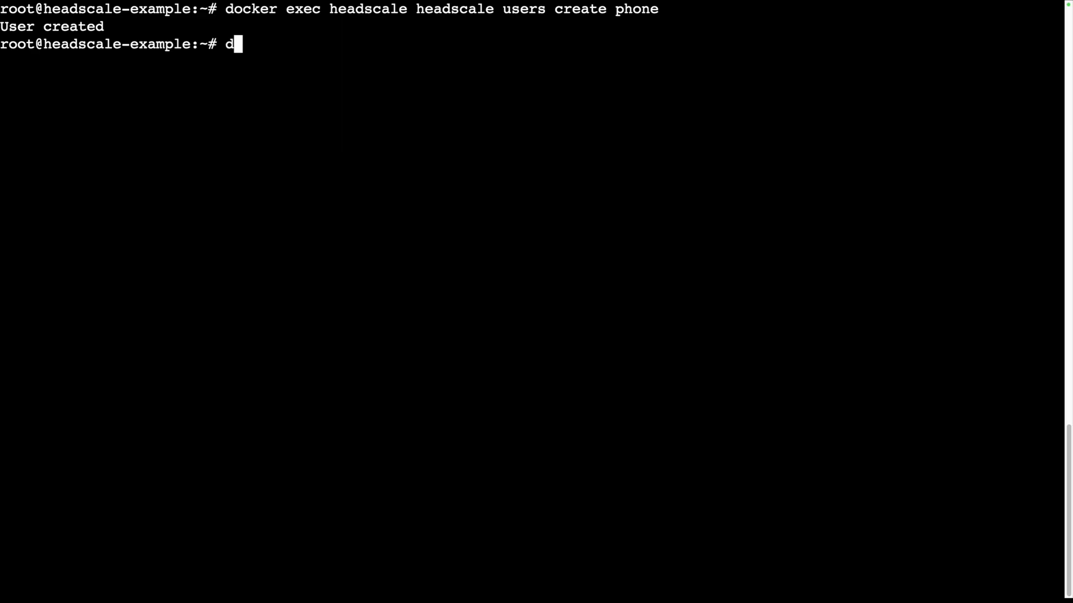
Register the phone's node key under the Headscale user phone
text(ocker exec headscale)
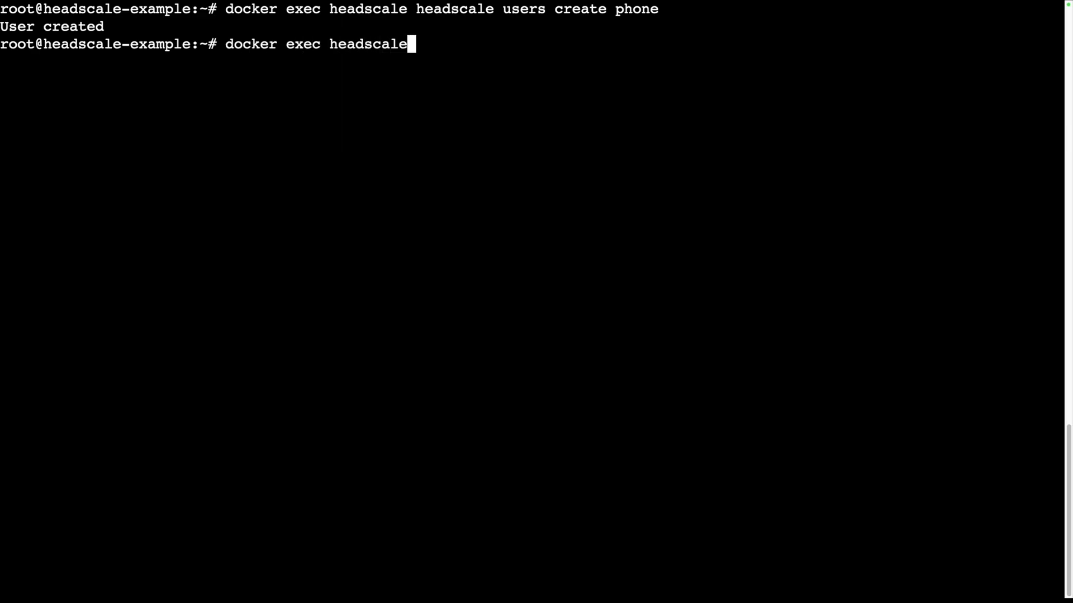
text(headscale nodes register --user USERNAME --key mkey:530eff23d6f04153920d1e94fe4d8c5fd3f26f123fa49bf00ededa69a7b9f44e)
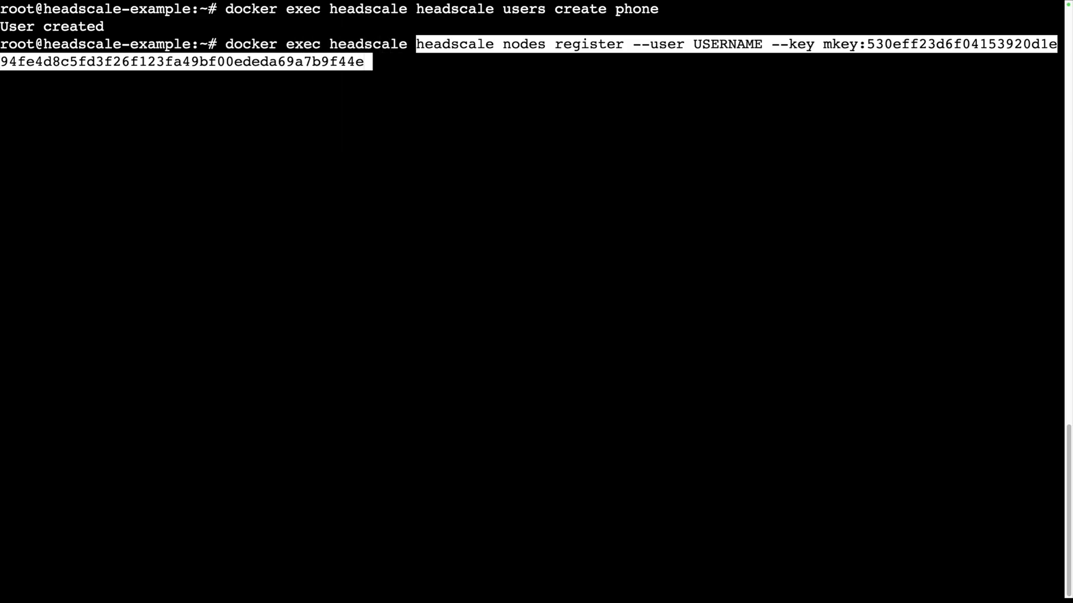
text(p)
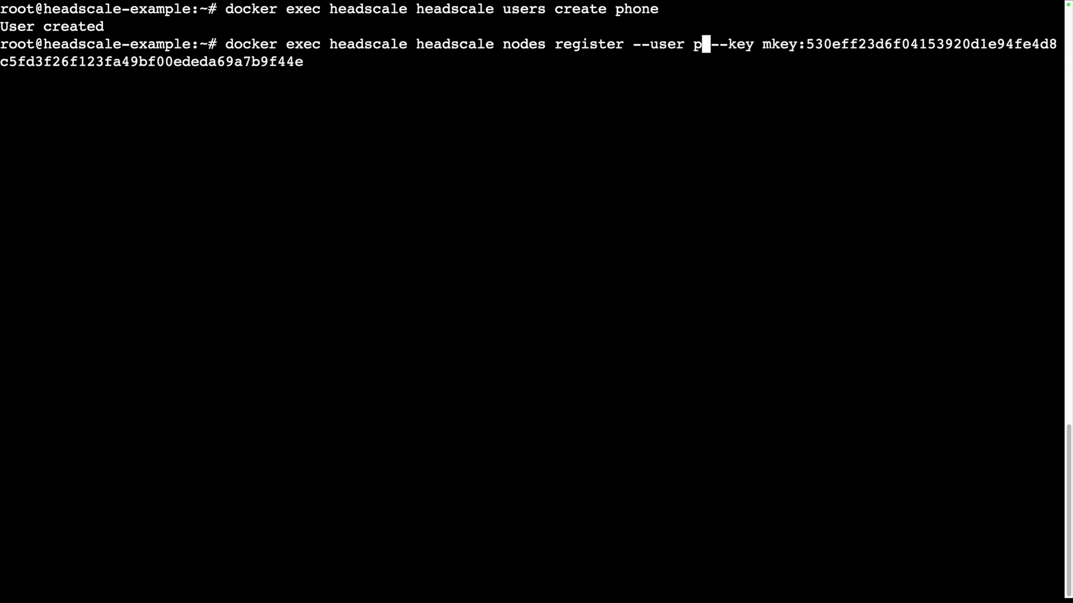
text(hone)
text(docker exec headscale headscale)
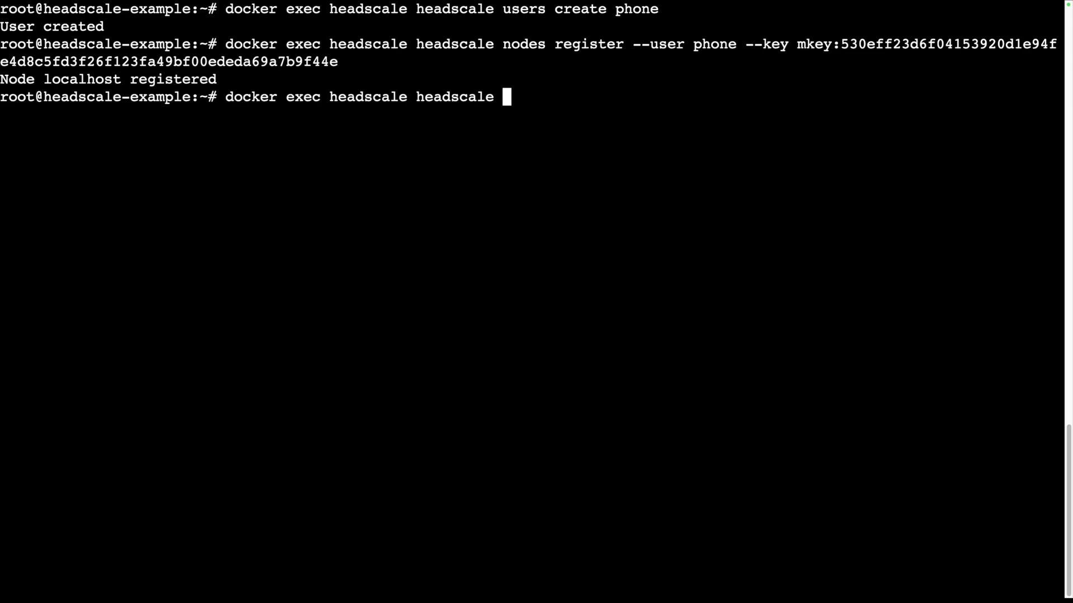
List Headscale nodes and rename node 1 from localhost to phone
text(nodes list)
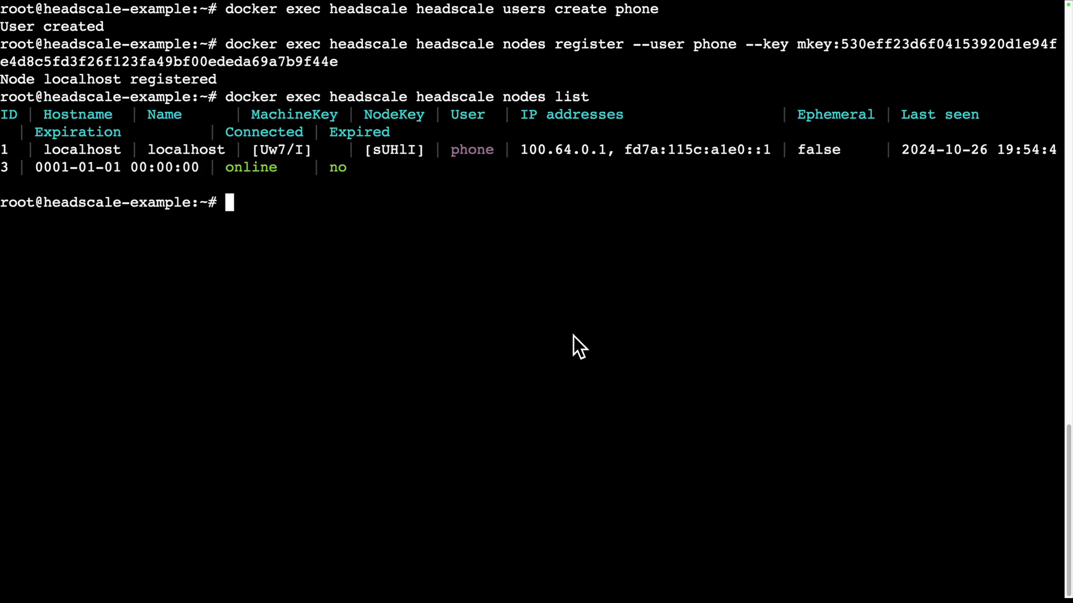
mouse_move(99, 165)
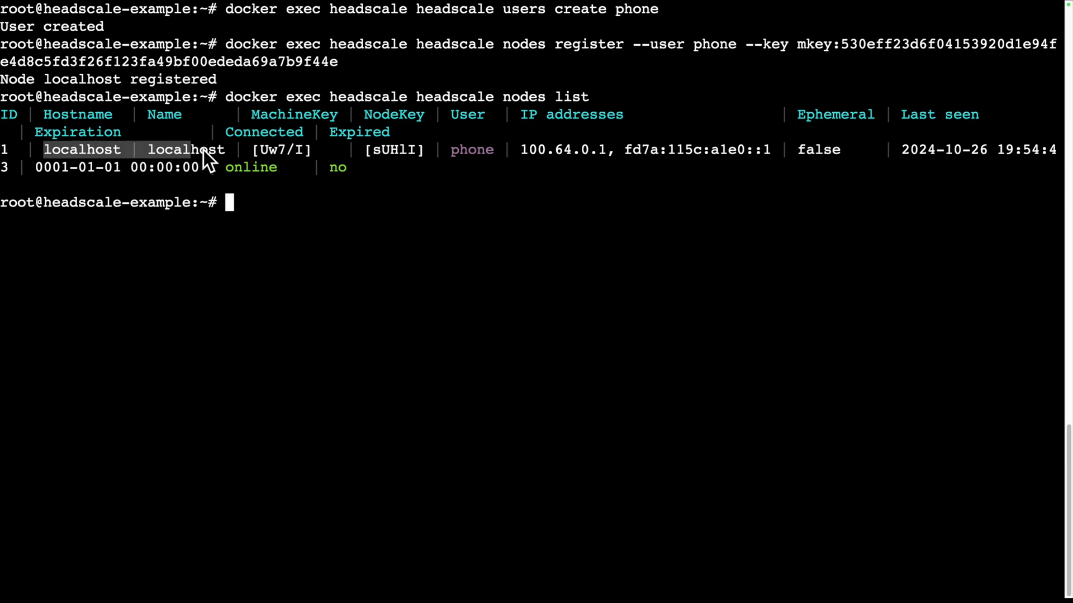
text(docker exec headscale headscale nodes)
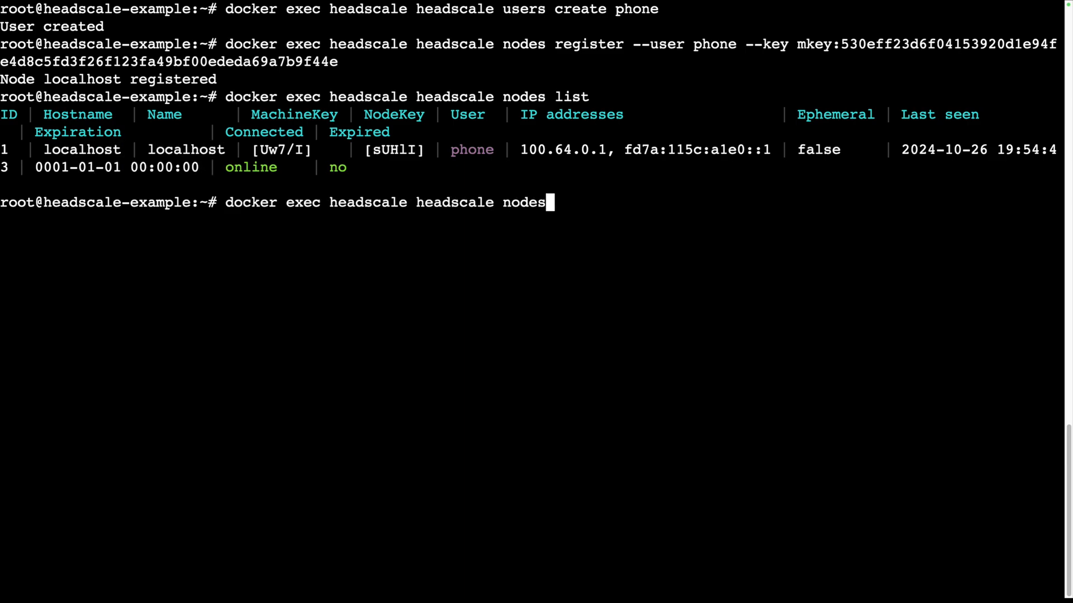
text(rename)
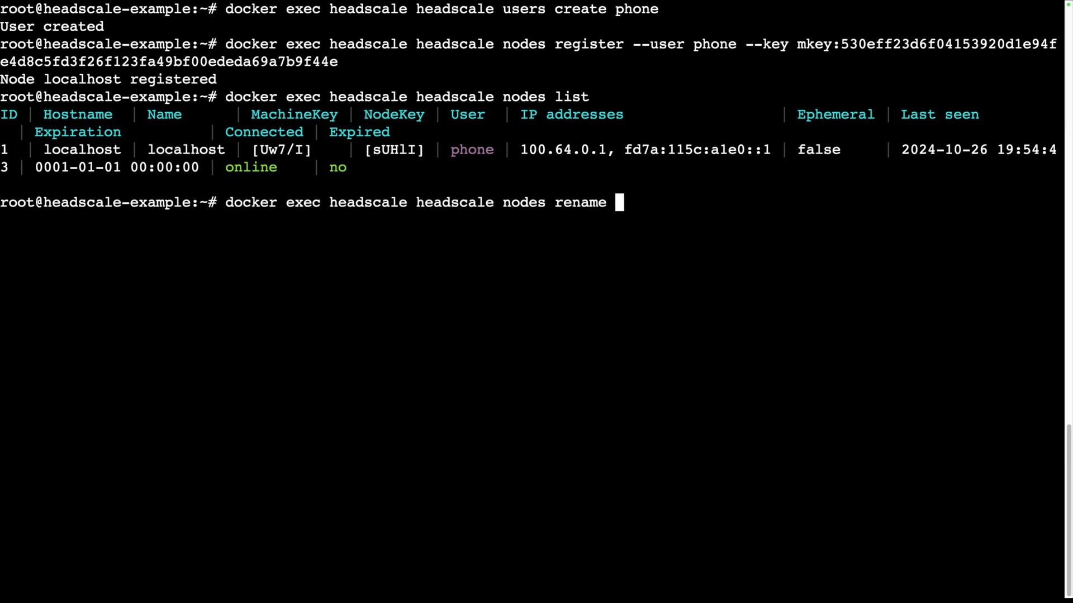
text(phone -i 1)
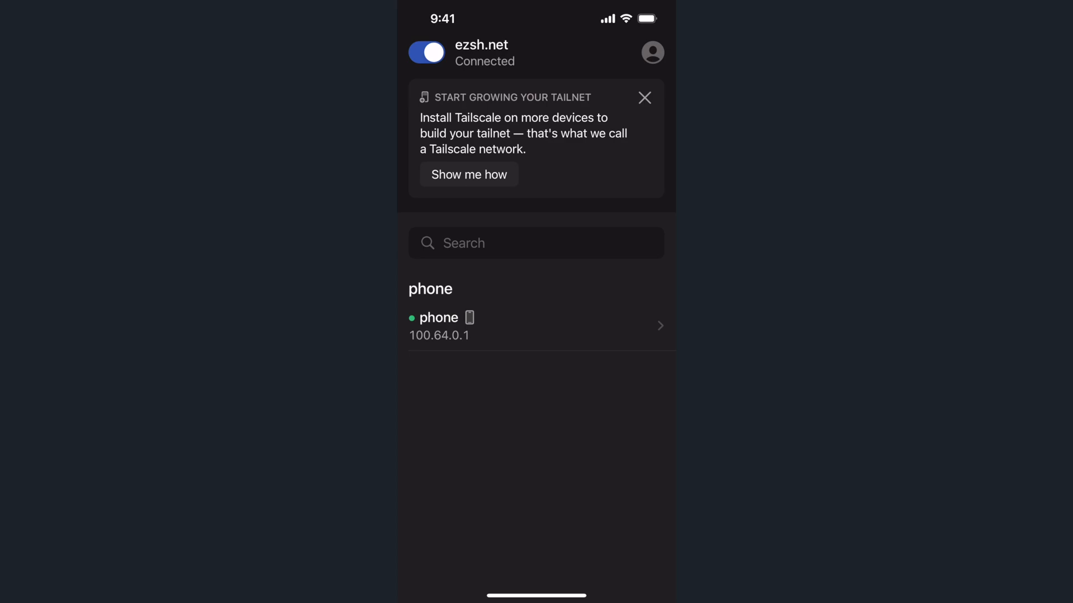
Create the Headscale user home-server via docker exec headscale headscale users create
text(docker exec)
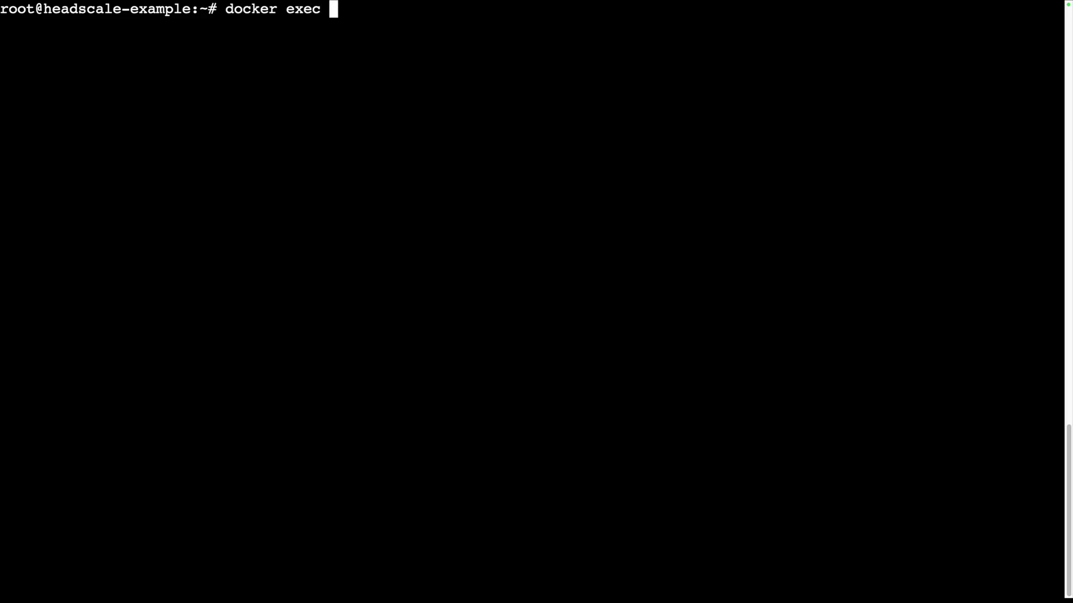
text(headscale headscale)
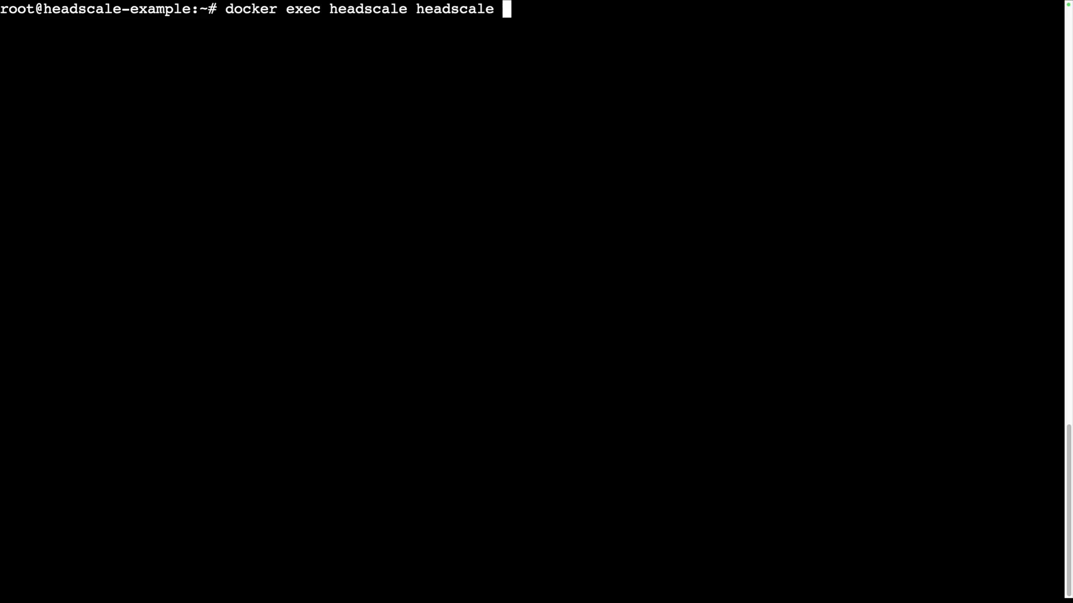
text(users create home-server)
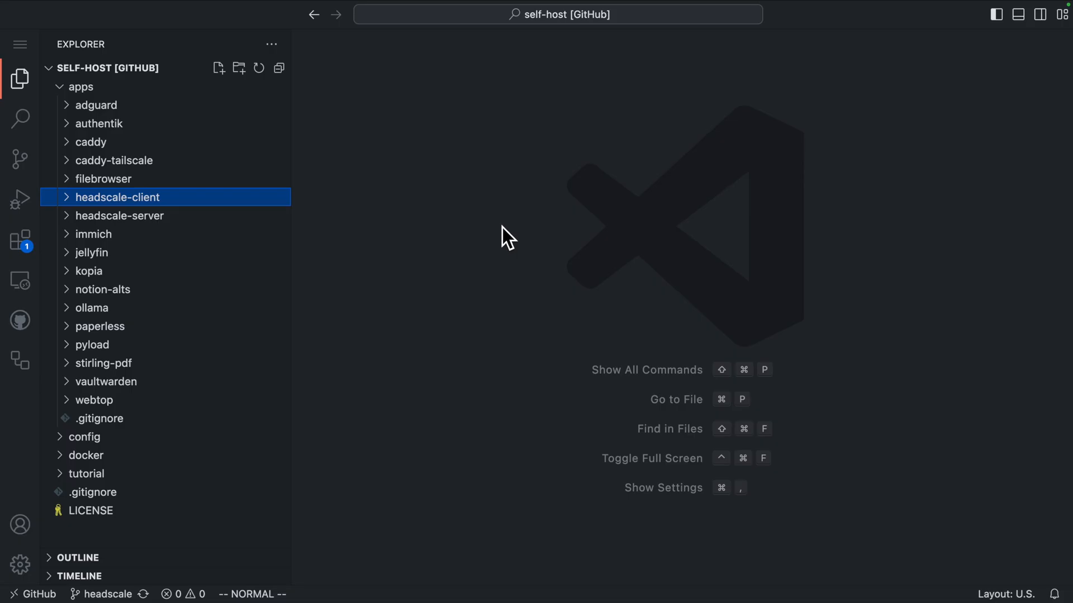
Expand apps > headscale-client in the Explorer and open its docker-compose.yml
click(118, 198)
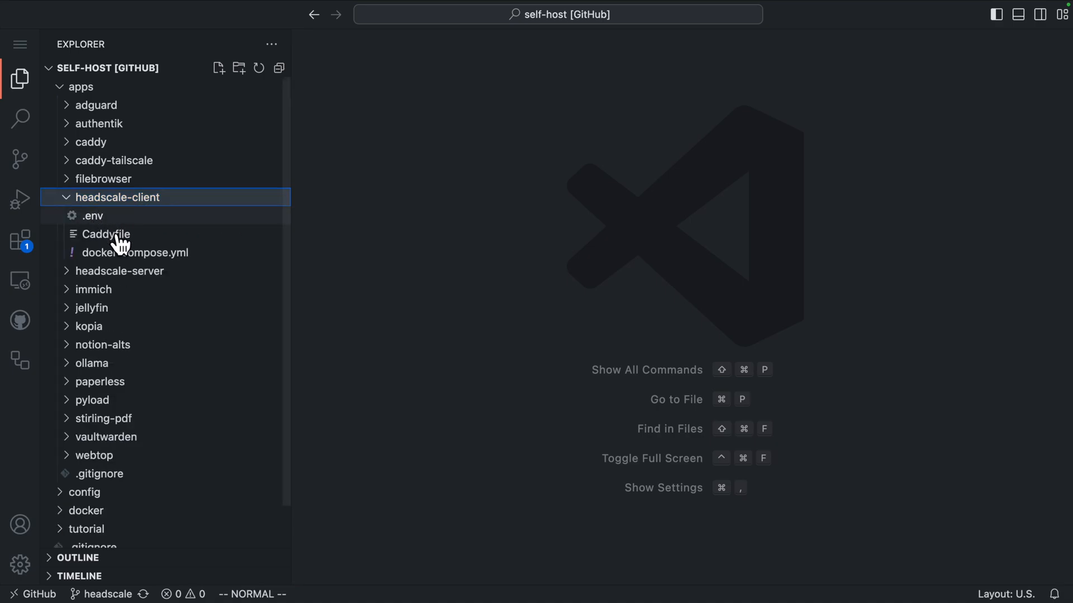
click(119, 271)
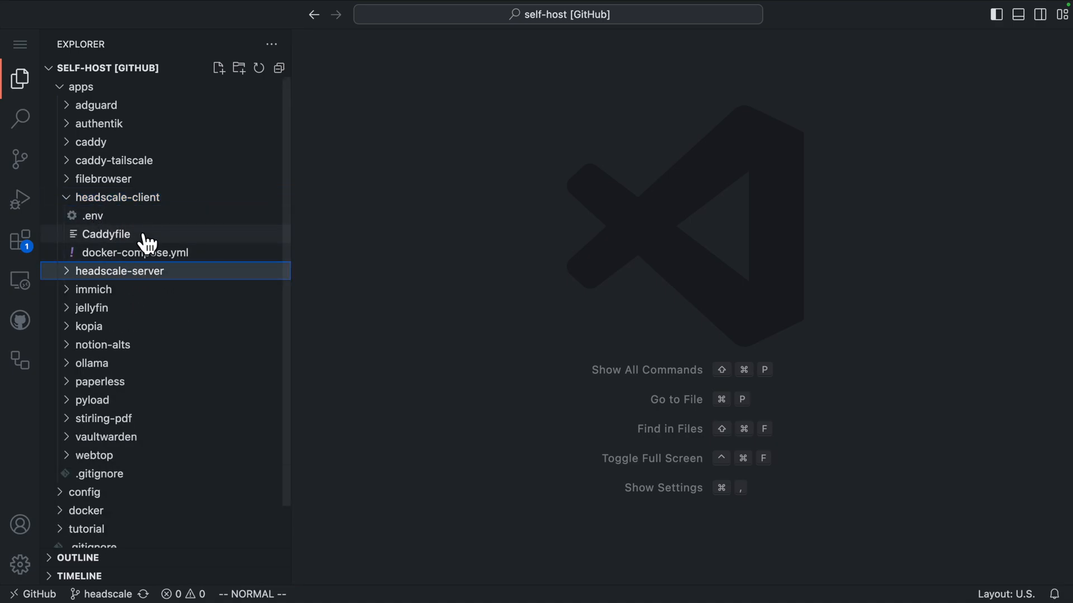
click(134, 252)
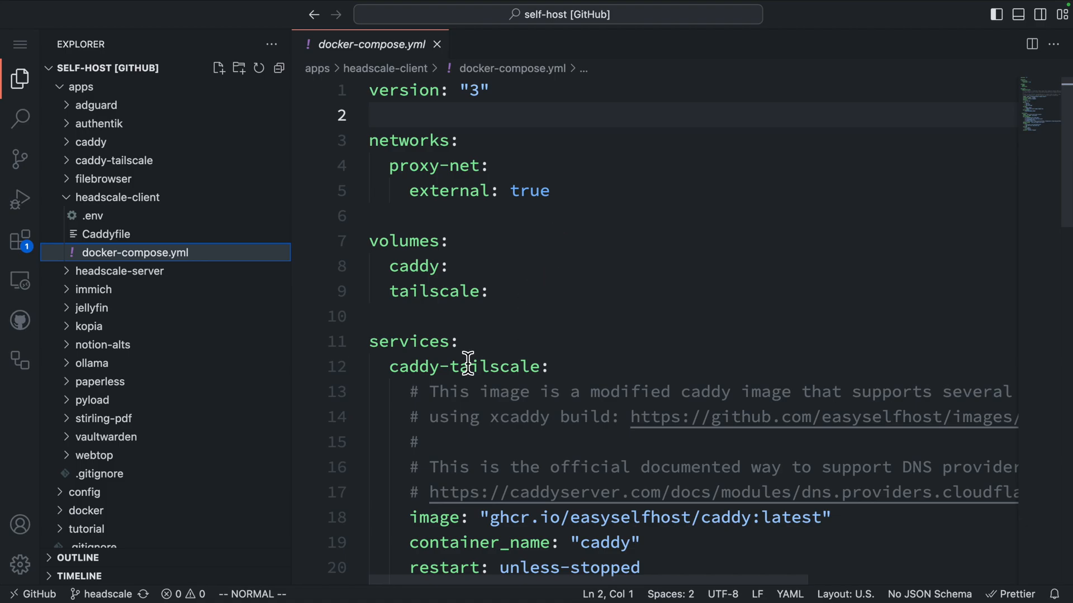
Unfold the caddy-tailscale service, inspect DNS_PROVIDER_TOKEN, and open the client's .env
click(115, 160)
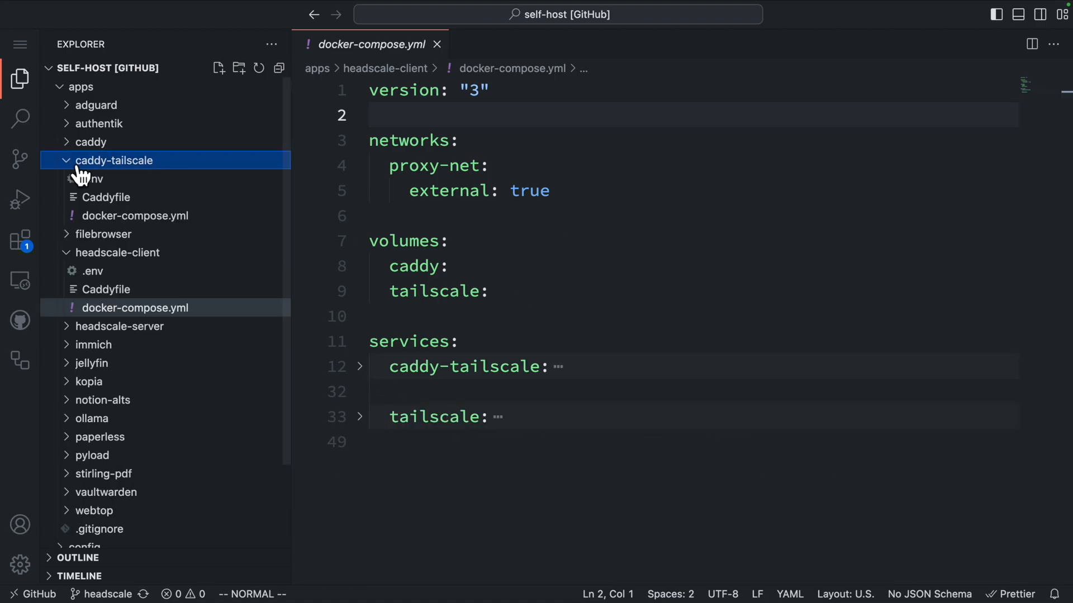
click(114, 161)
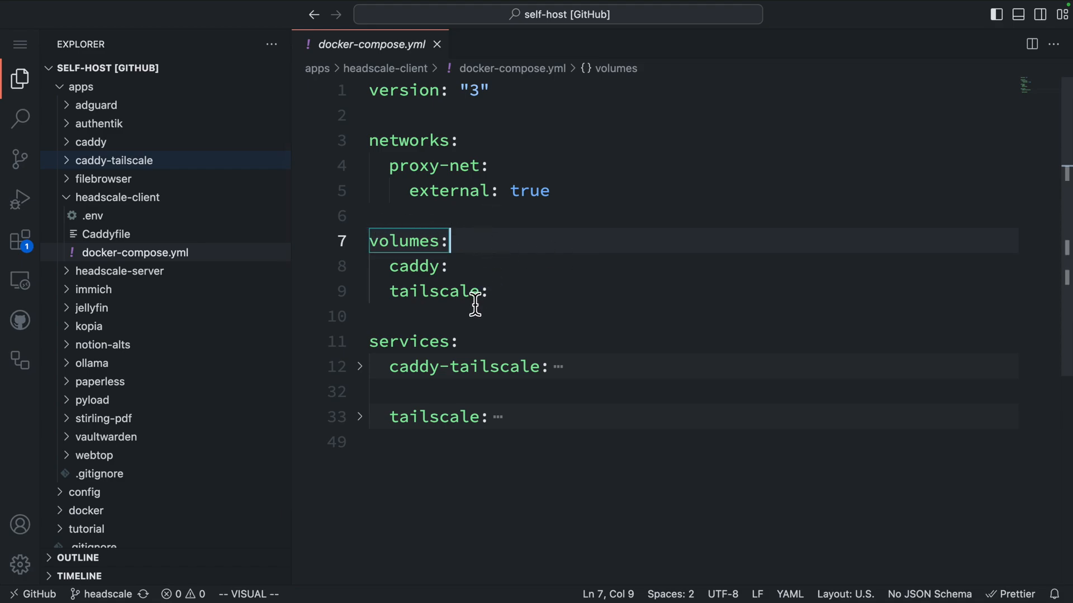
mouse_move(415, 335)
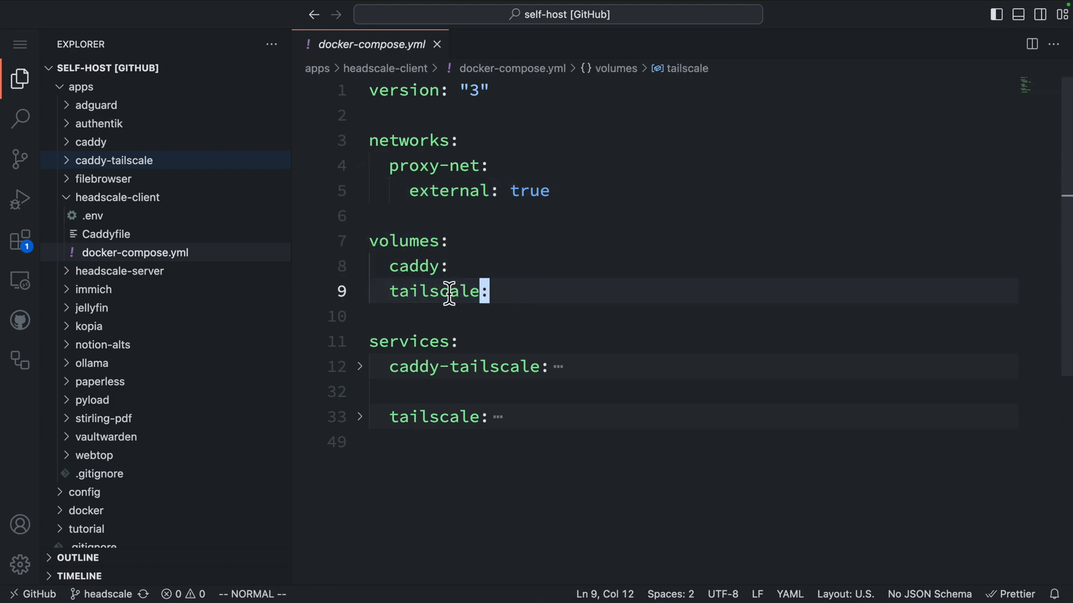
click(443, 291)
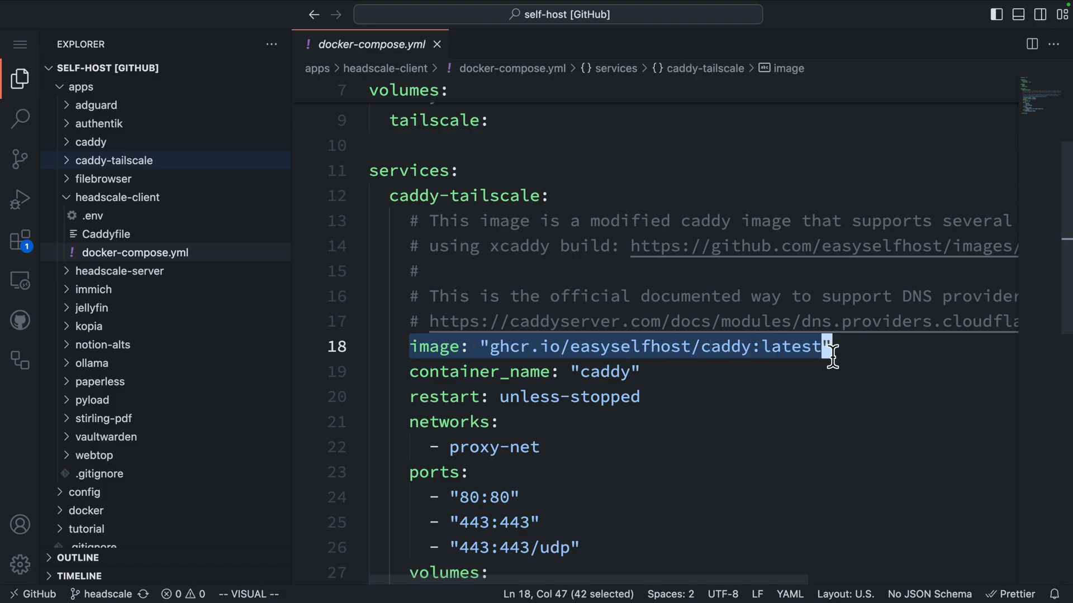
mouse_move(763, 421)
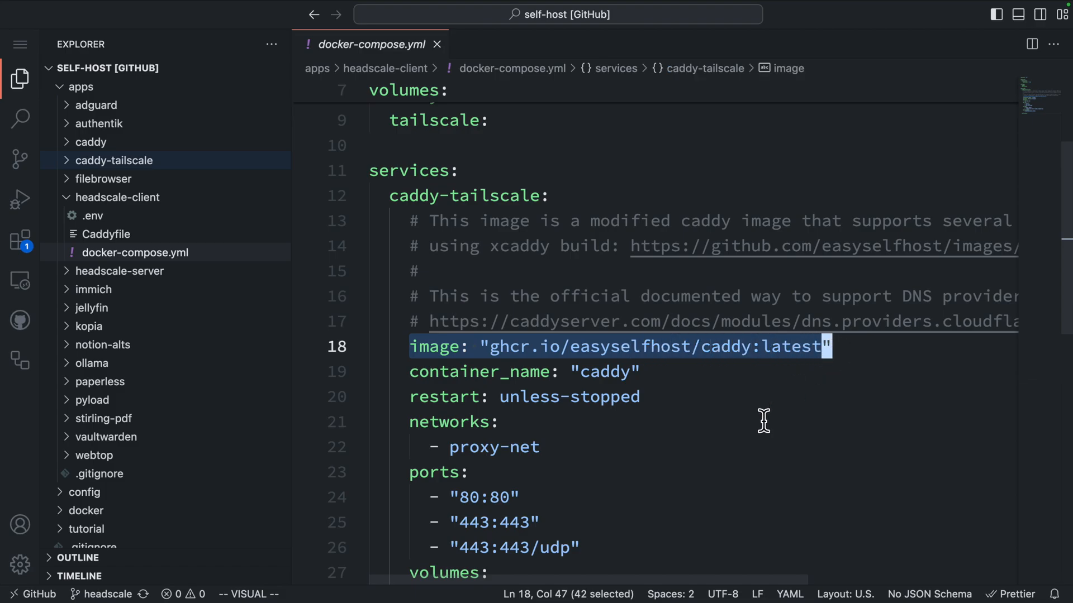
mouse_move(670, 387)
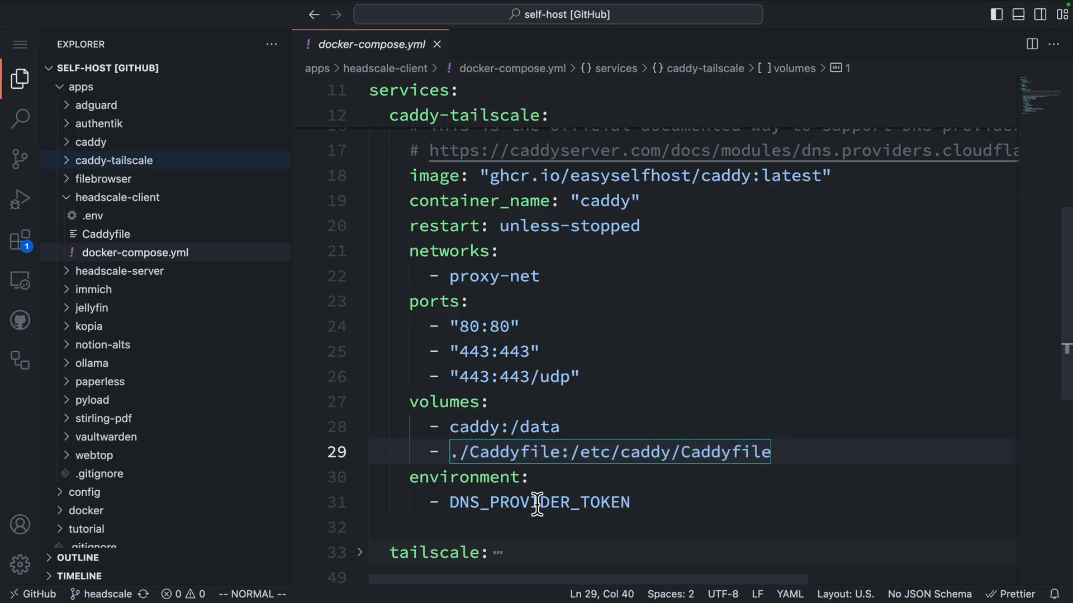
double_click(538, 503)
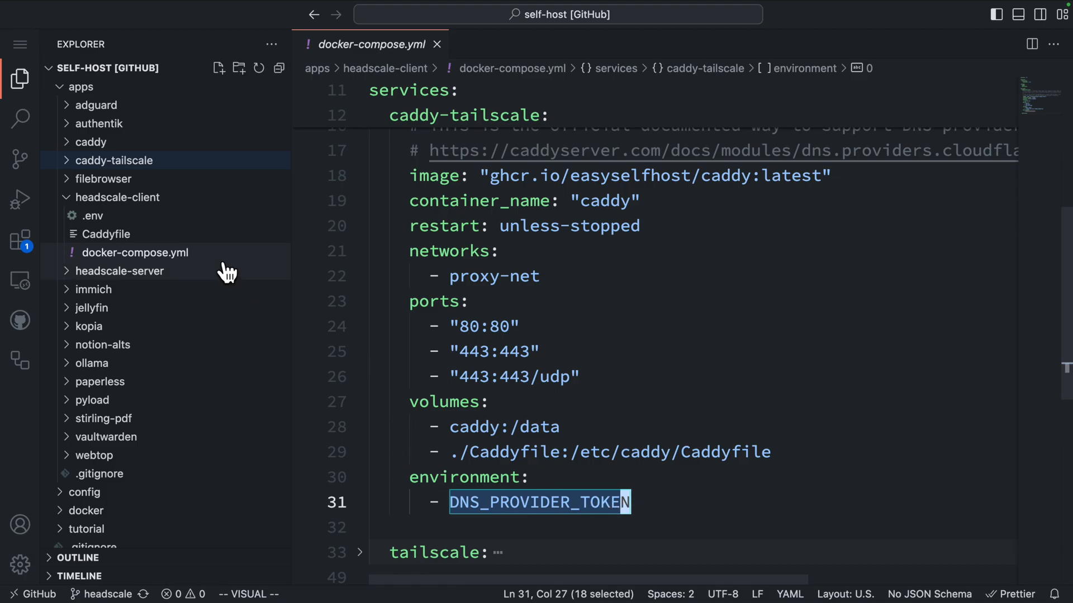
click(91, 216)
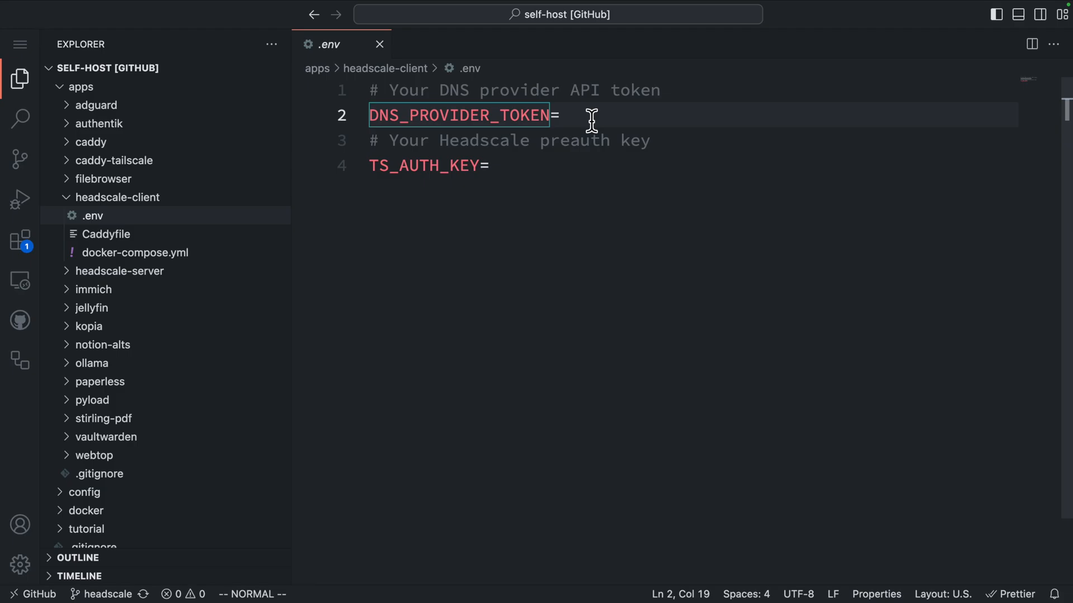
Set DNS_PROVIDER_TOKEN to your_dns_provider_token and review the compose file's tailscale service
text(your_dns_provider_token)
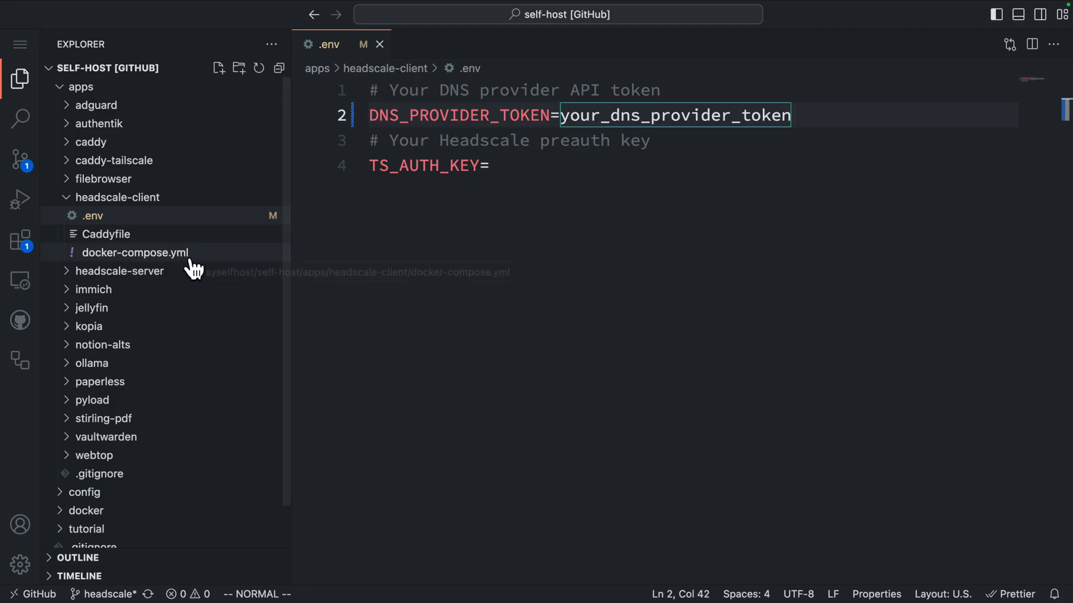
click(134, 252)
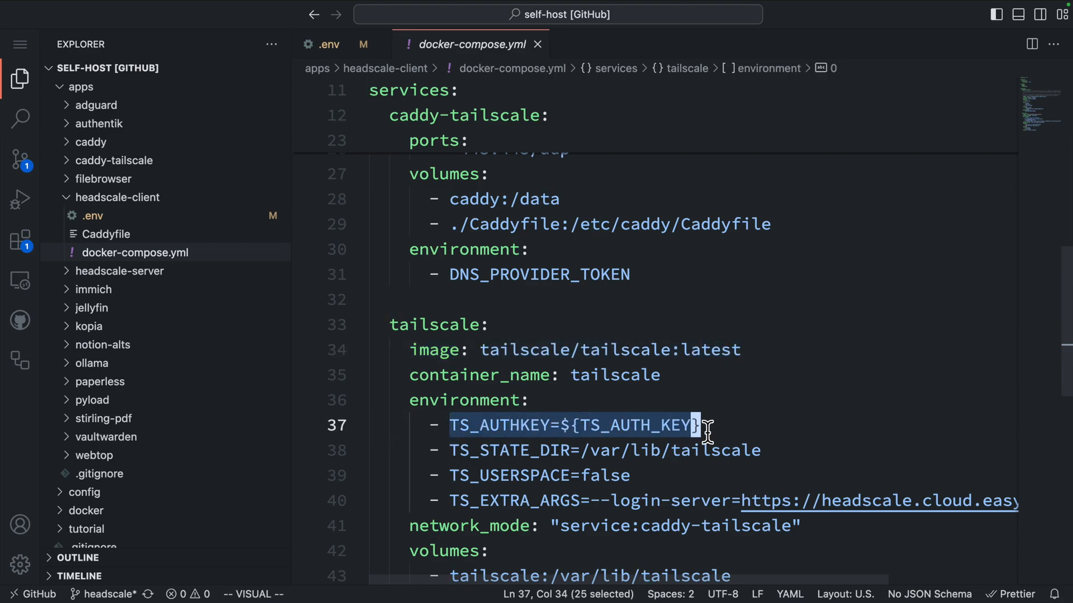
click(90, 216)
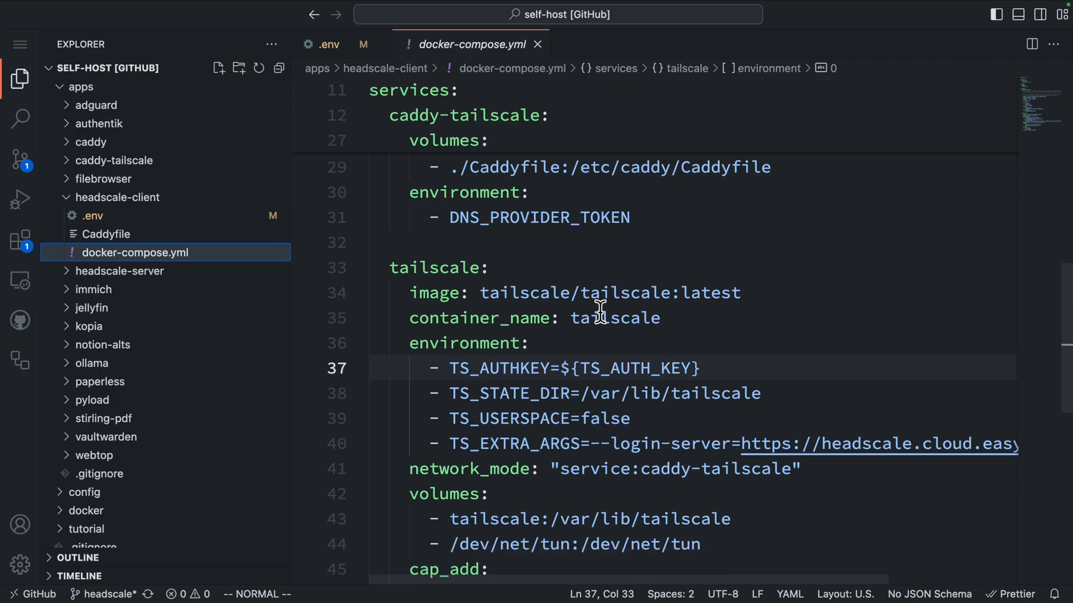
mouse_move(593, 314)
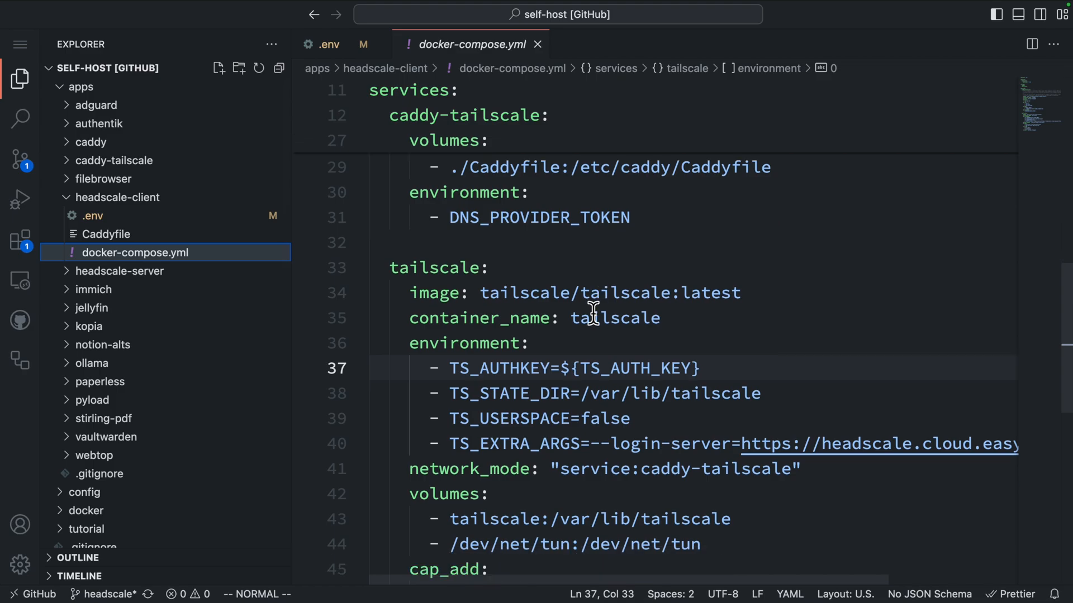
mouse_move(486, 399)
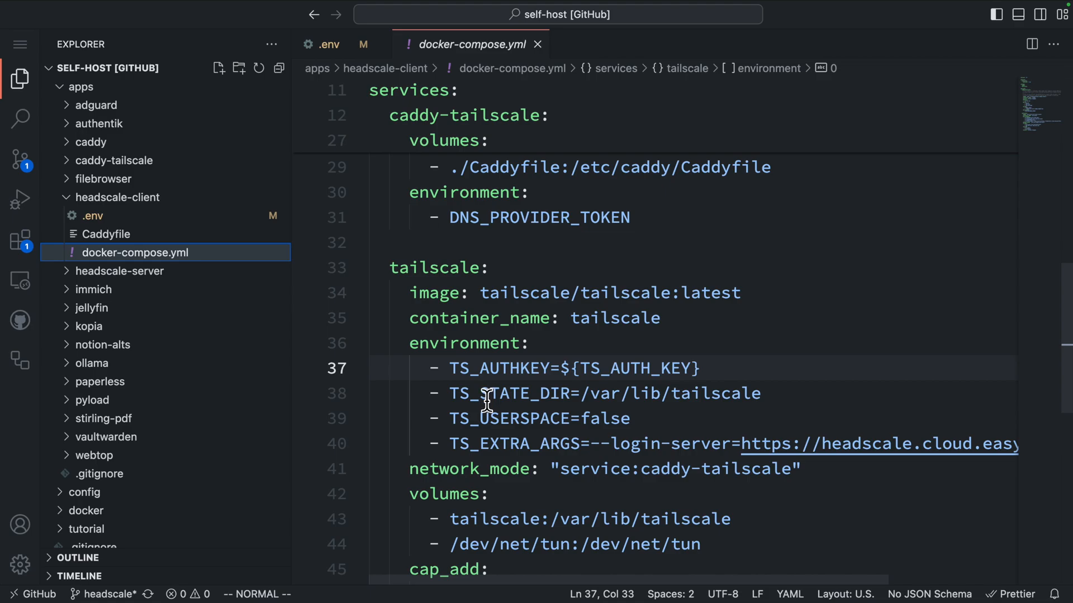
scroll(down, 3)
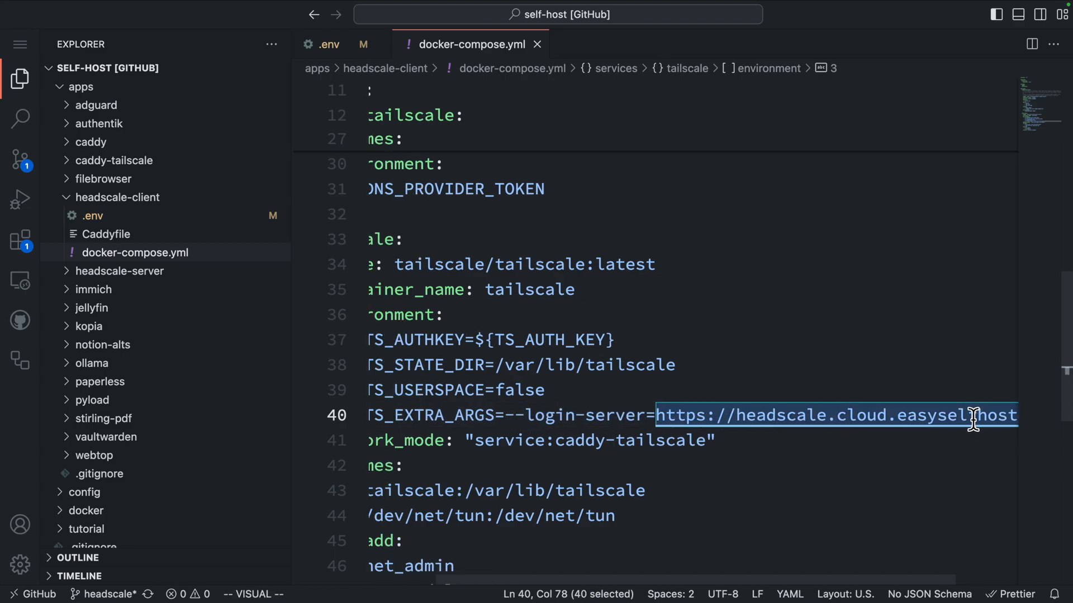
scroll(left, 3)
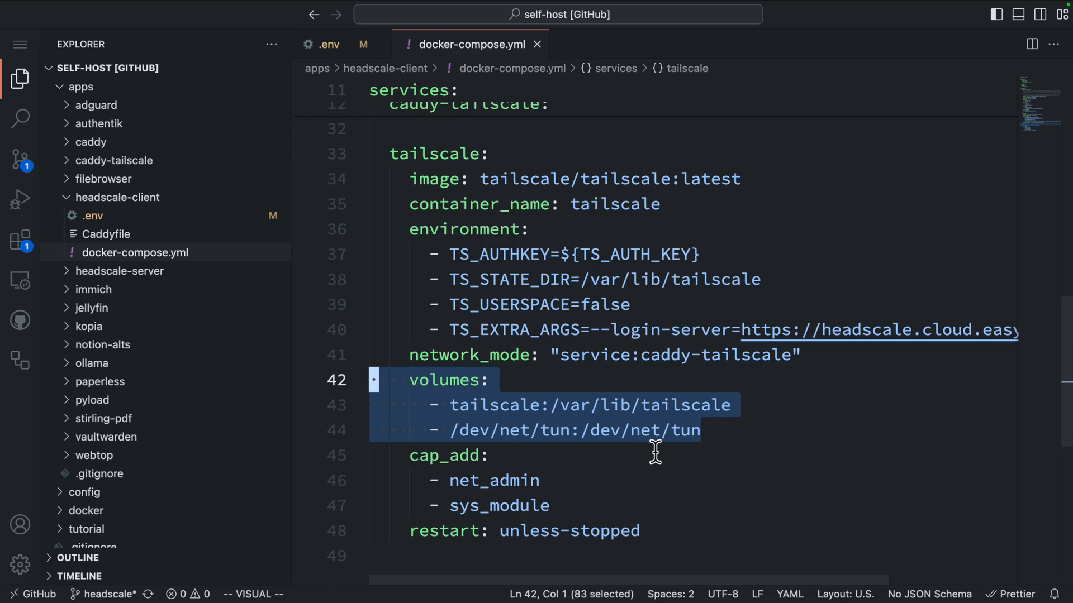
mouse_move(633, 447)
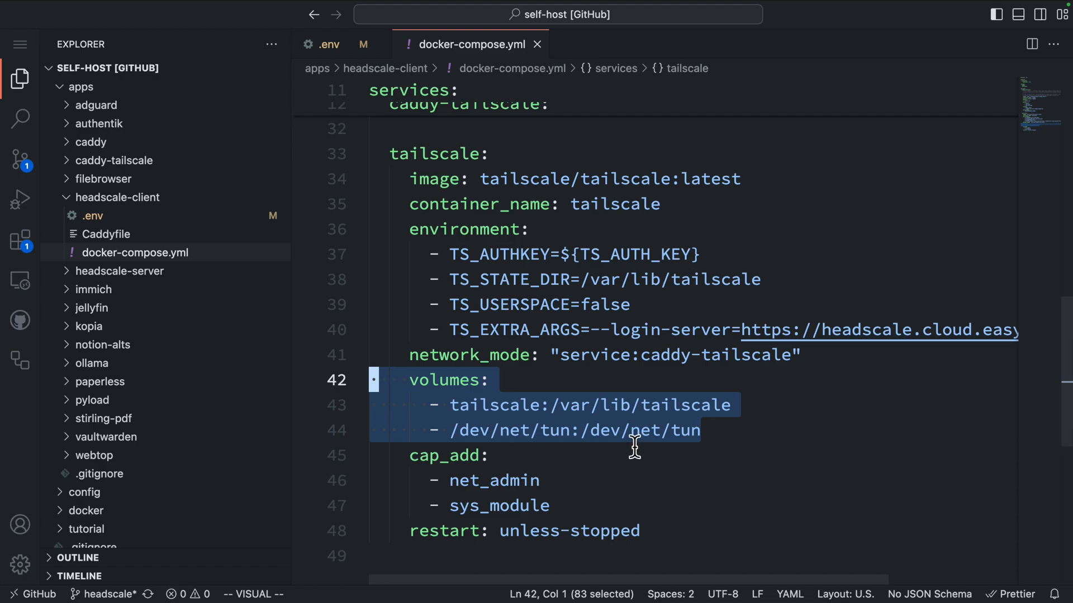
double_click(509, 505)
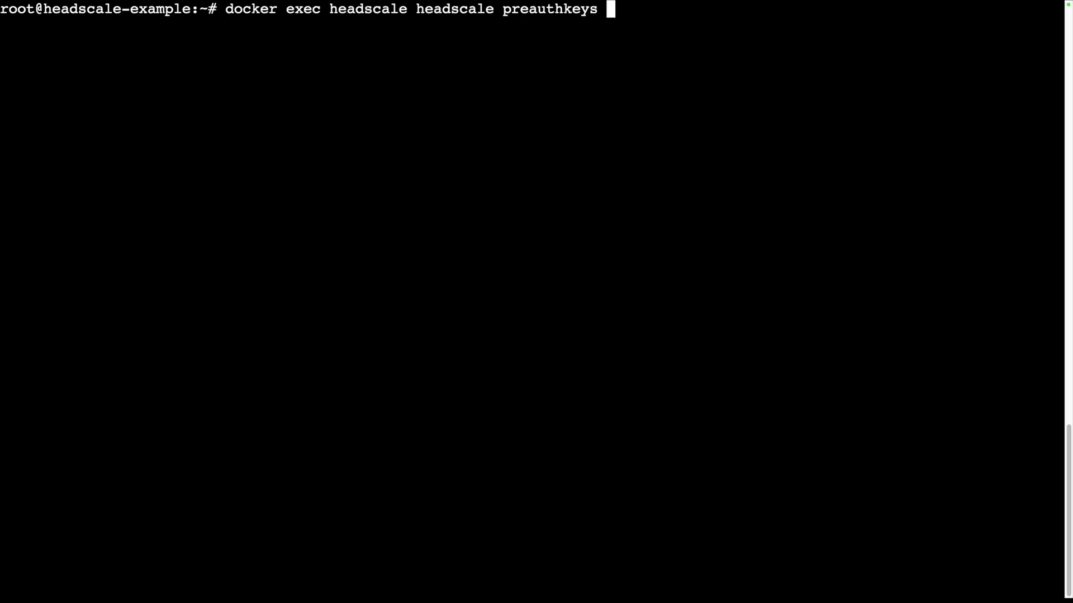
Create a preauth key for user home-server and store it as TS_AUTH_KEY
text(create -user)
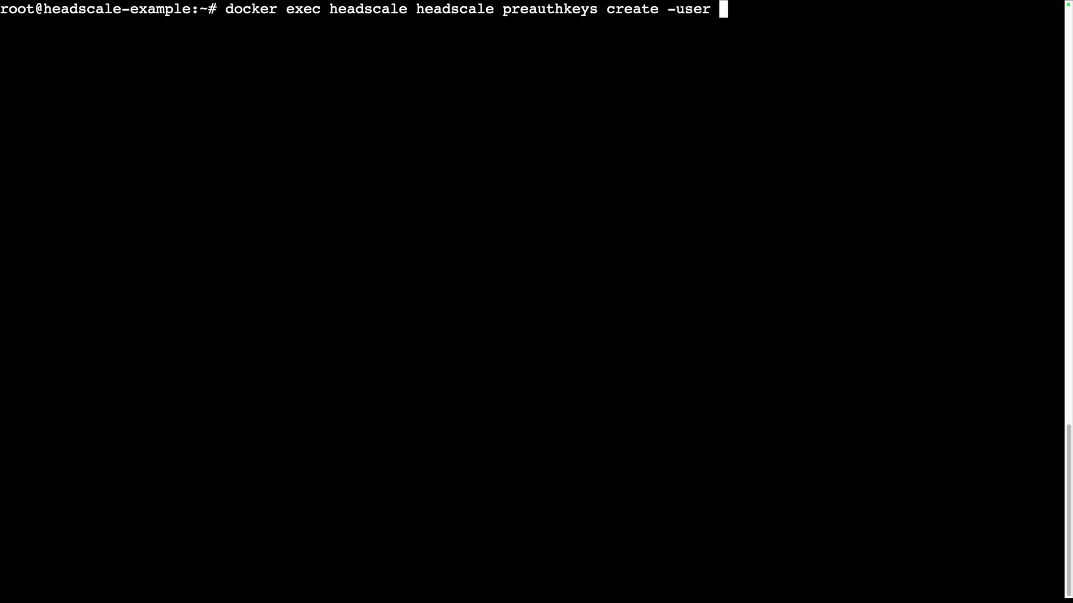
key(BackSpace)
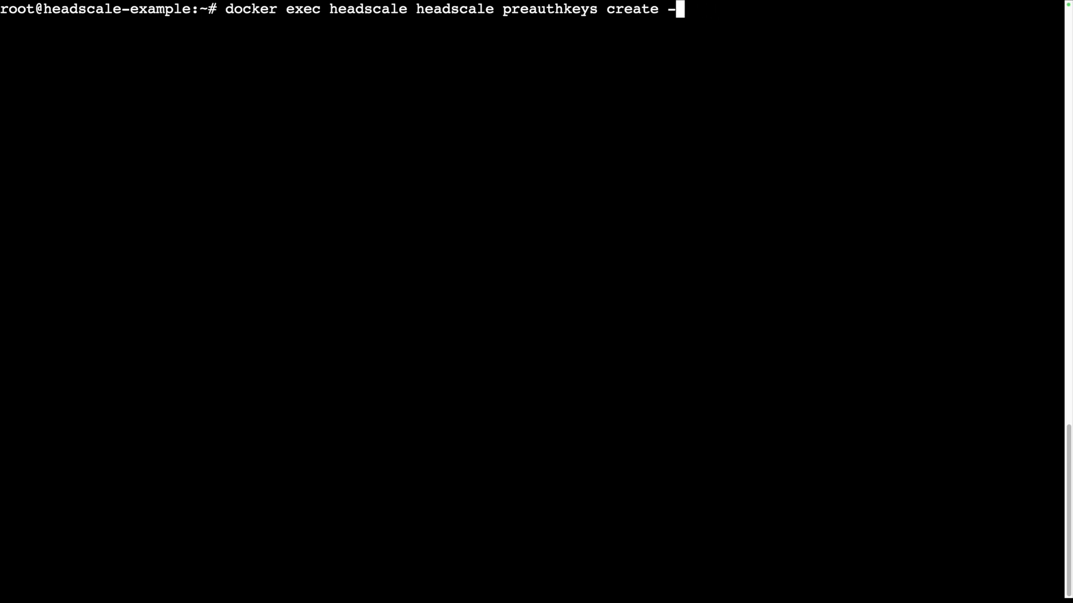
text(-user)
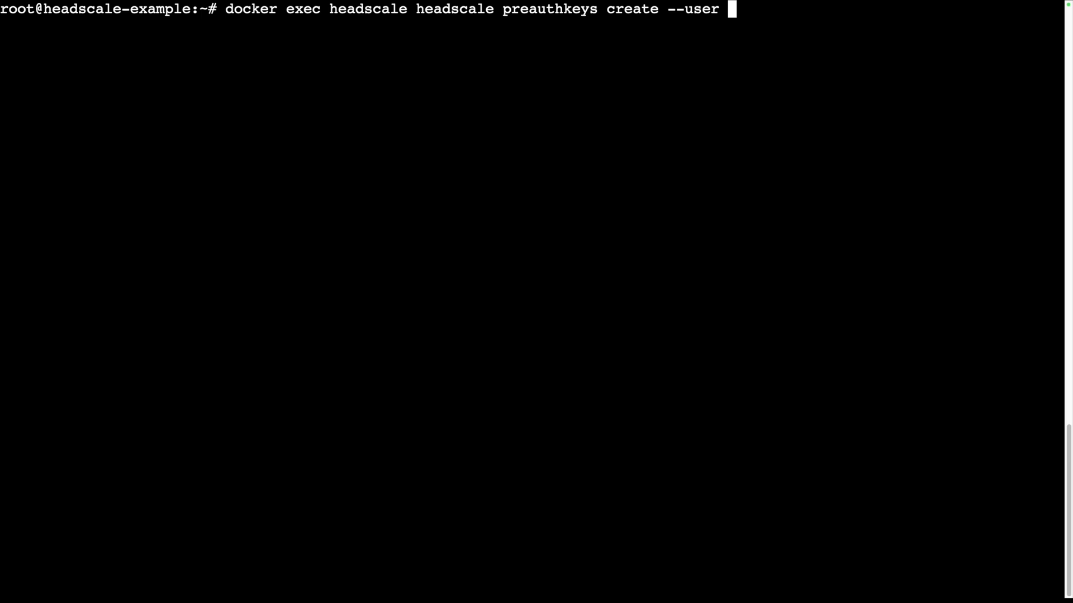
text(home-server)
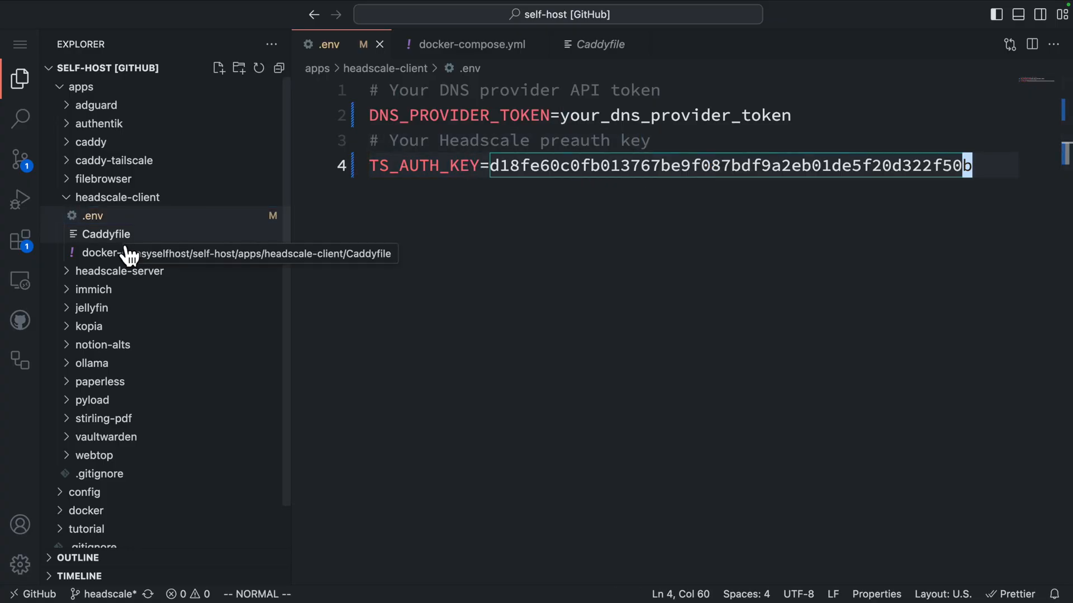
click(106, 234)
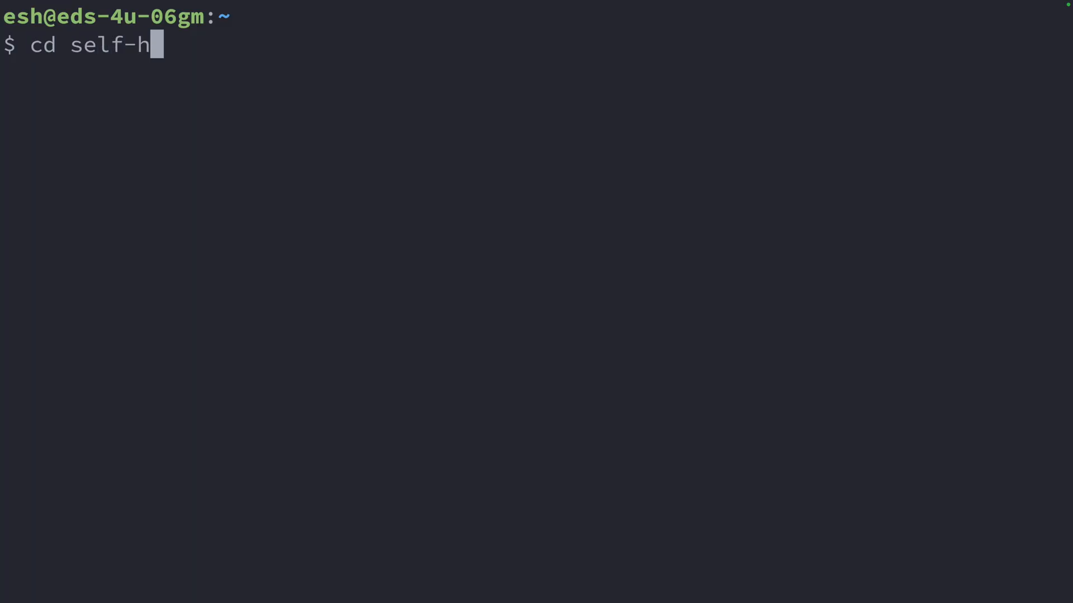
Start the headscale-client stack in self-host/apps/headscale-client with docker compose up -d
text(ost/apps/headscale-client/)
text(ls)
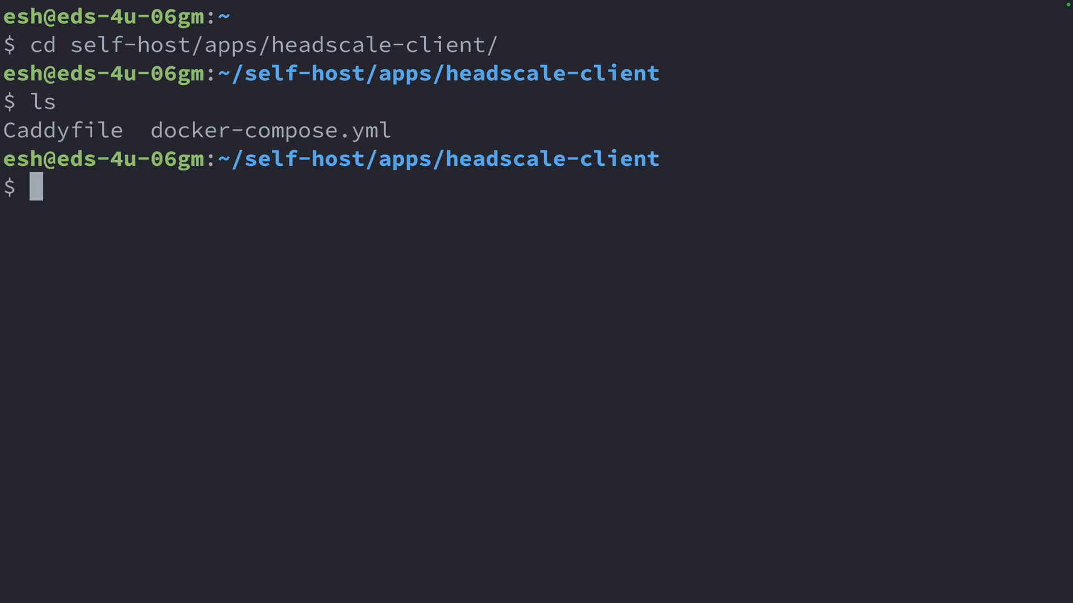
text(docker compose)
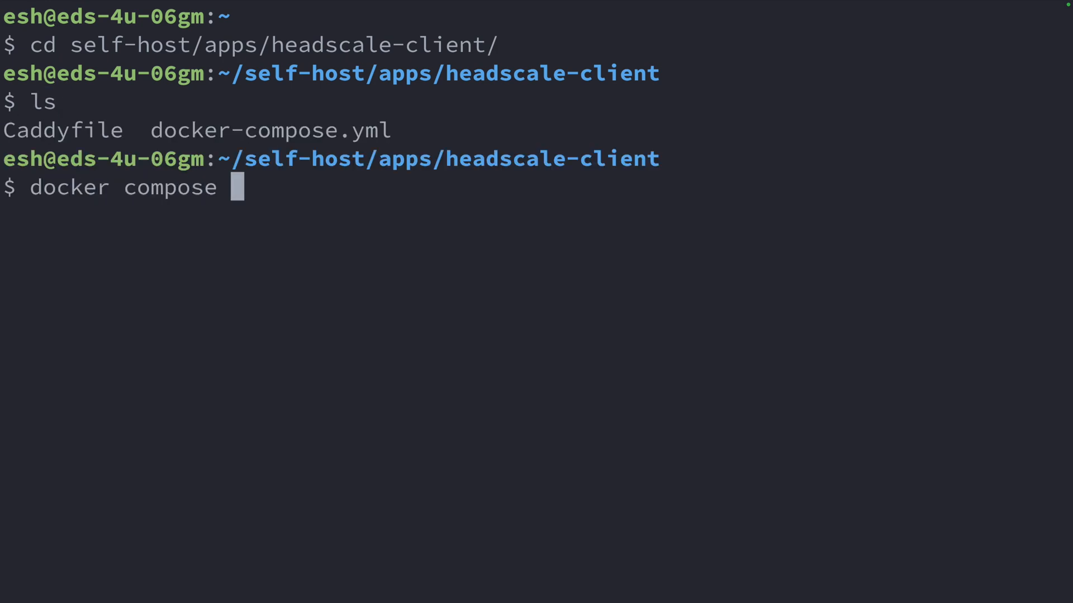
text(up -d)
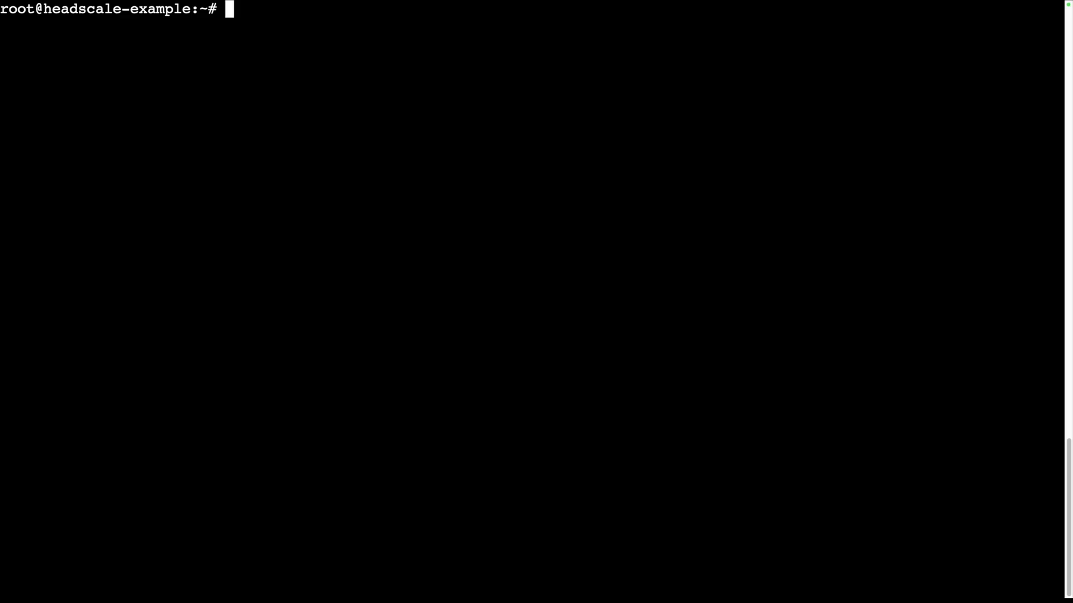
List Headscale nodes and rename the new node to home-server
text(docker exec headscale headscale nodes list)
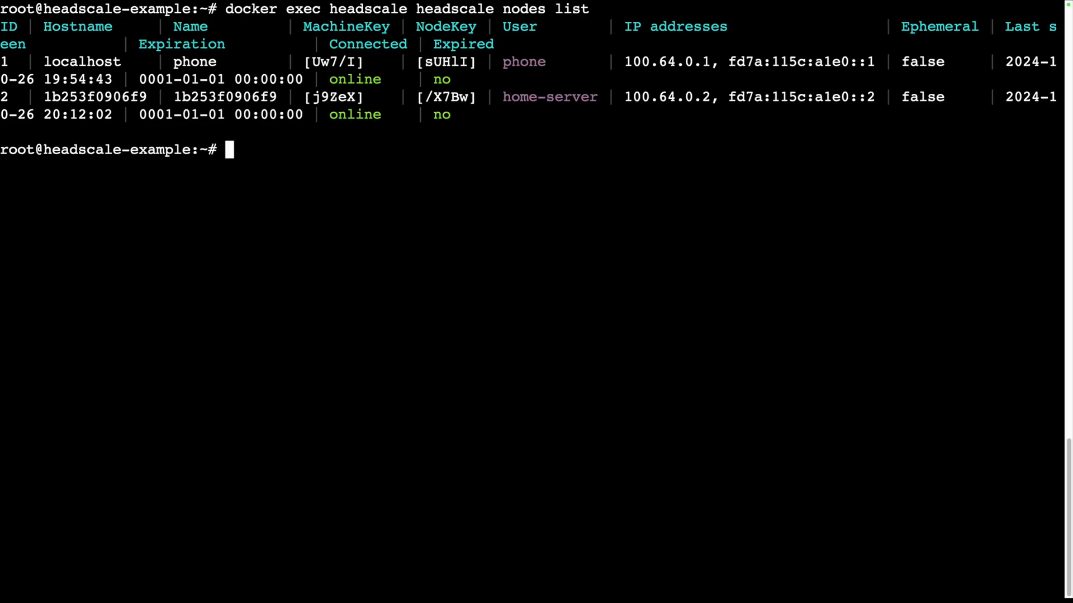
mouse_move(384, 106)
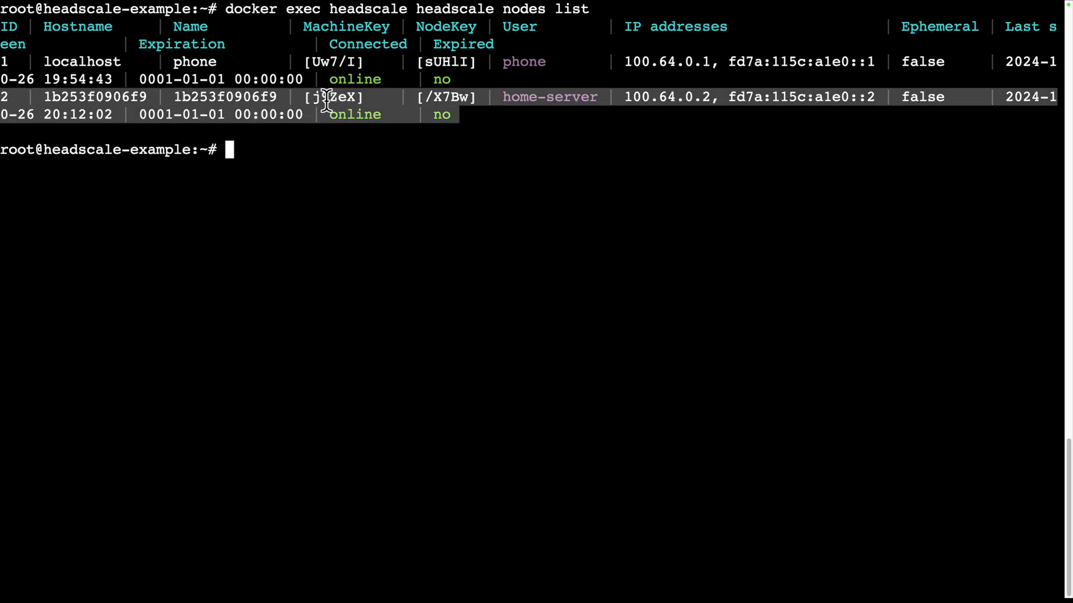
text(docker exec headscale headscale nodes rename)
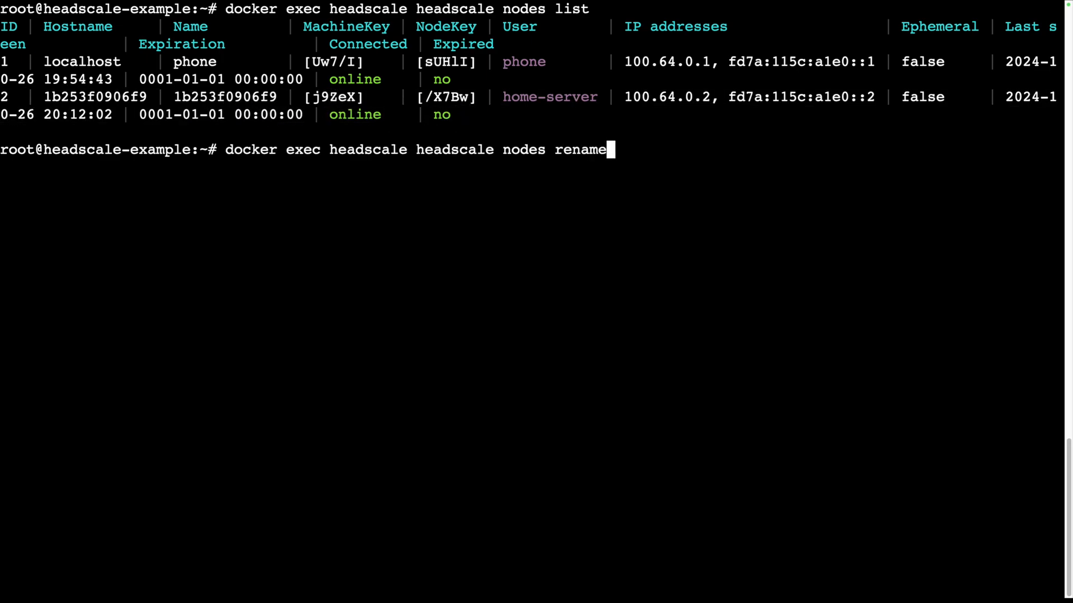
text(home-ser)
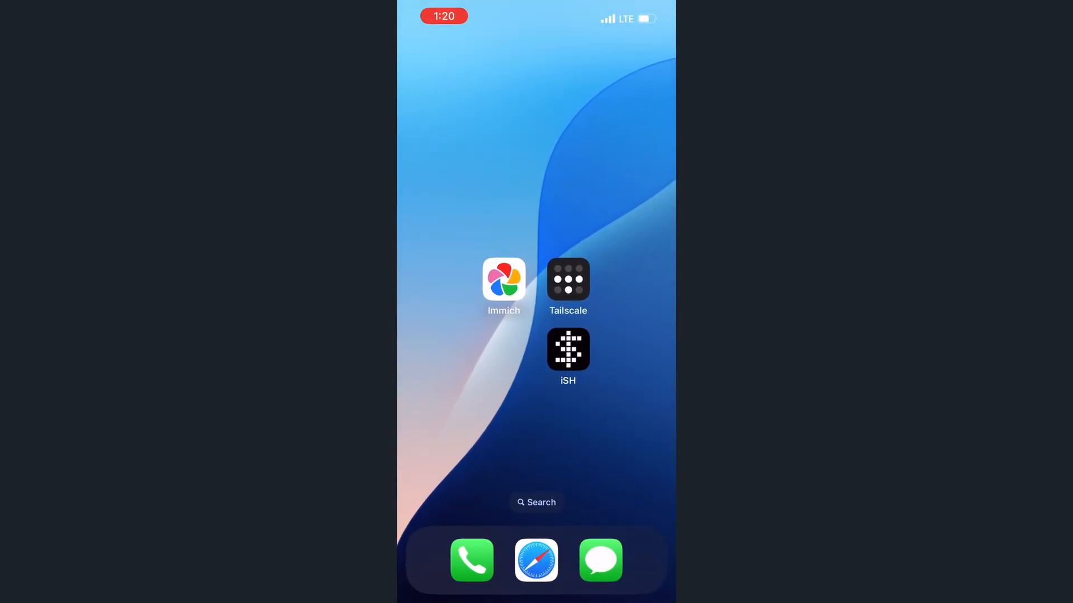
Run nslookup immich.home.easyselfhost.com in iSH, resolving to 192.168.1.100
click(568, 349)
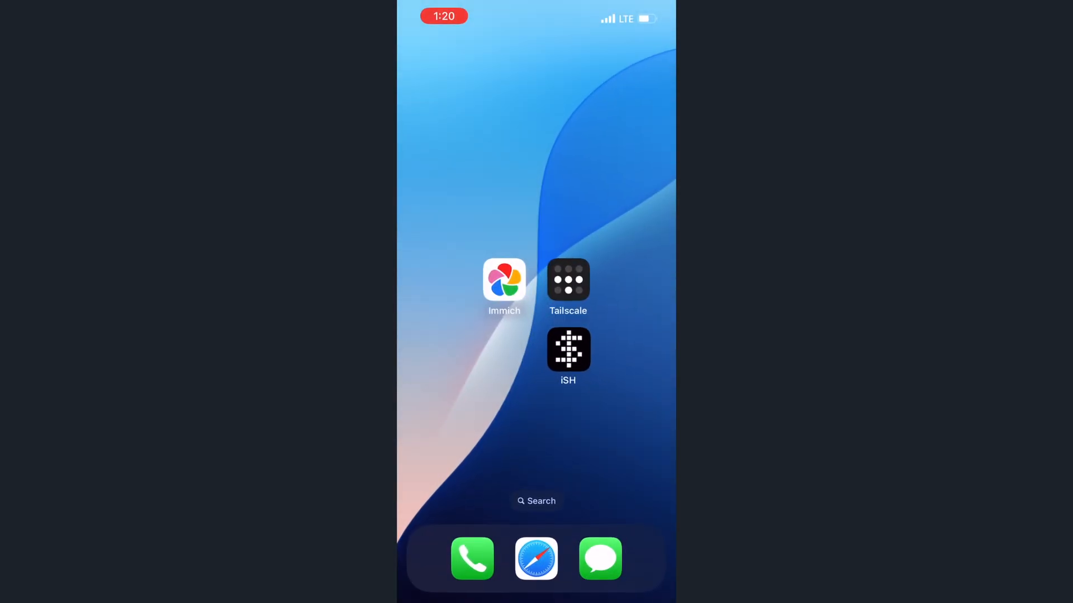
click(537, 559)
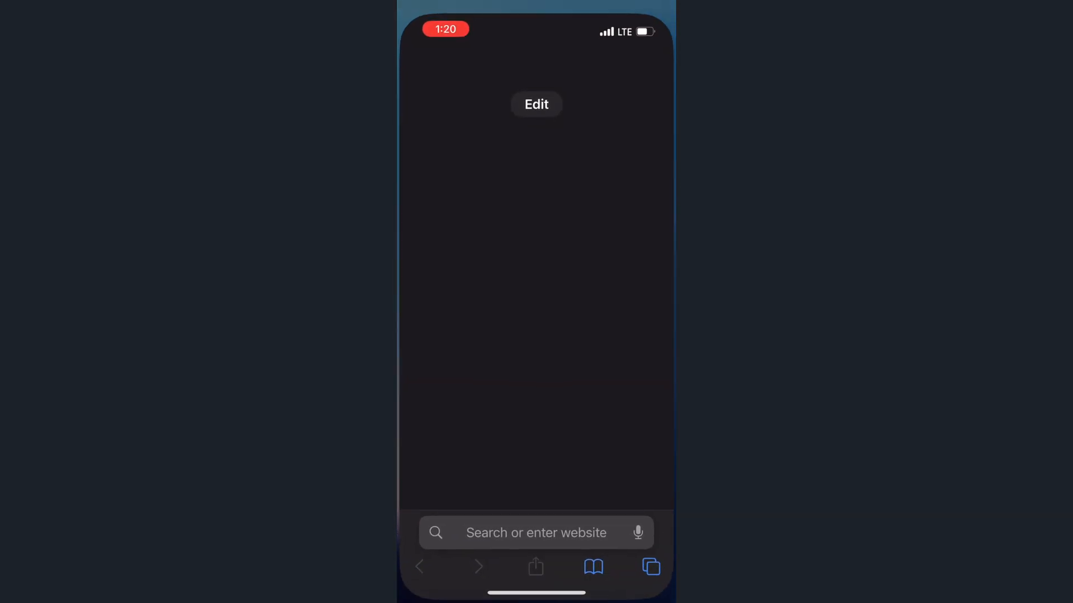
click(536, 532)
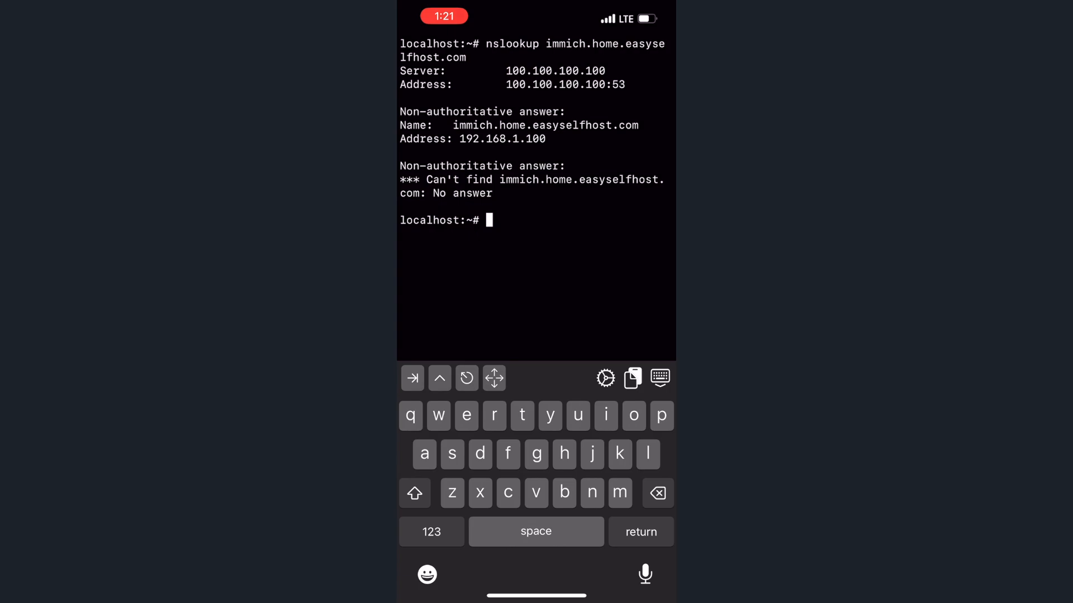
double_click(502, 139)
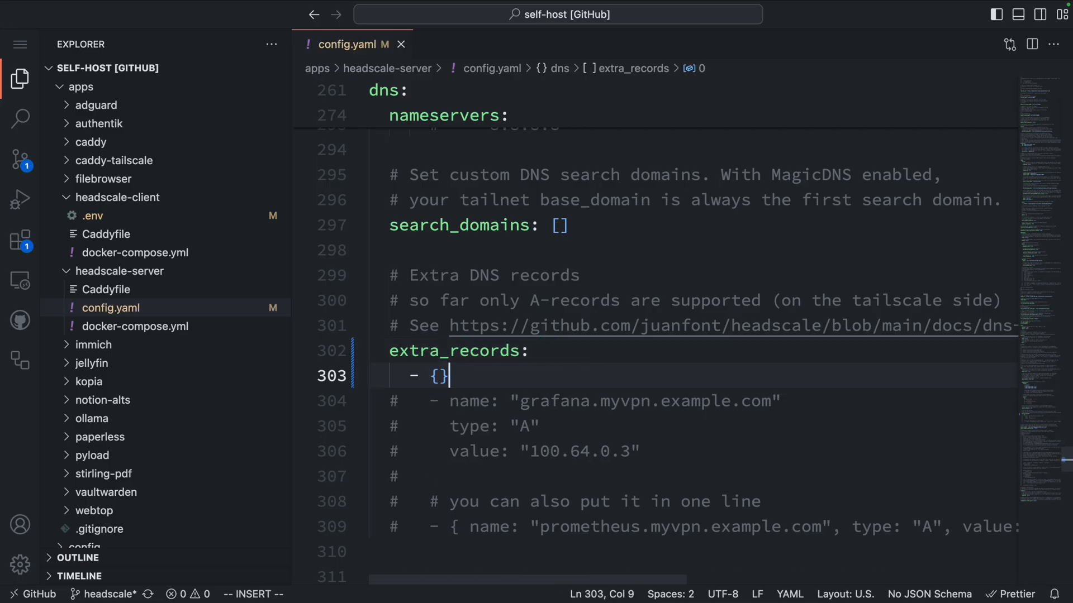
Add an immich.home.easyselfhost.com A record to extra_records, restart the stack, and list nodes
text(name: "immich.")
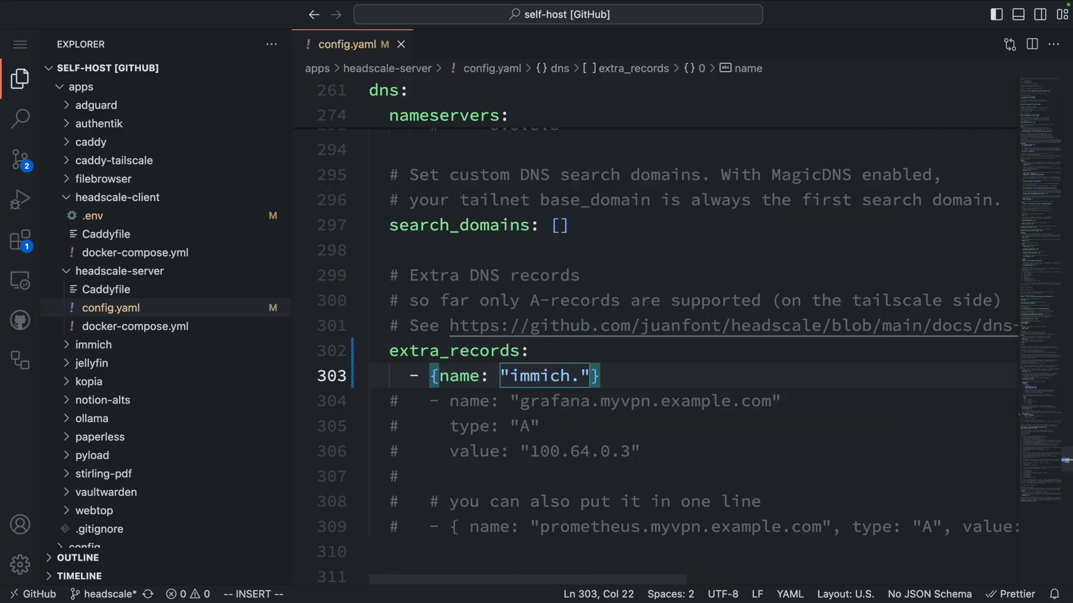
text(home)
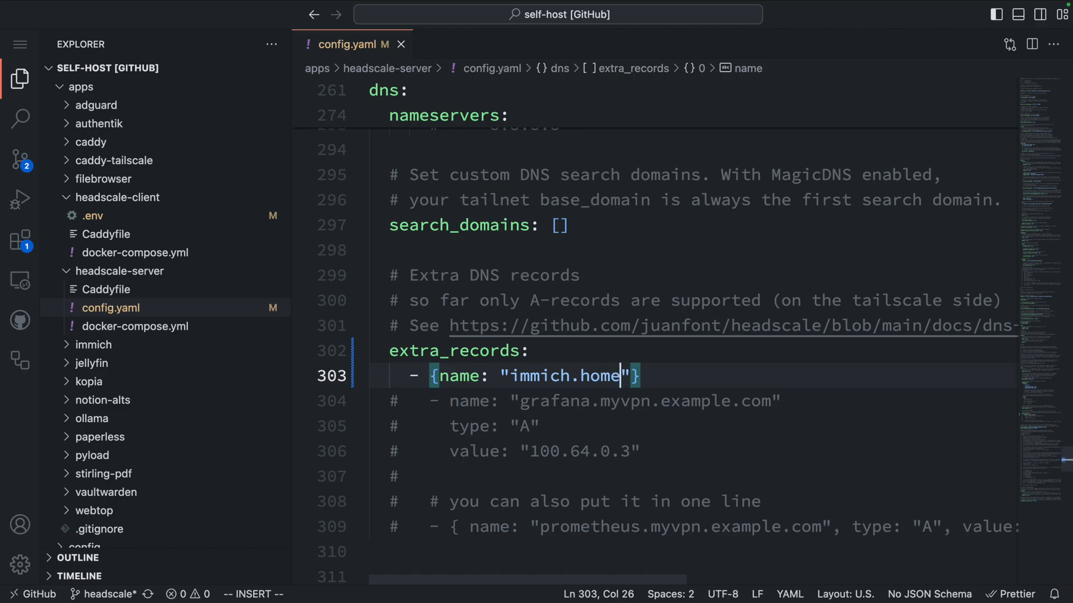
text(.easyselfhost.com", type: "A)
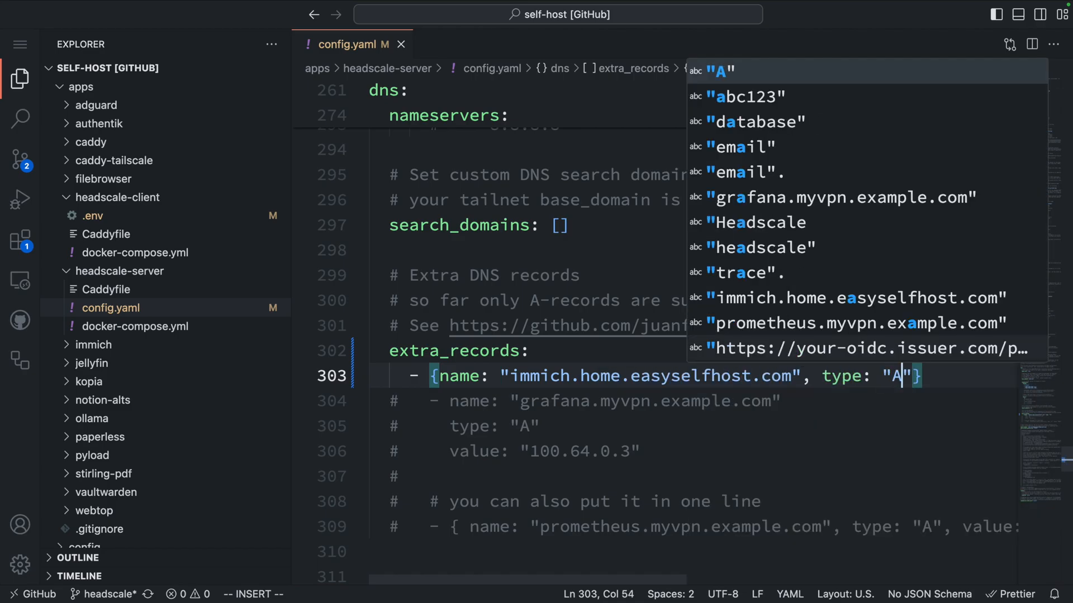
text(, value: "192)
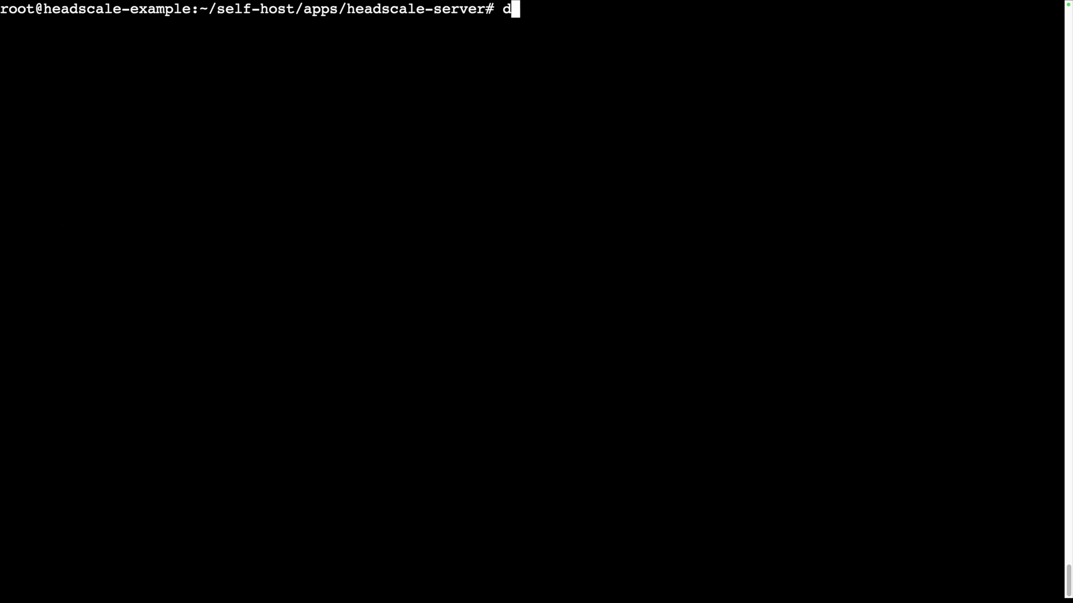
text(ocker compose restart)
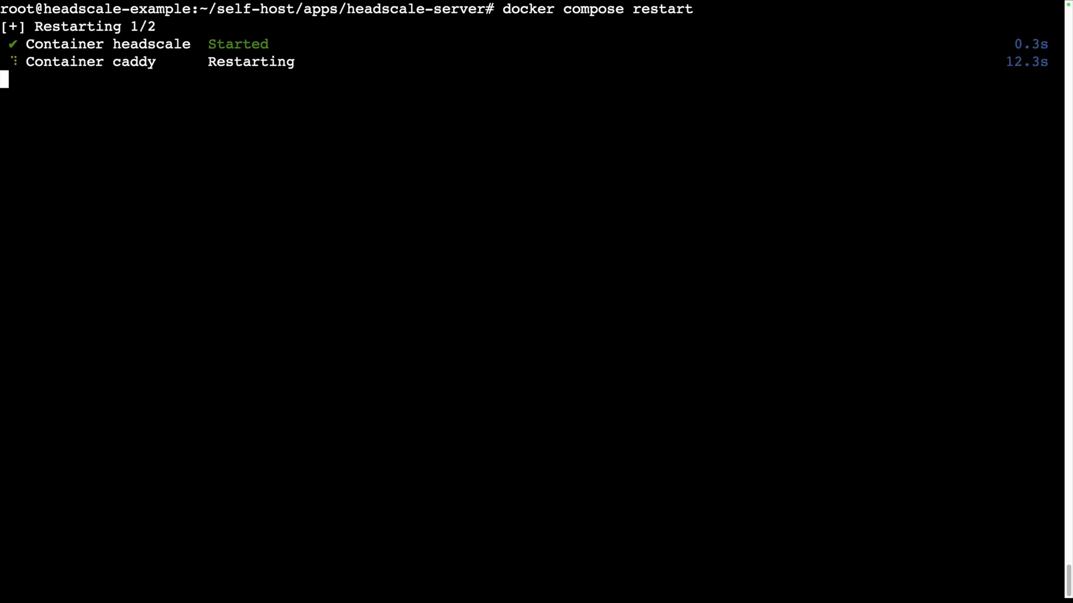
text(docker exec headscale headscale nodes list)
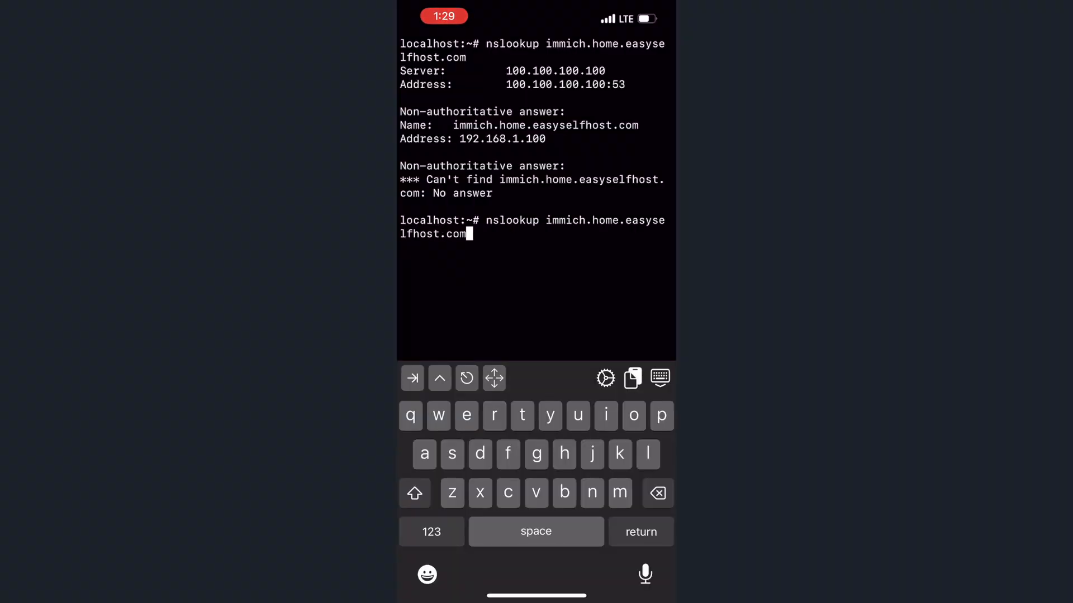
Rerun nslookup, load paperless.home.easyselfhost.com in Safari, and exclude home Wi-Fi from VPN On Demand
key(return)
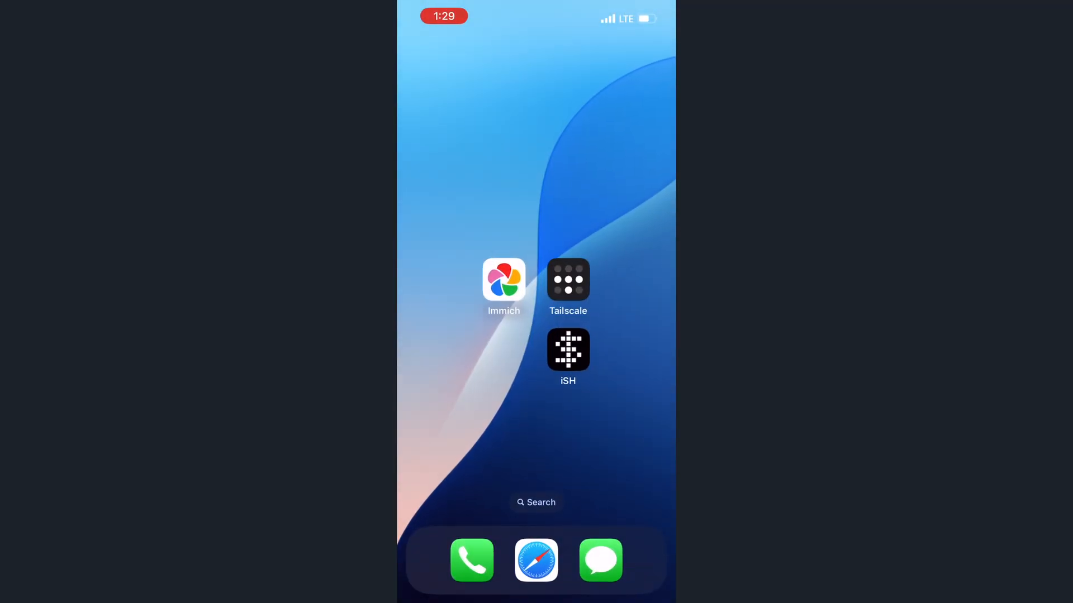
click(536, 502)
text(pape)
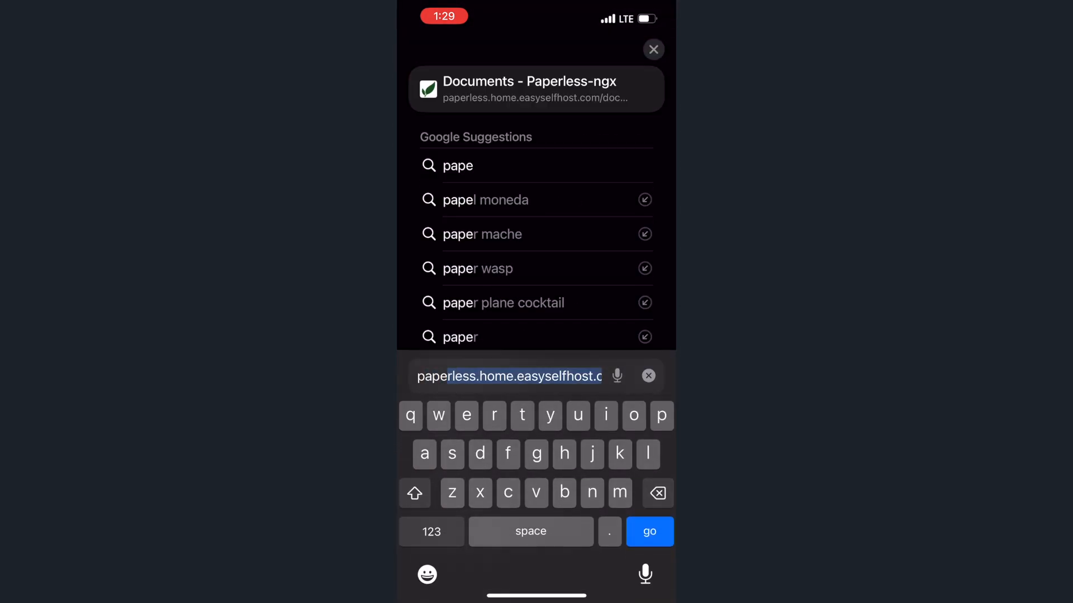
click(648, 531)
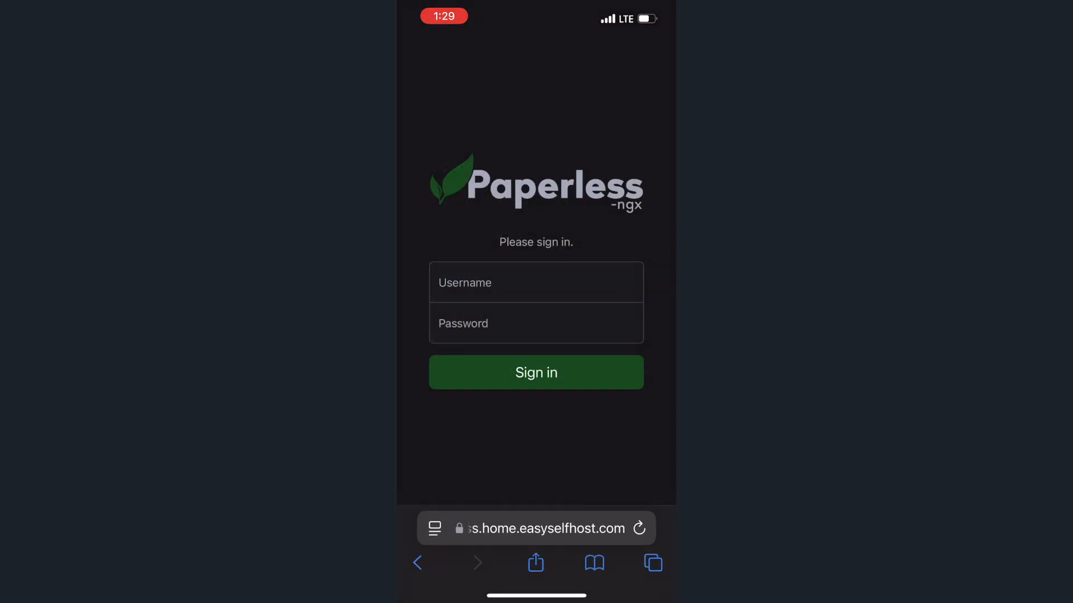
click(536, 282)
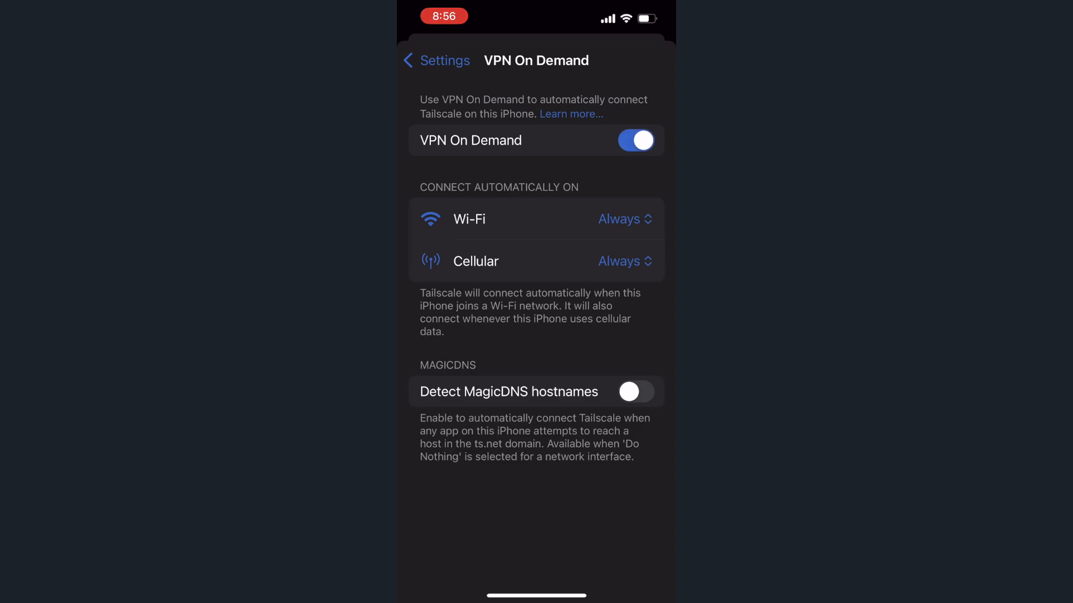
click(619, 219)
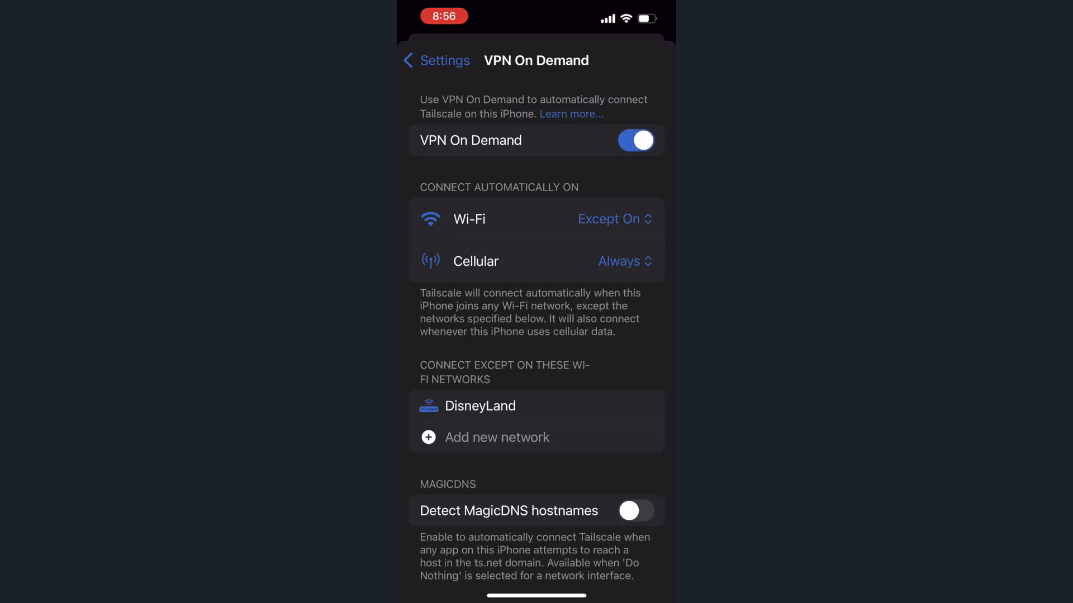